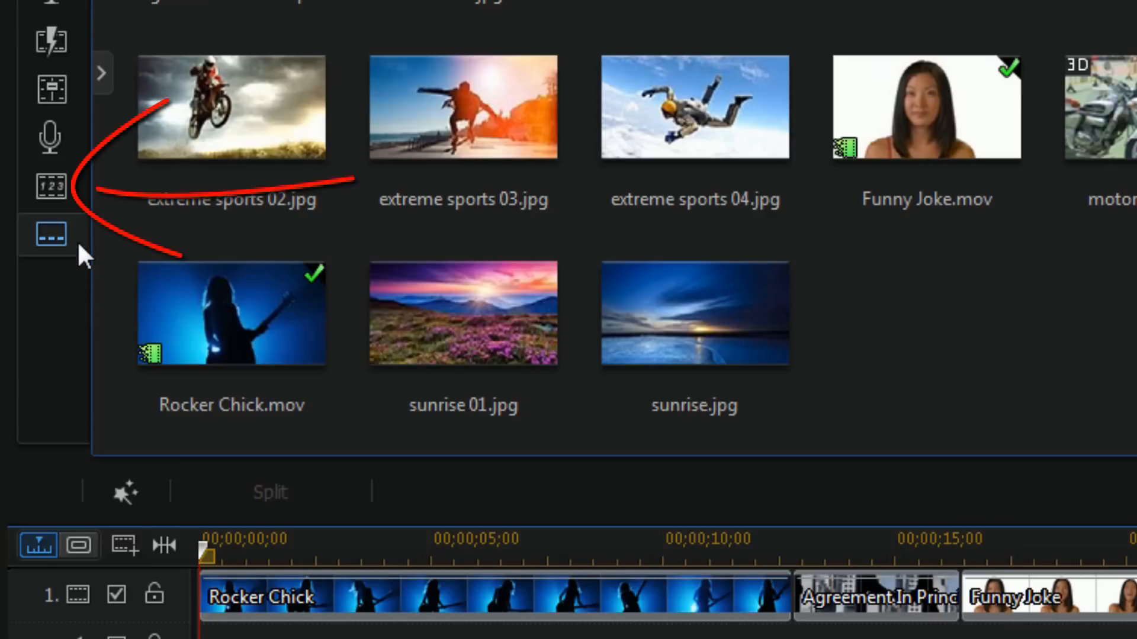
{"action": "mouse_move", "coordinate": [57, 195]}
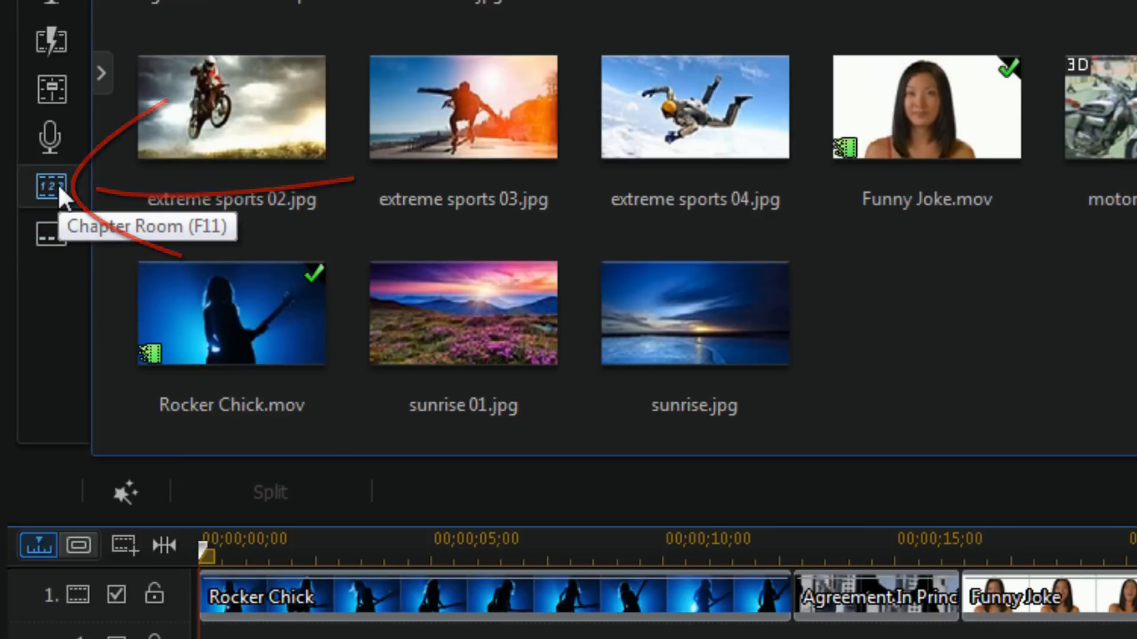
Step: Enter the Chapter Room and move the playhead to about 8 seconds
{"action": "left_click", "coordinate": [46, 183]}
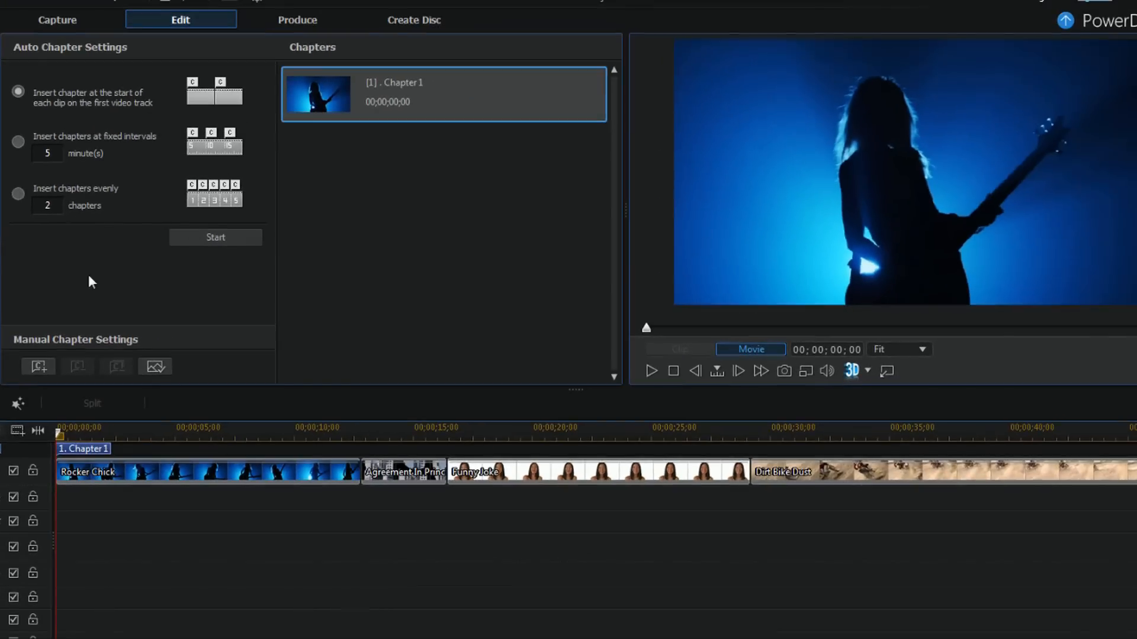
{"action": "mouse_move", "coordinate": [427, 298]}
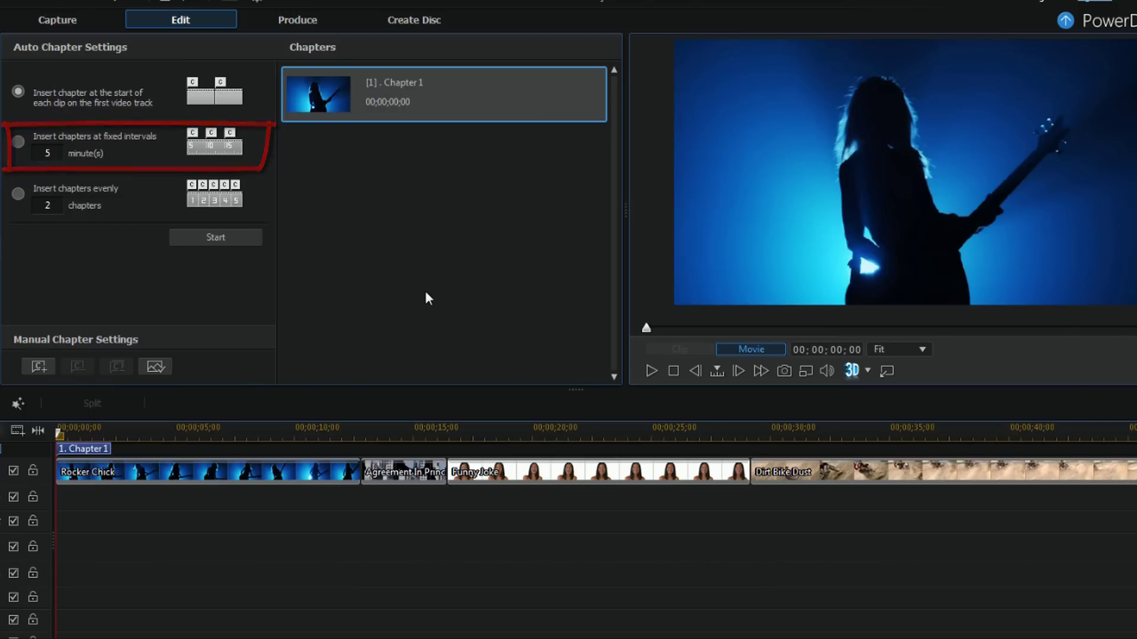
{"action": "left_click", "coordinate": [18, 206]}
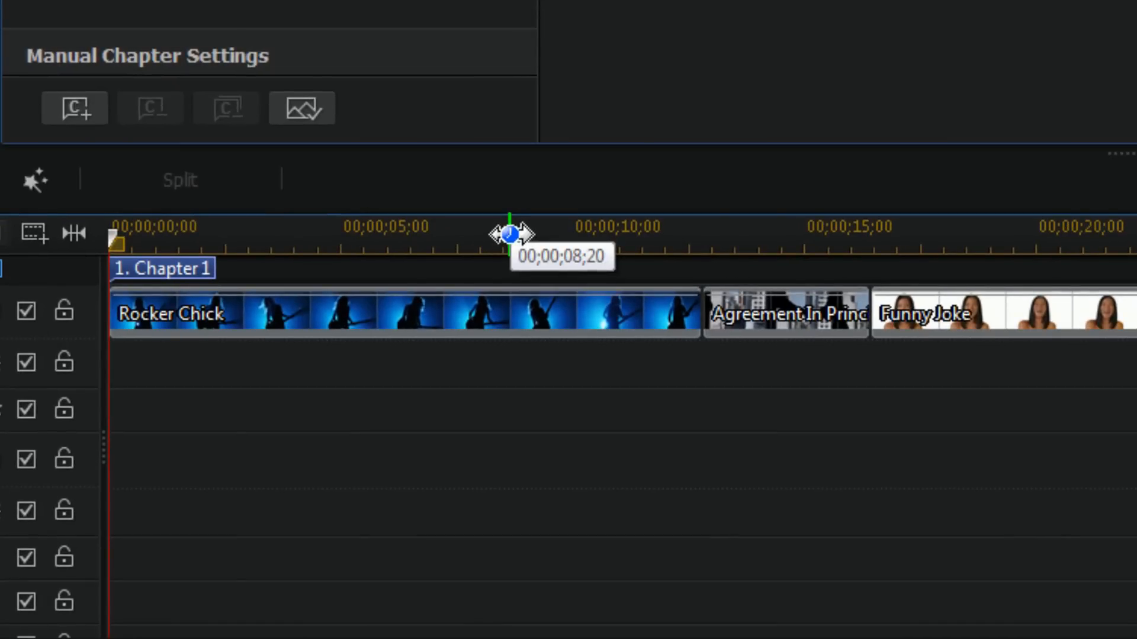
{"action": "left_click", "coordinate": [74, 108]}
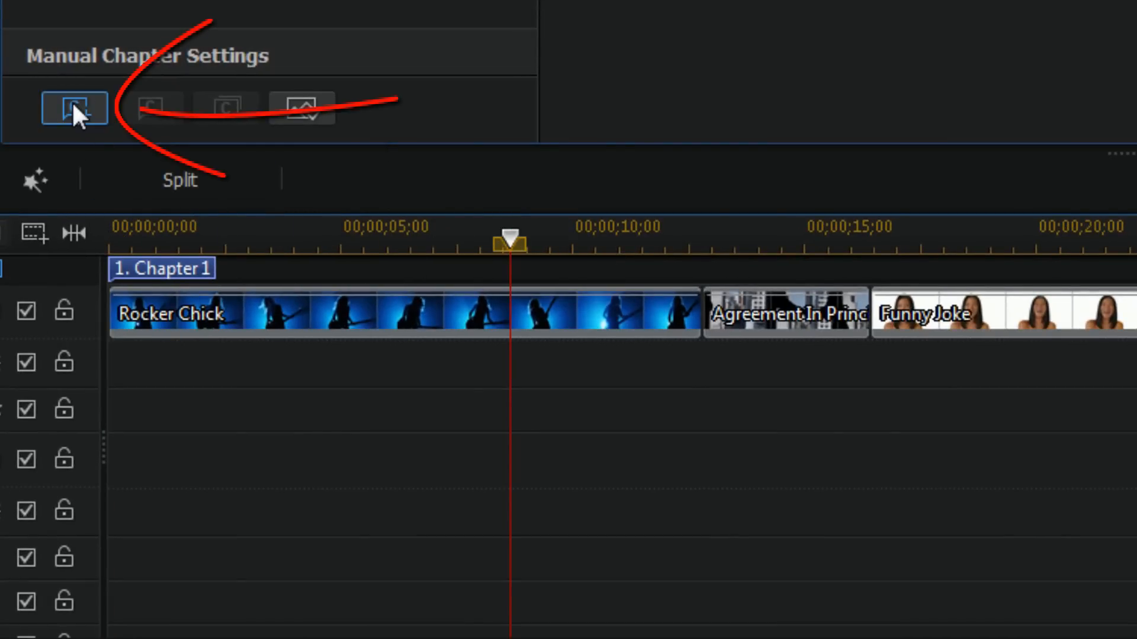
{"action": "mouse_move", "coordinate": [77, 118]}
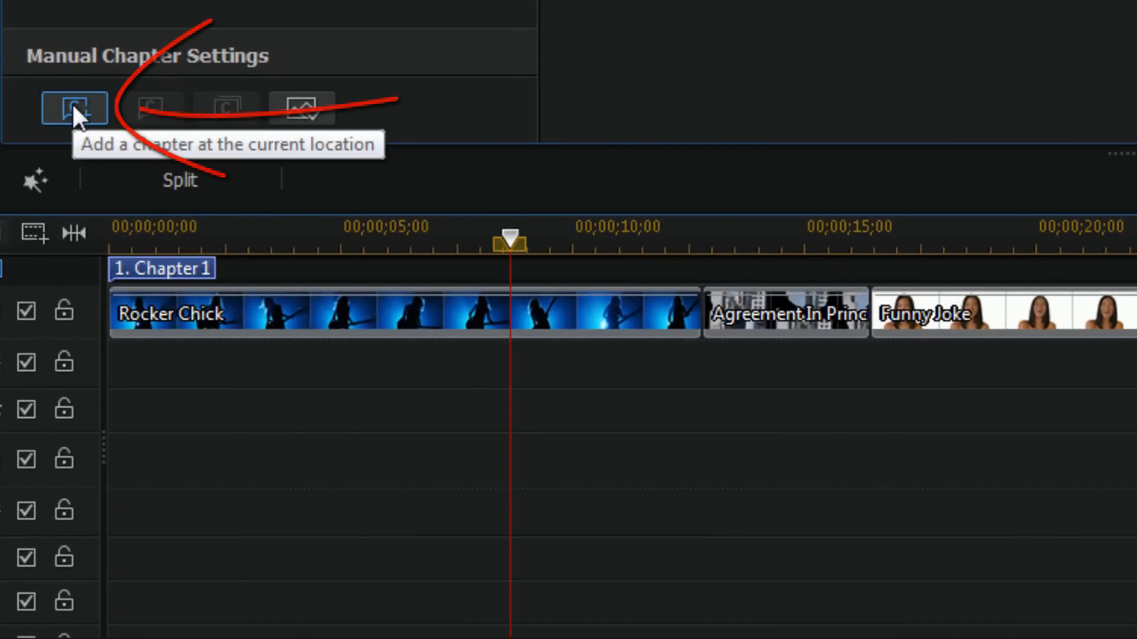
Step: Add a chapter at the playhead, then delete all chapters so only Chapter 1 remains
{"action": "left_click", "coordinate": [73, 108]}
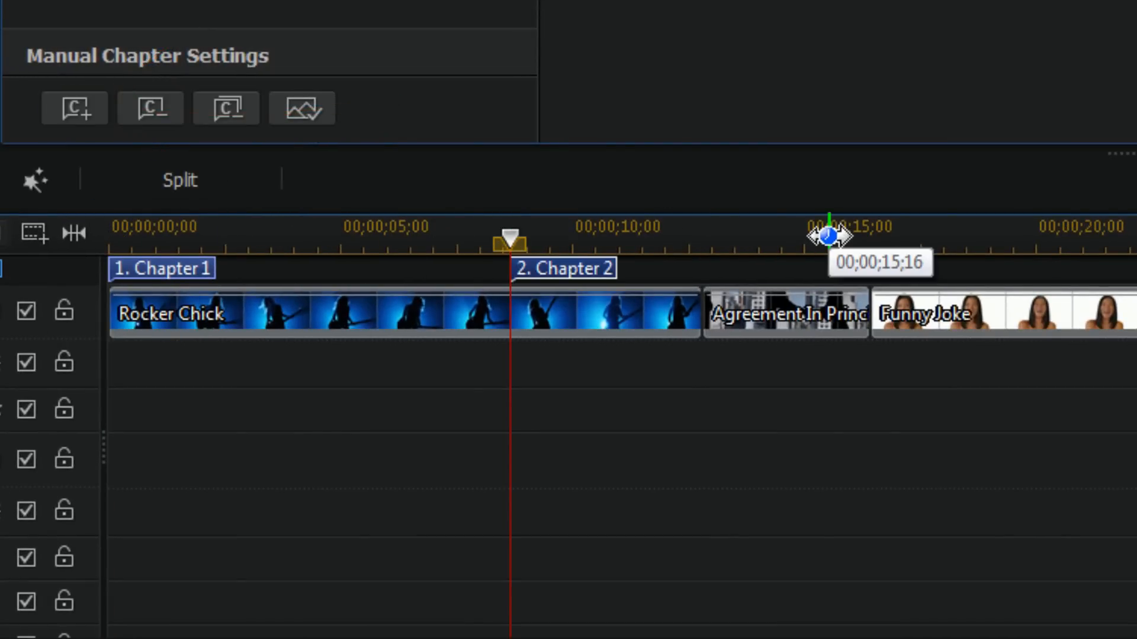
{"action": "left_click", "coordinate": [225, 108]}
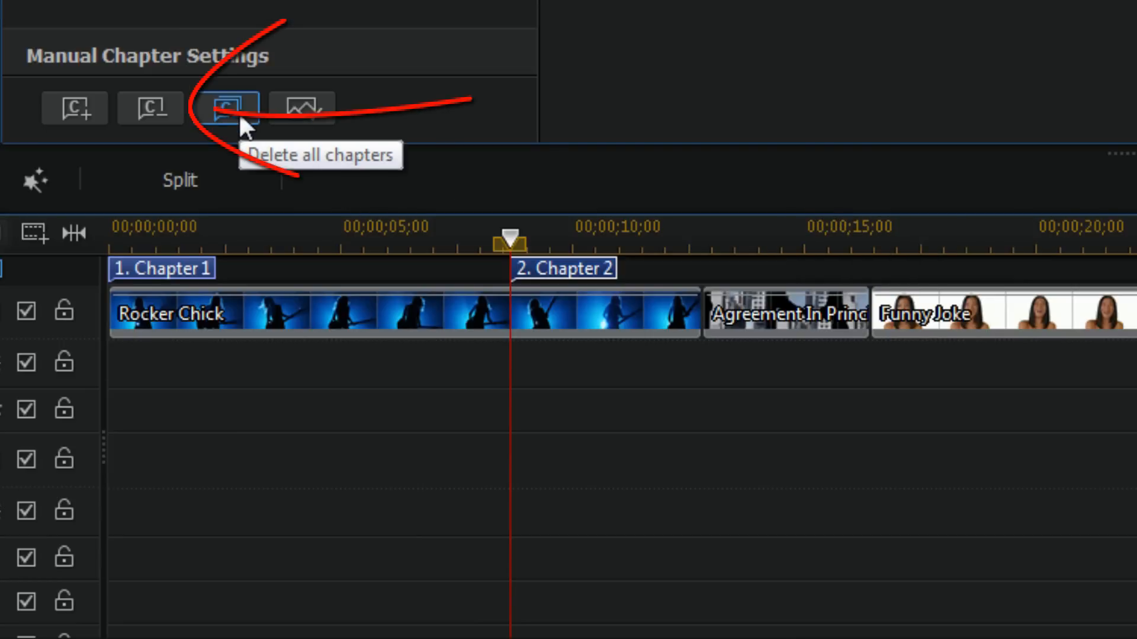
{"action": "left_click", "coordinate": [230, 108]}
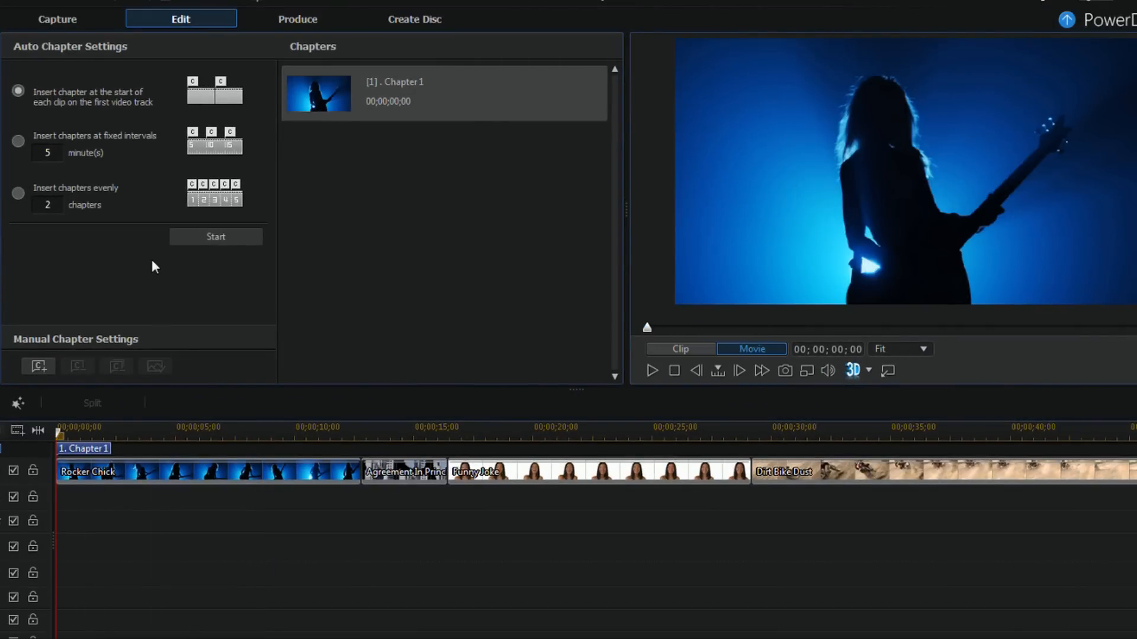
{"action": "mouse_move", "coordinate": [59, 134]}
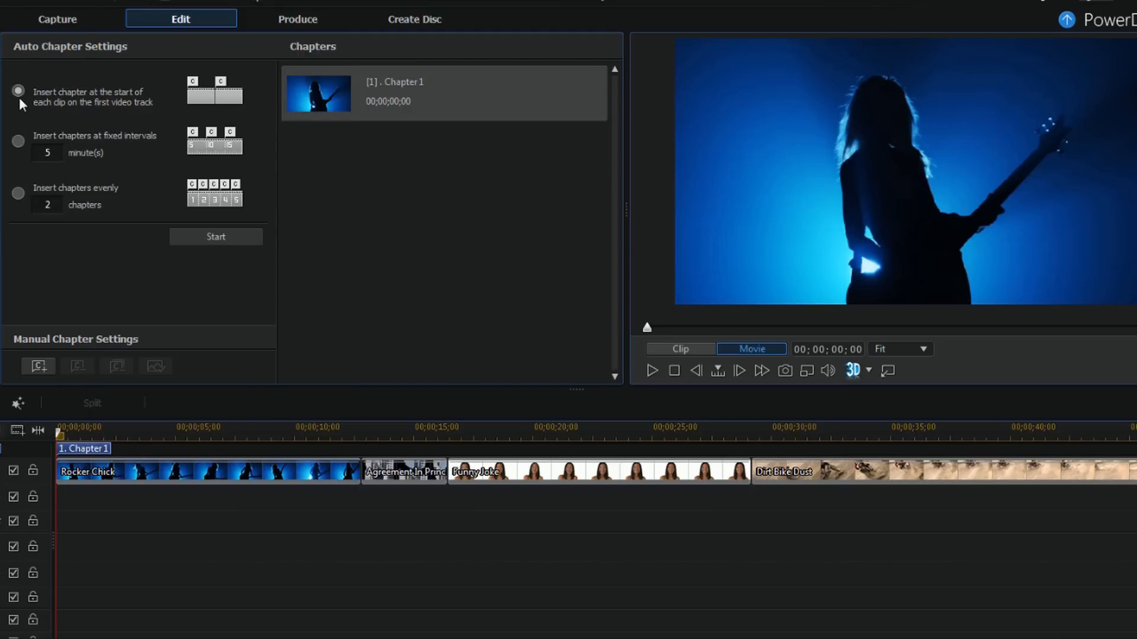
{"action": "mouse_move", "coordinate": [125, 97]}
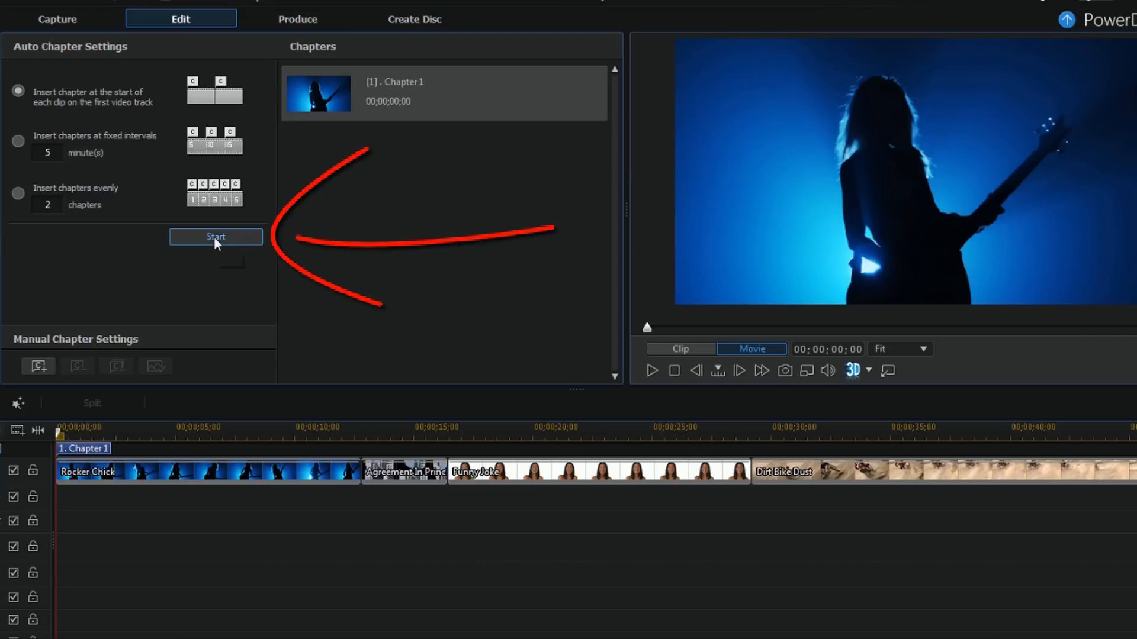
Step: Insert chapters automatically at the start of each clip on the first video track
{"action": "left_click", "coordinate": [215, 237]}
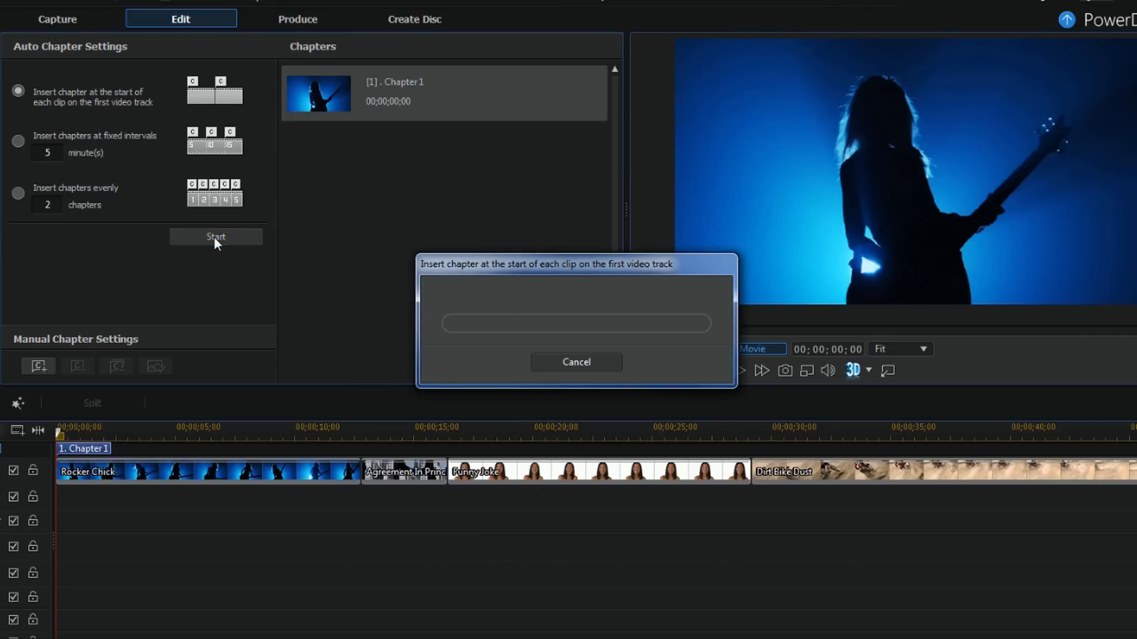
{"action": "left_click", "coordinate": [216, 237]}
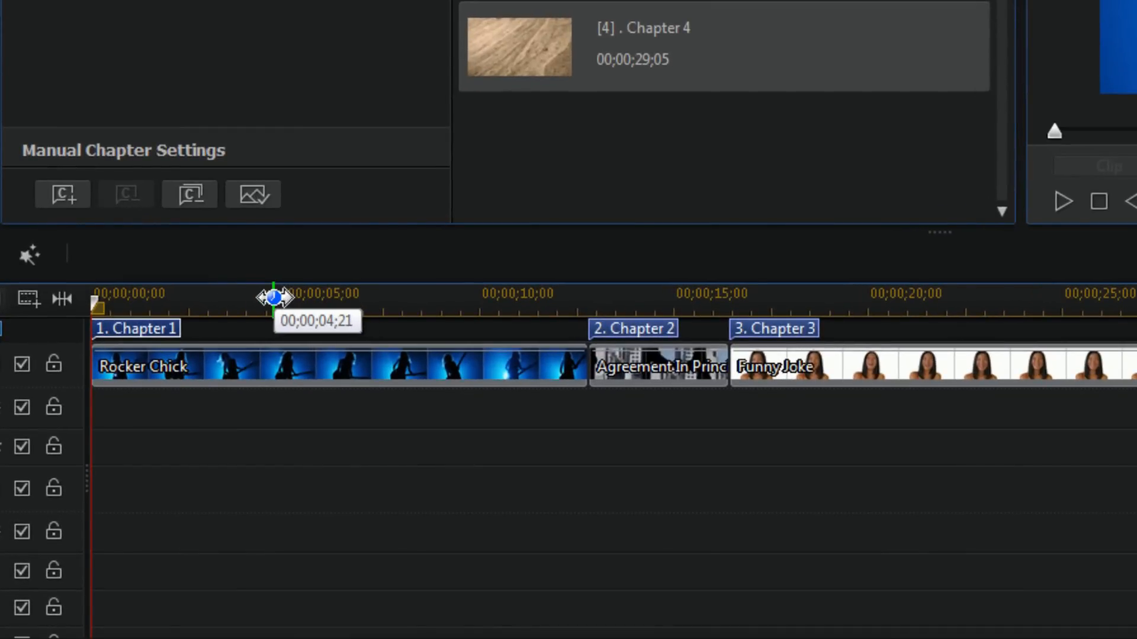
Step: Return the playhead to 00;00 and set that frame as Chapter 1's thumbnail
{"action": "left_click_drag", "start_coordinate": [272, 297], "coordinate": [99, 304]}
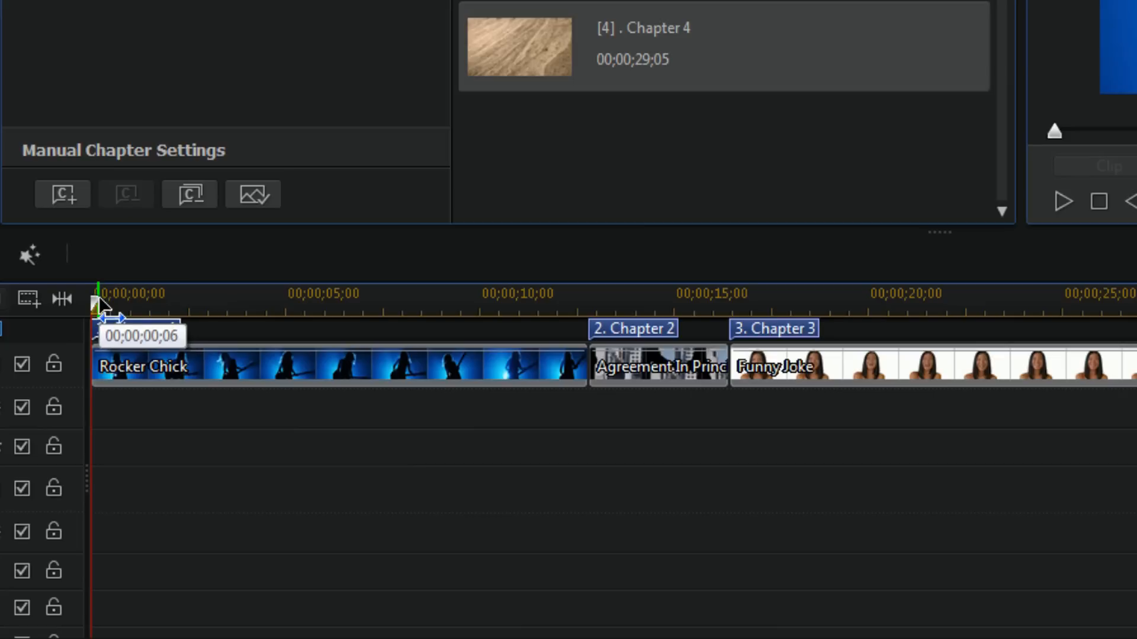
{"action": "left_click", "coordinate": [62, 194]}
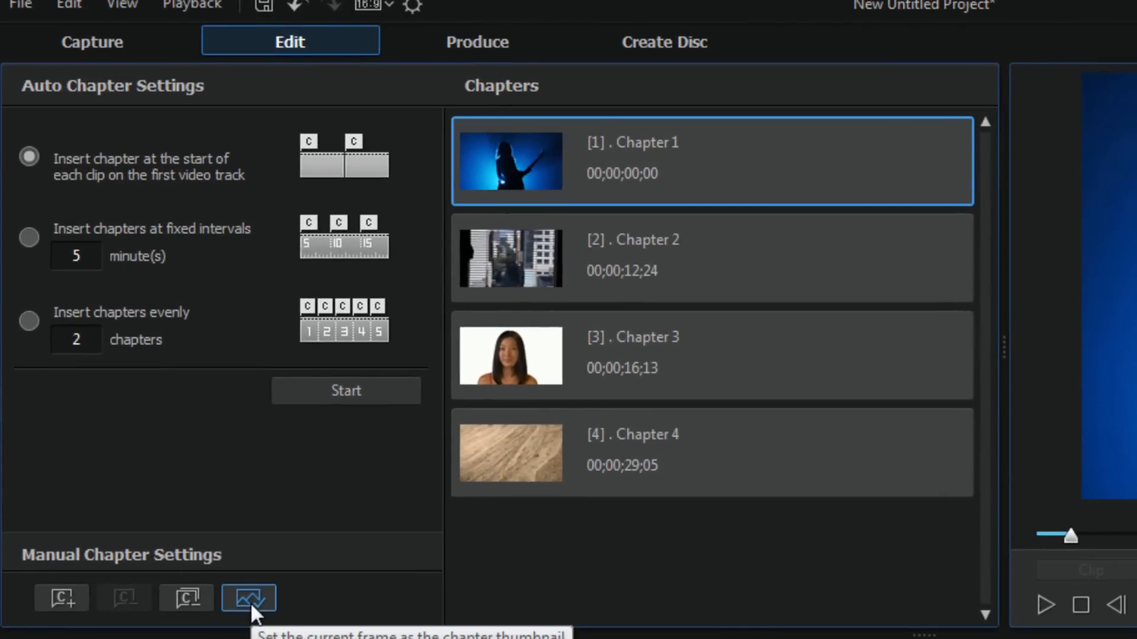
{"action": "left_click", "coordinate": [248, 598]}
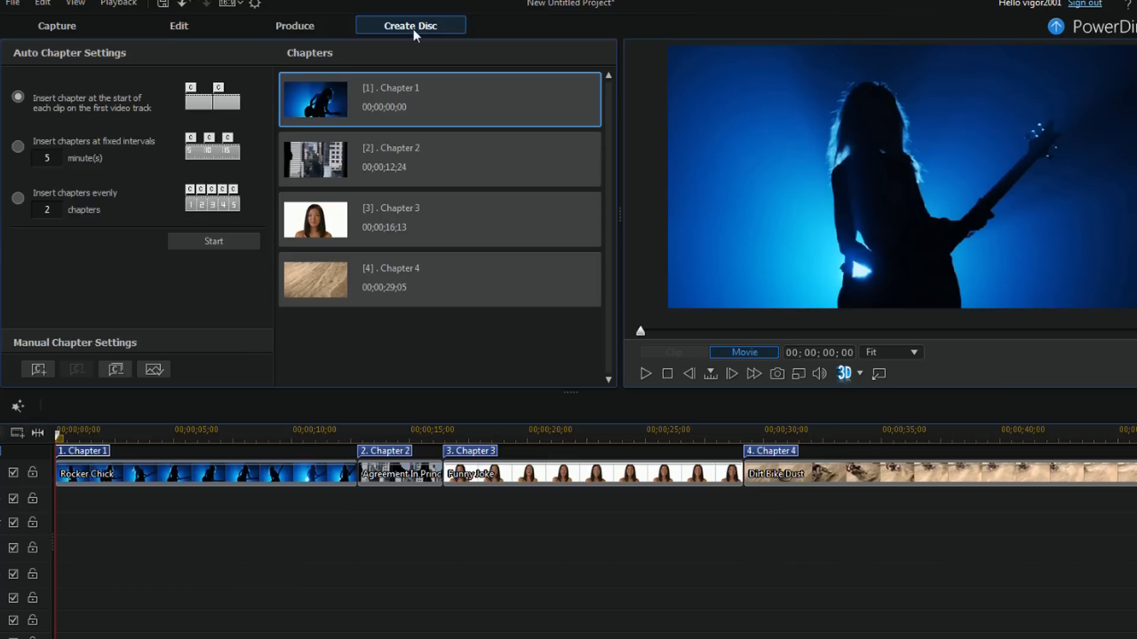
Step: Switch to Create Disc and select the menu's video frame and 'My Videos' title text
{"action": "left_click", "coordinate": [410, 25]}
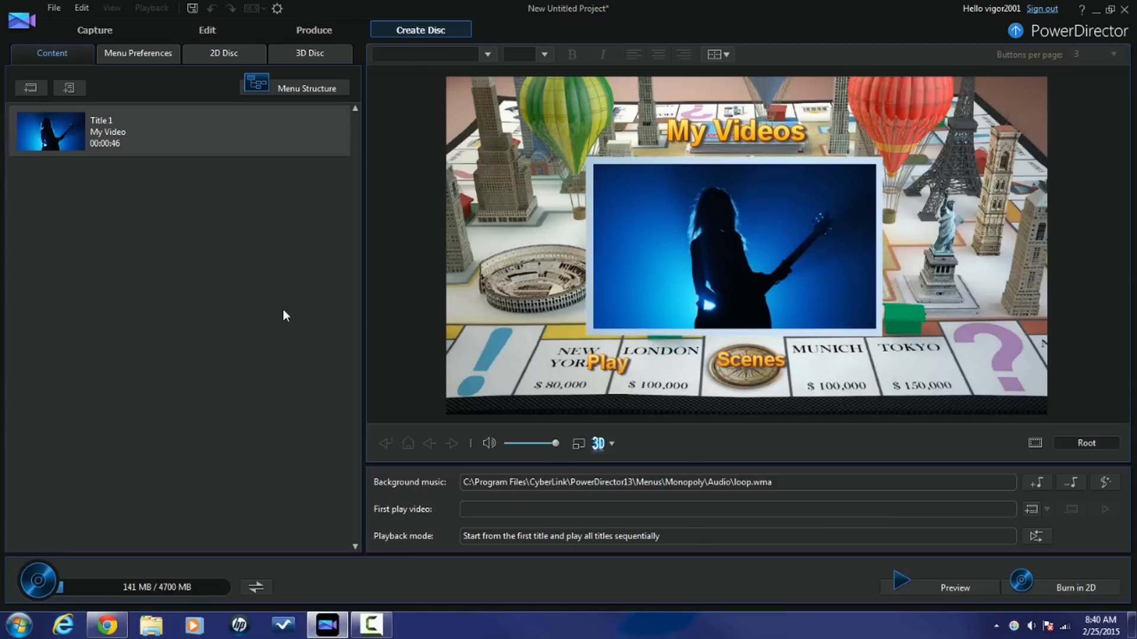
{"action": "left_click", "coordinate": [605, 363]}
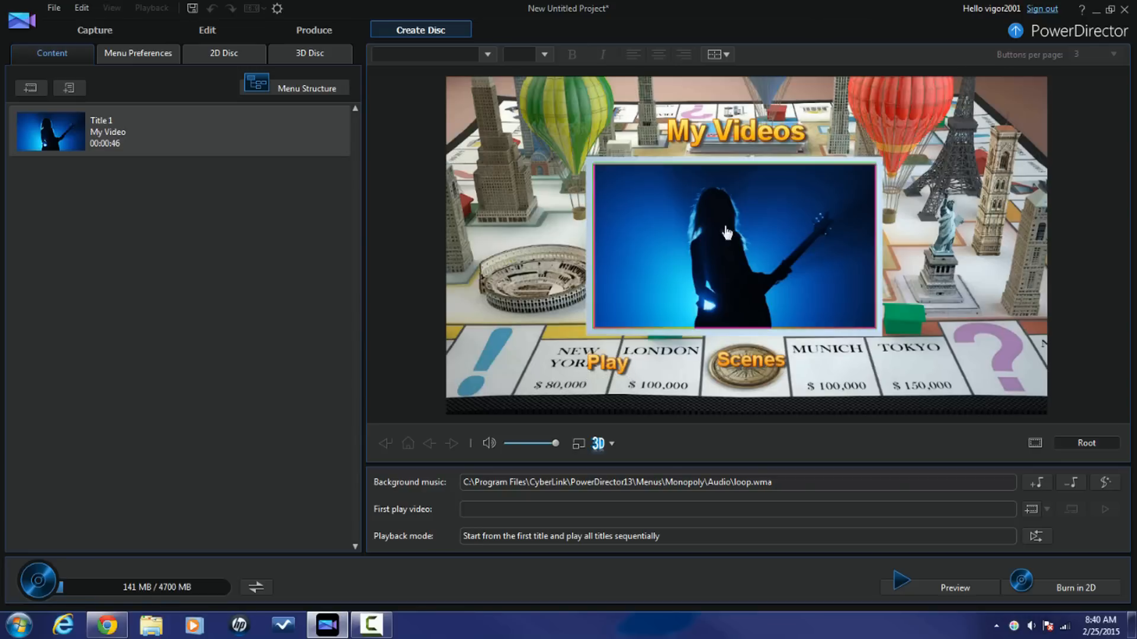
{"action": "left_click", "coordinate": [734, 132]}
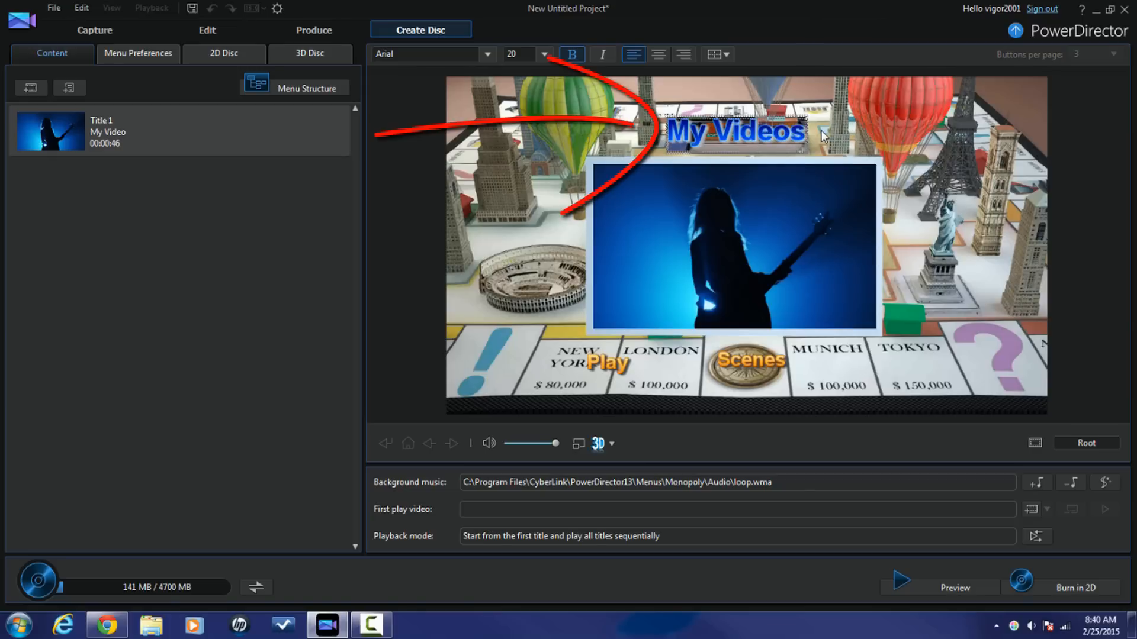
{"action": "mouse_move", "coordinate": [803, 161]}
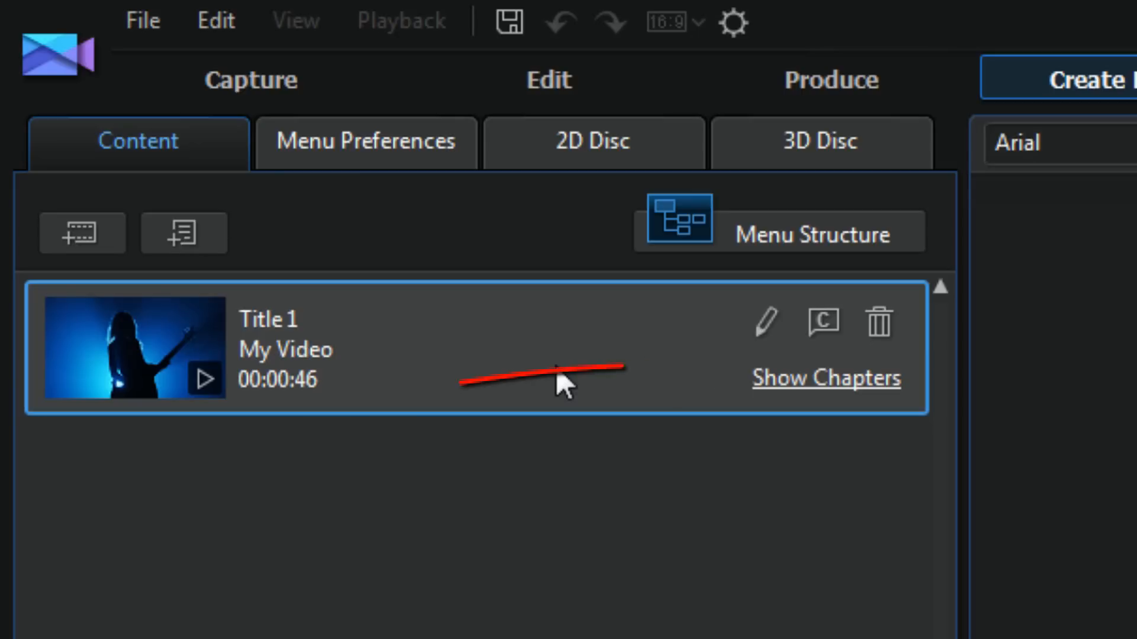
{"action": "mouse_move", "coordinate": [815, 386]}
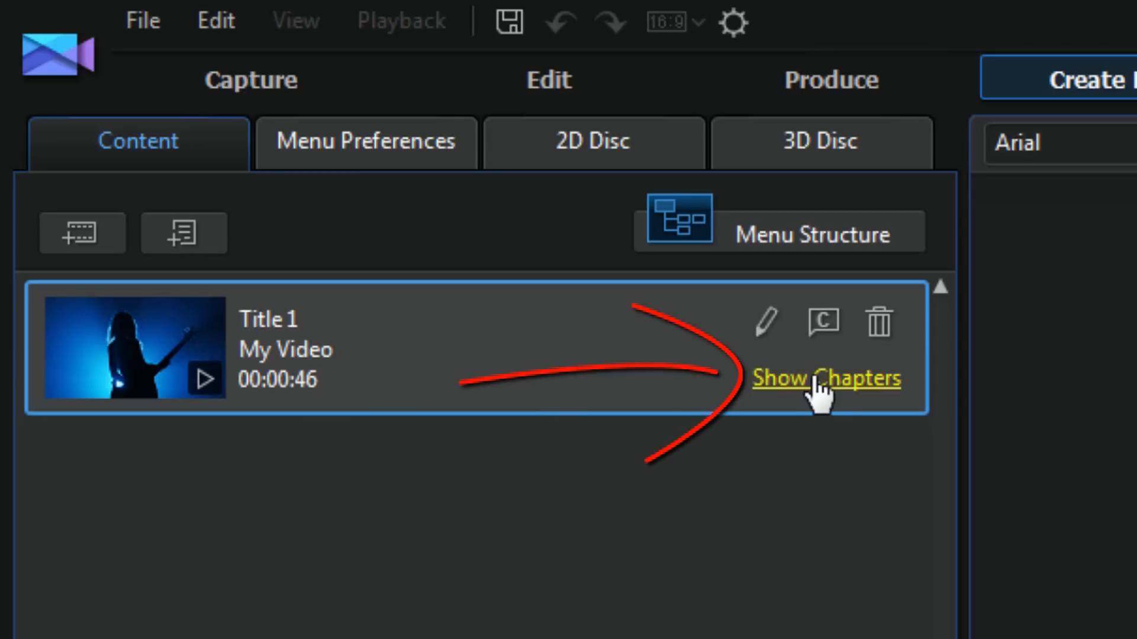
{"action": "left_click", "coordinate": [826, 379]}
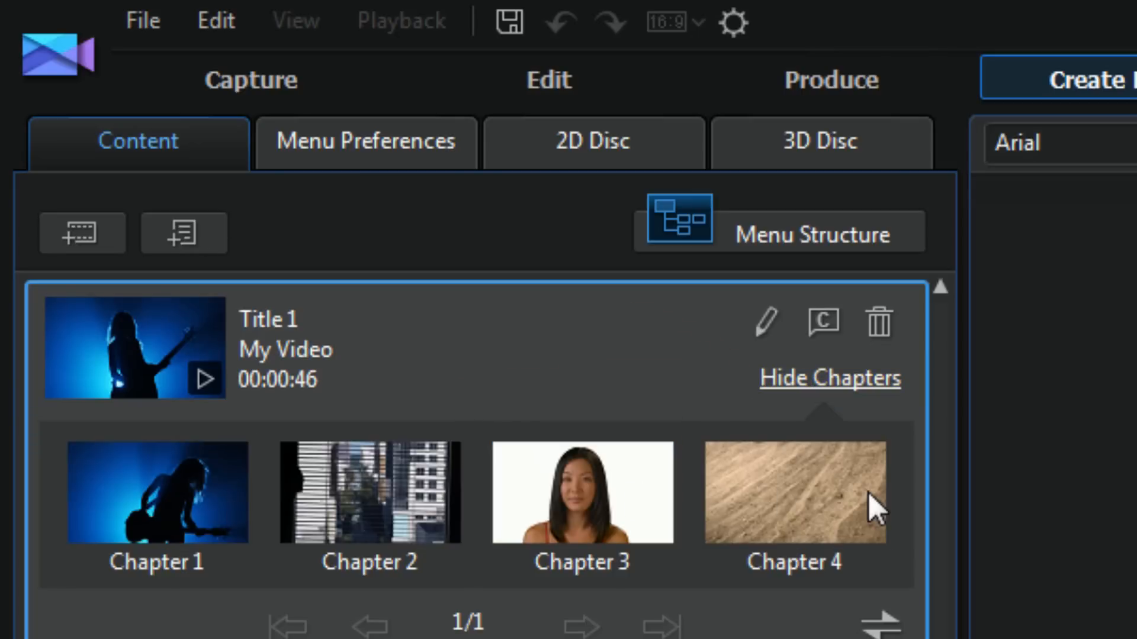
{"action": "mouse_move", "coordinate": [811, 384]}
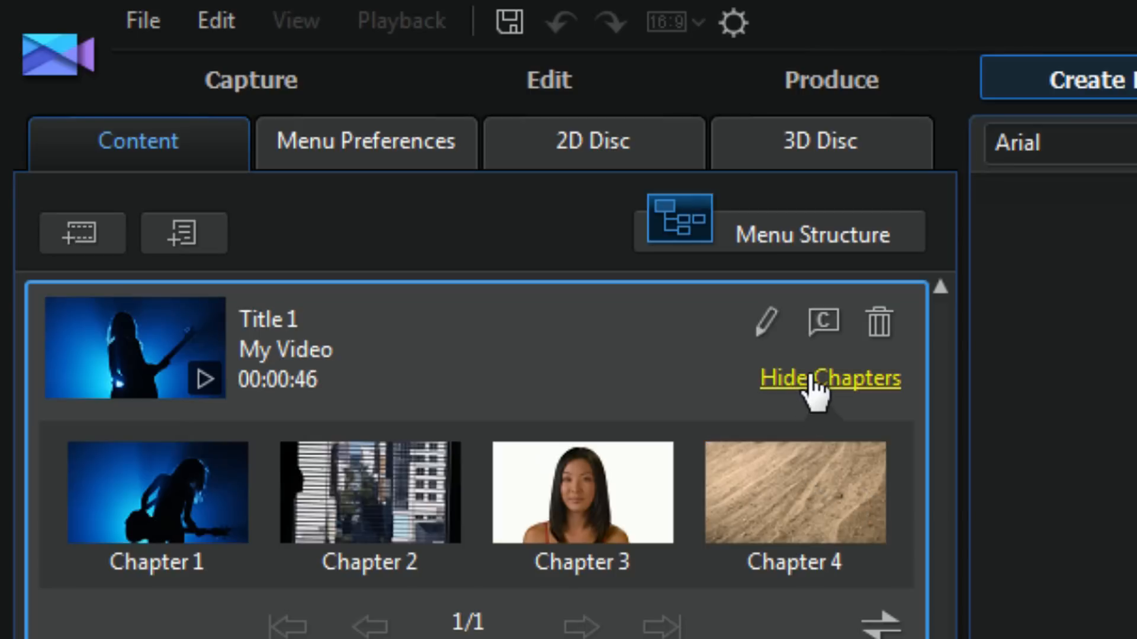
{"action": "left_click", "coordinate": [829, 379]}
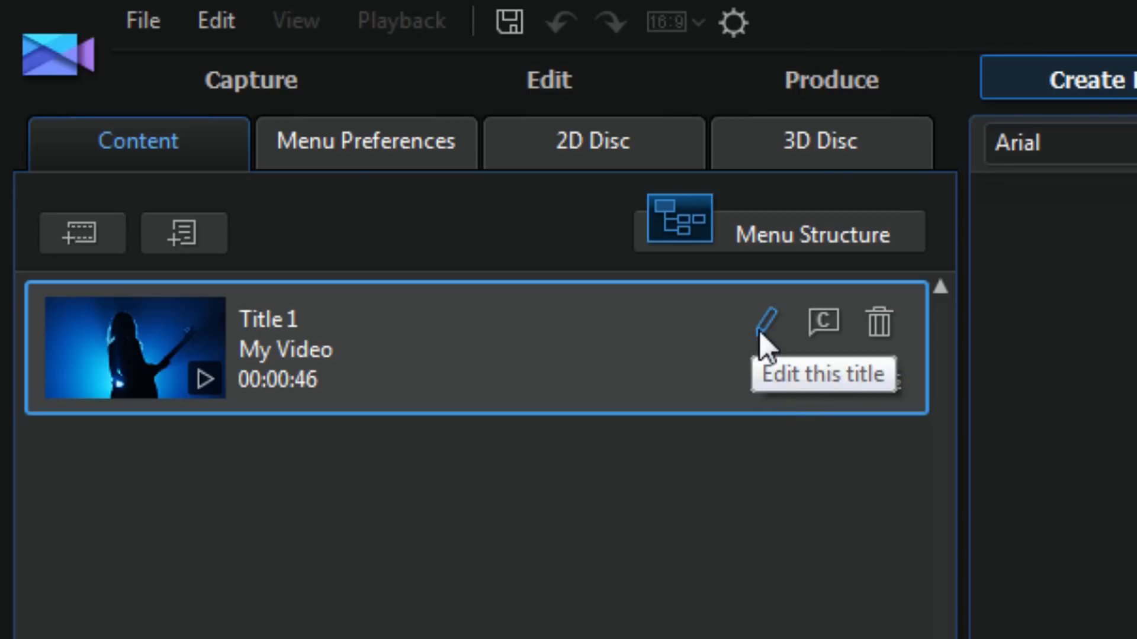
{"action": "mouse_move", "coordinate": [767, 357]}
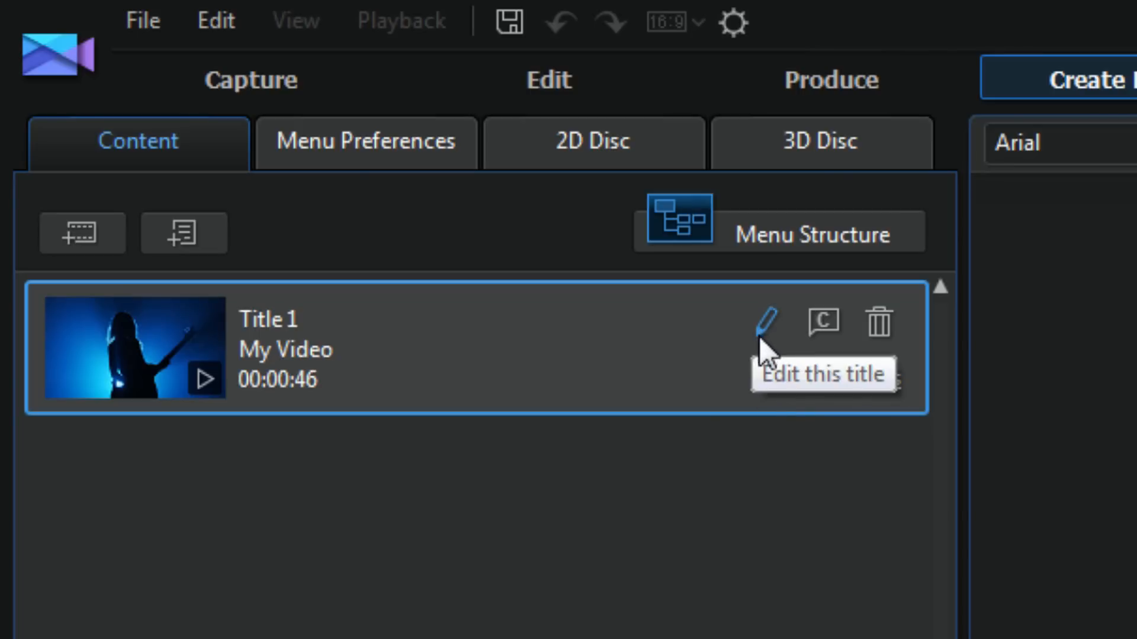
{"action": "mouse_move", "coordinate": [822, 336]}
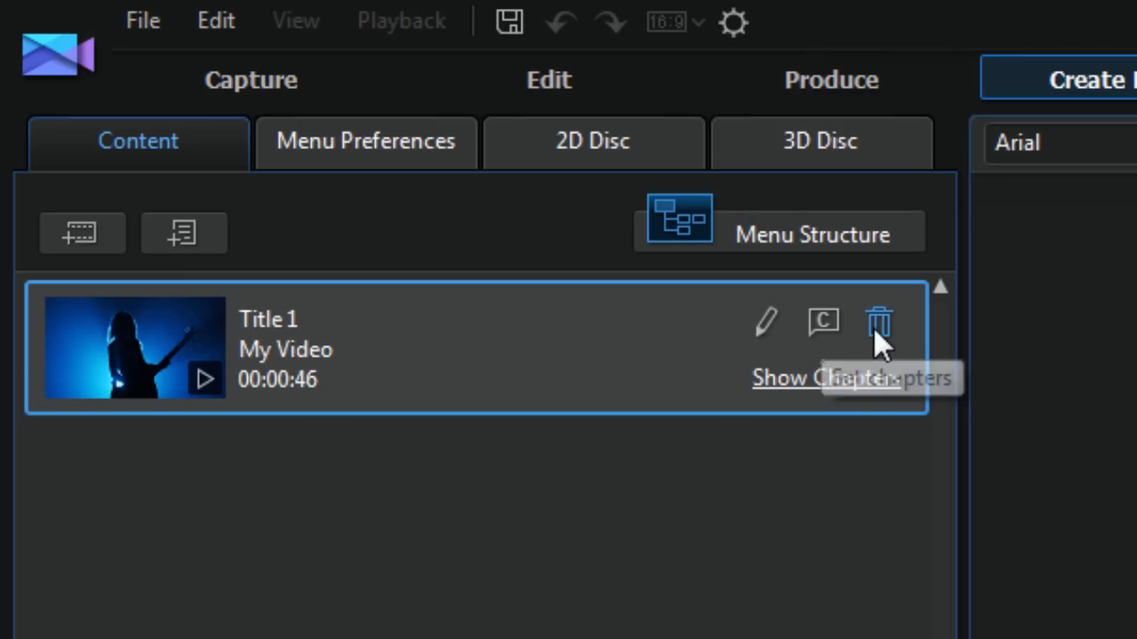
{"action": "mouse_move", "coordinate": [252, 414]}
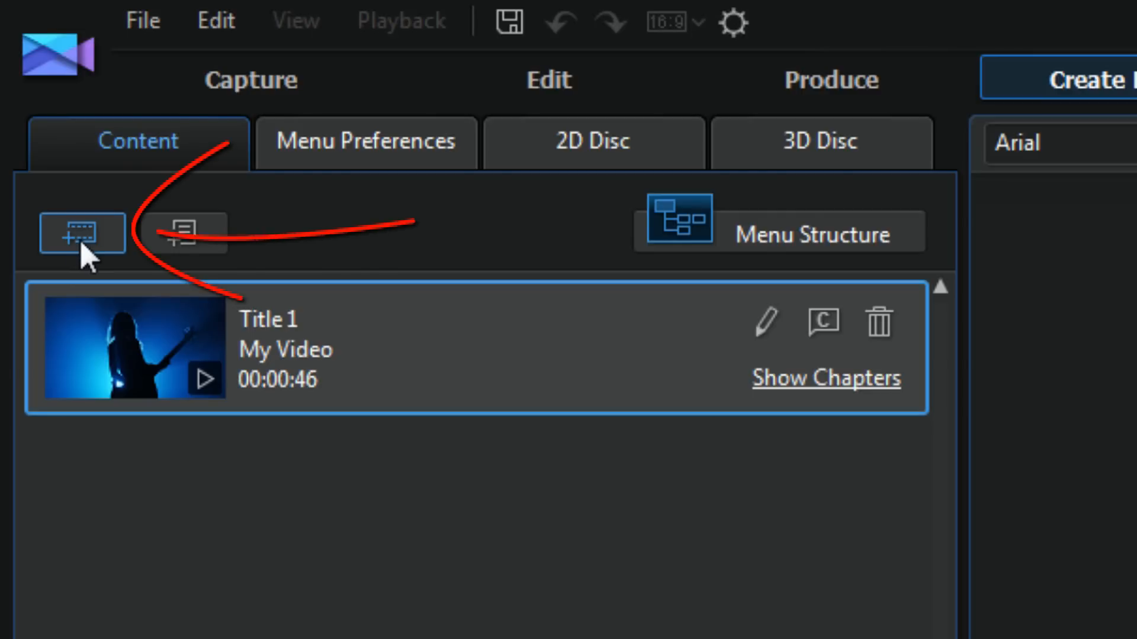
Step: Import Intro1.MTS from the Alpha Channels folder as a second disc title
{"action": "left_click", "coordinate": [76, 232]}
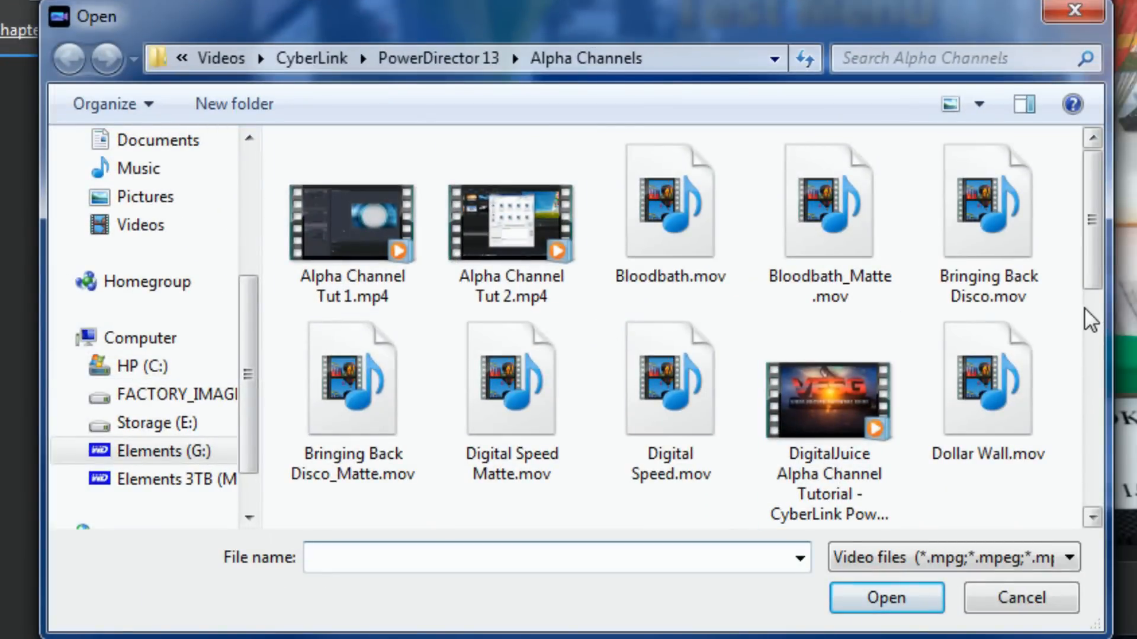
{"action": "scroll", "scroll_direction": "down", "scroll_amount": 3}
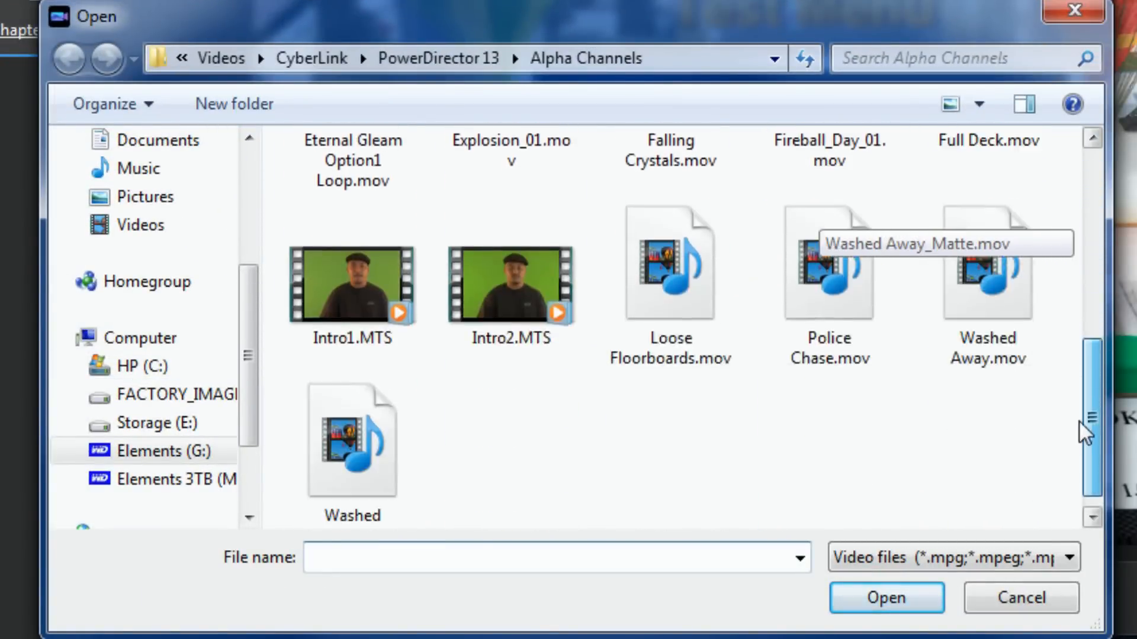
{"action": "left_click", "coordinate": [354, 287]}
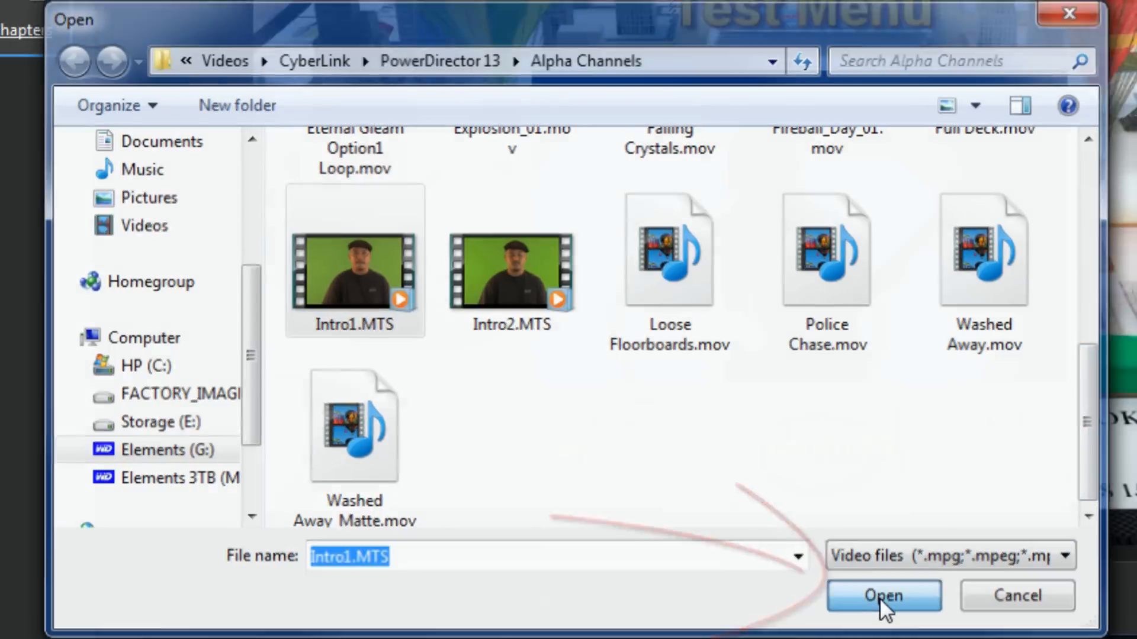
{"action": "left_click", "coordinate": [882, 611]}
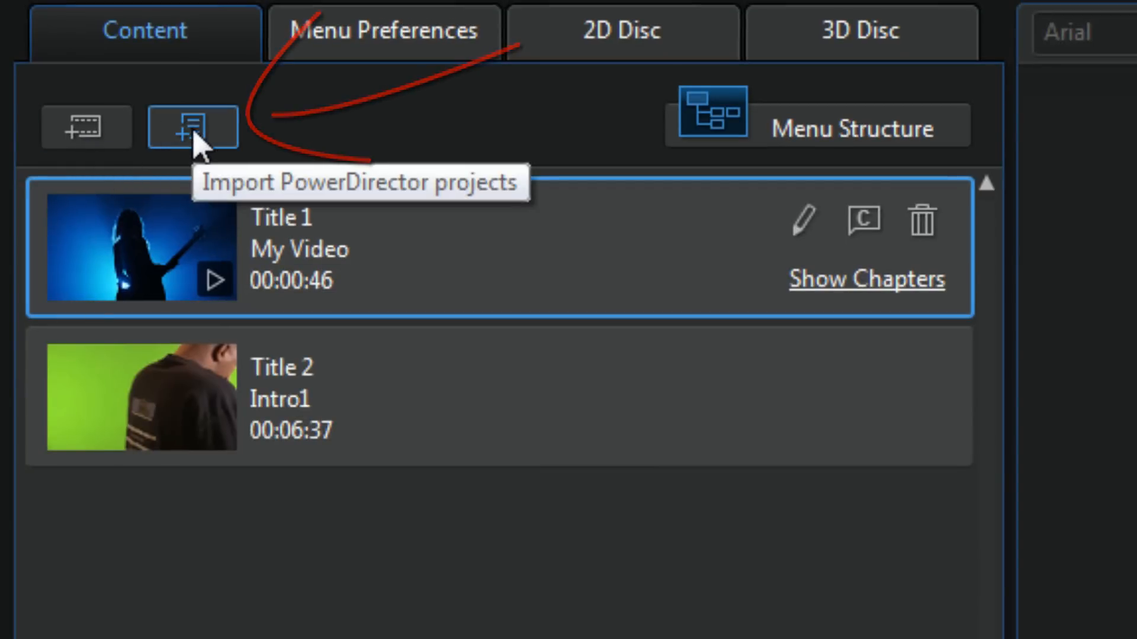
Step: Import the Beat Sync.pds project from Documents as a third disc title
{"action": "left_click", "coordinate": [190, 128]}
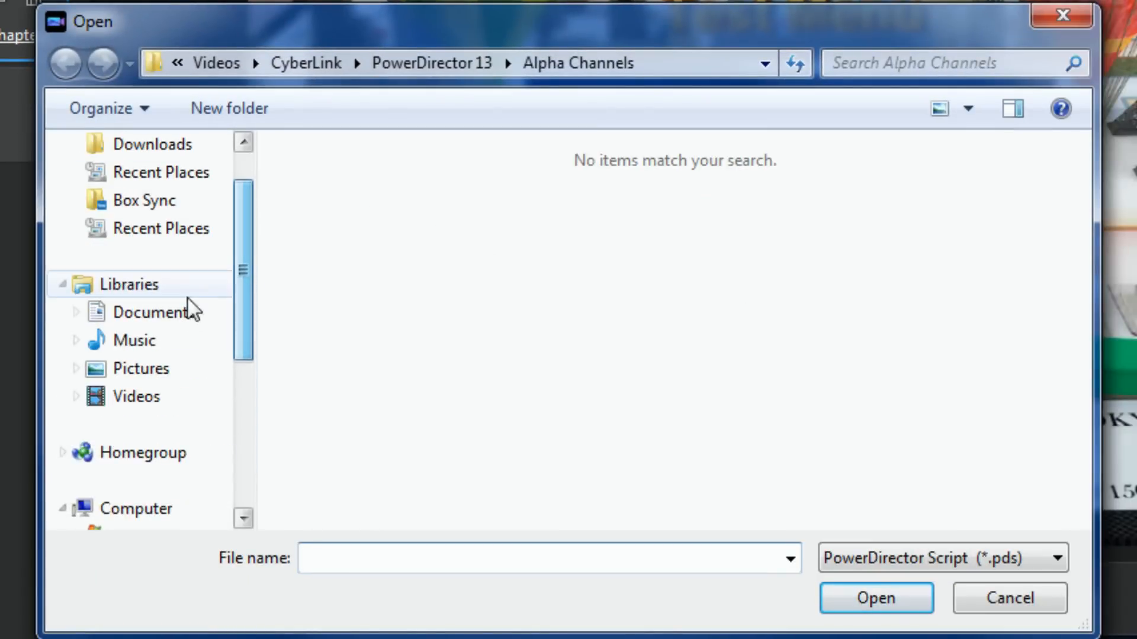
{"action": "left_click", "coordinate": [142, 313]}
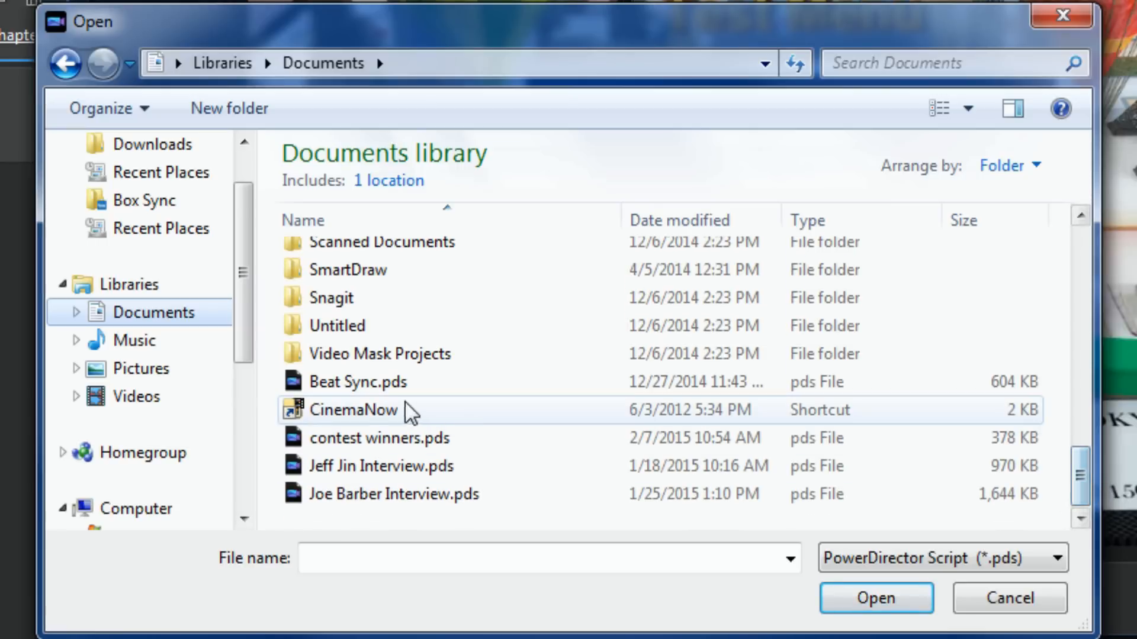
{"action": "left_click", "coordinate": [356, 381]}
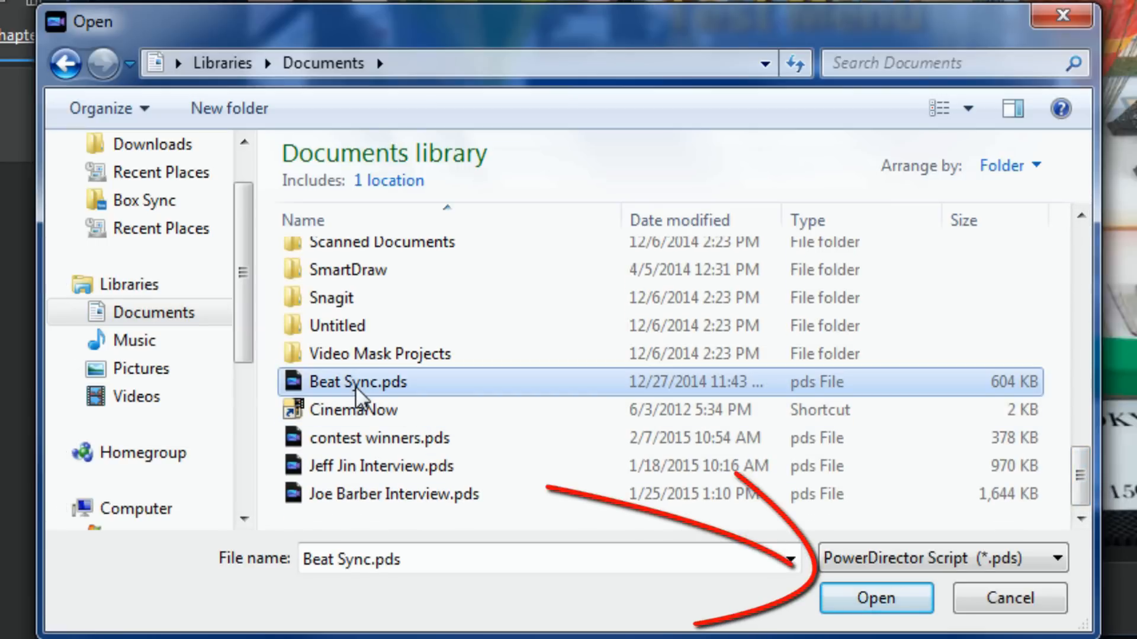
{"action": "left_click", "coordinate": [877, 600]}
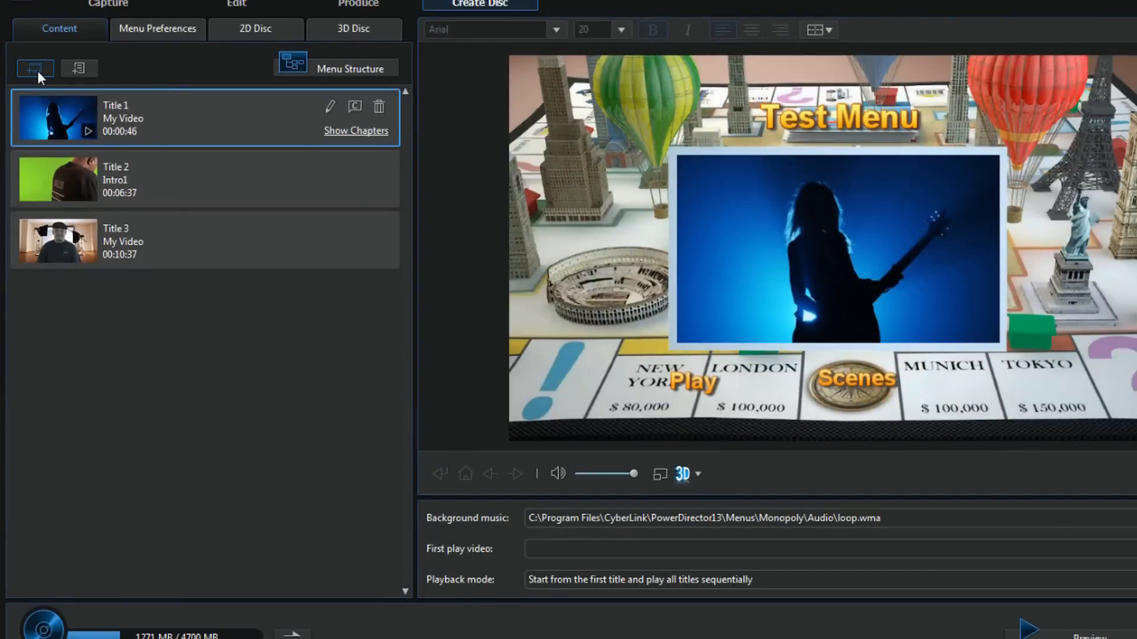
Step: Import Intro2.MTS as a fourth disc title
{"action": "left_click", "coordinate": [33, 69]}
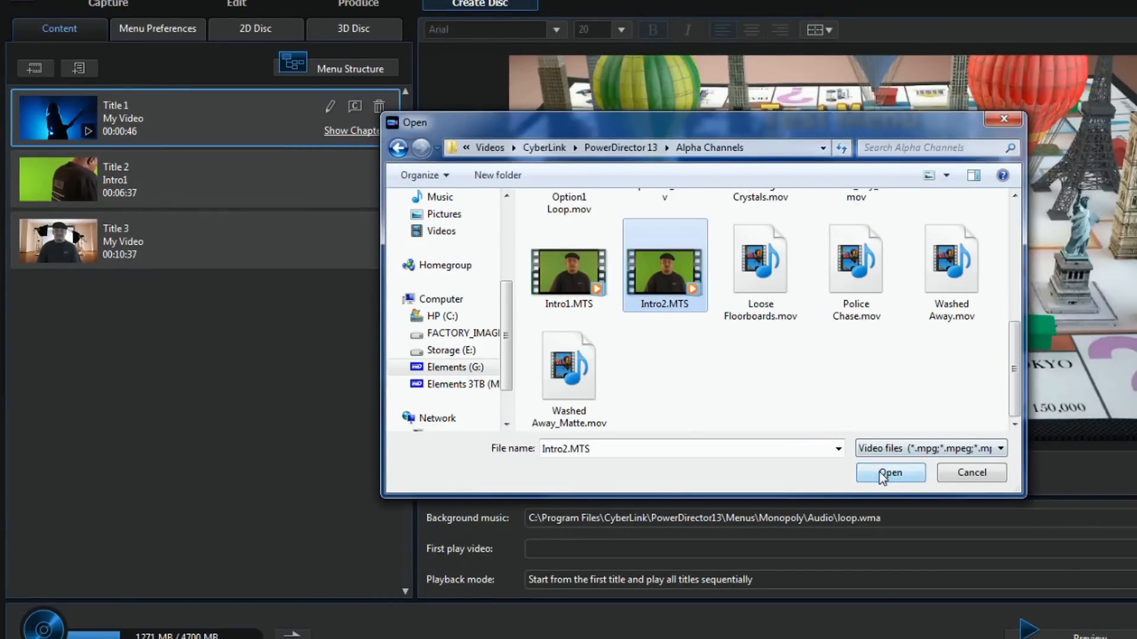
{"action": "left_click", "coordinate": [890, 473]}
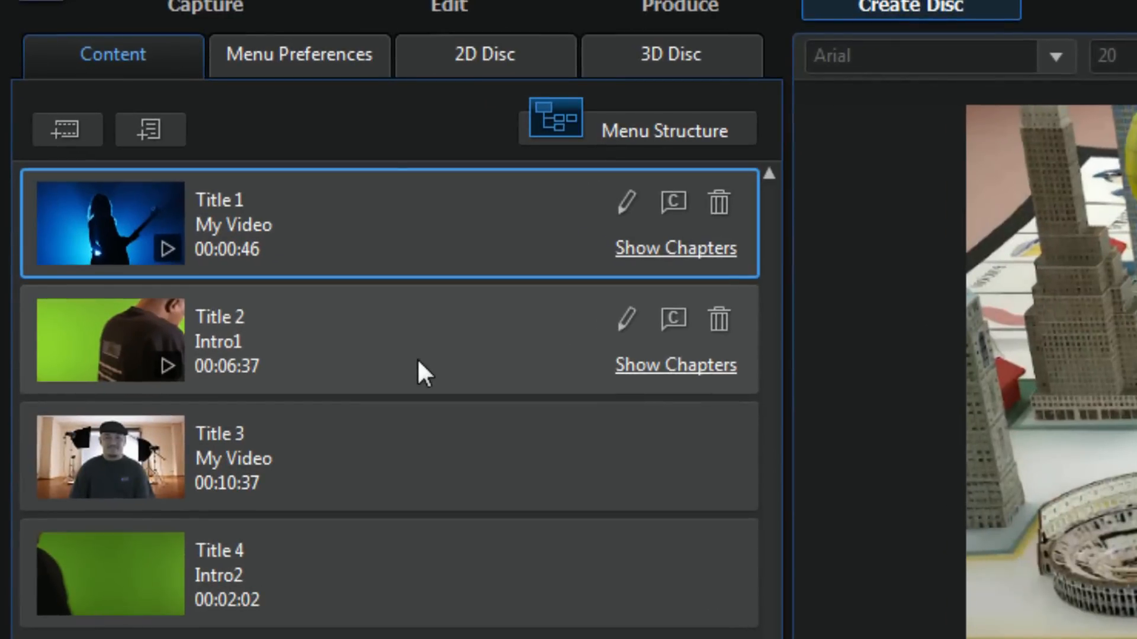
{"action": "mouse_move", "coordinate": [431, 356]}
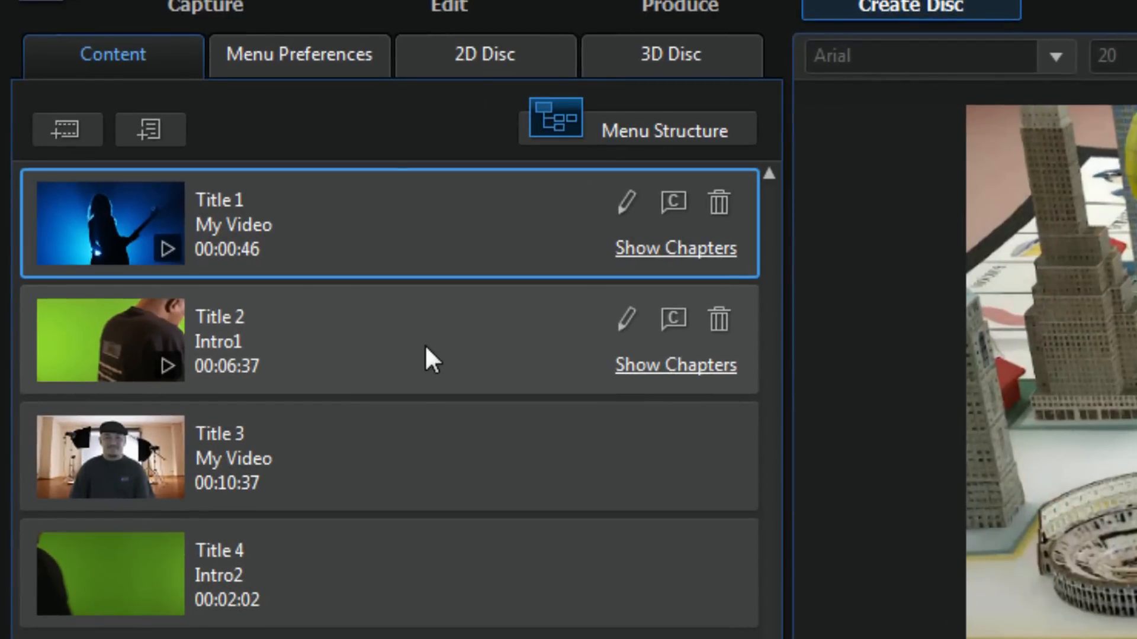
{"action": "mouse_move", "coordinate": [672, 439]}
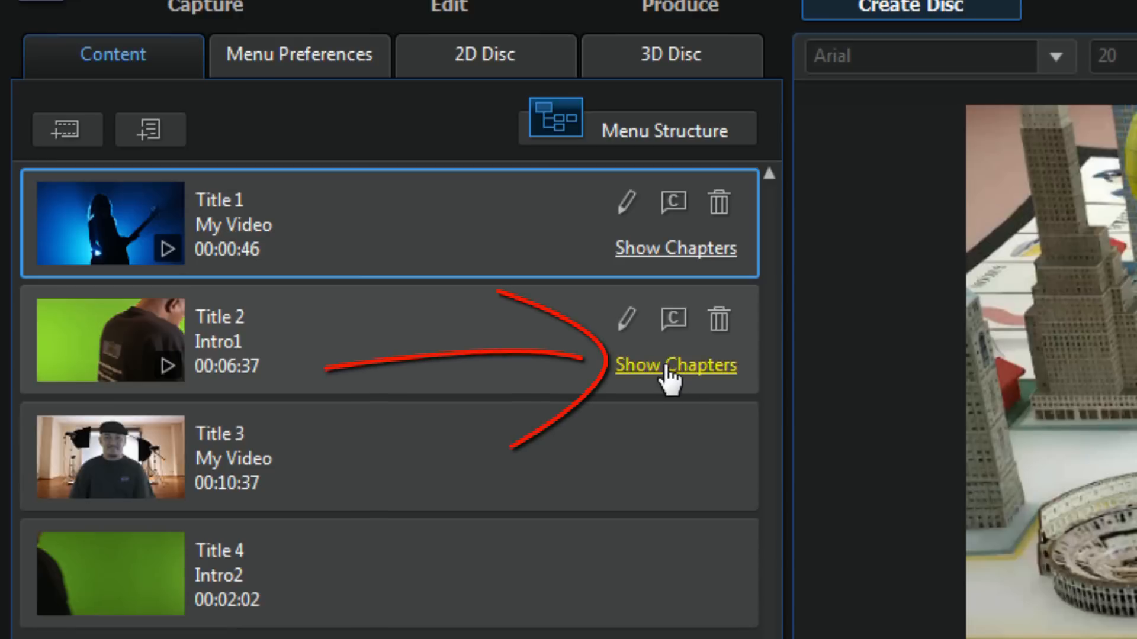
Step: Expand Intro1's chapter list and enter chapter editing for that title
{"action": "left_click", "coordinate": [675, 364]}
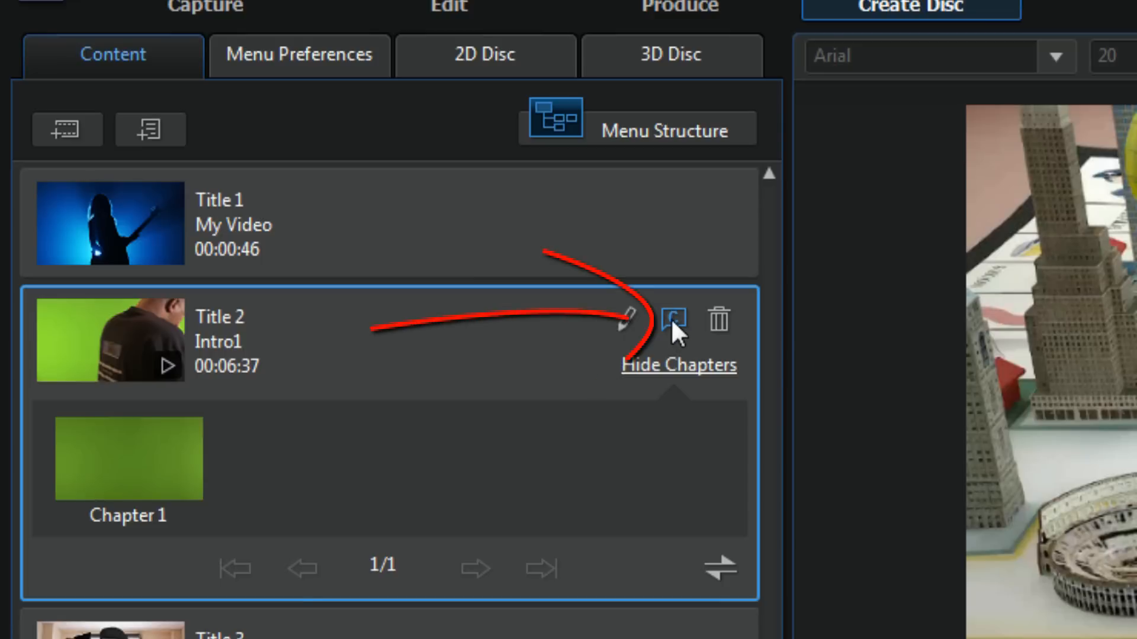
{"action": "left_click", "coordinate": [448, 5]}
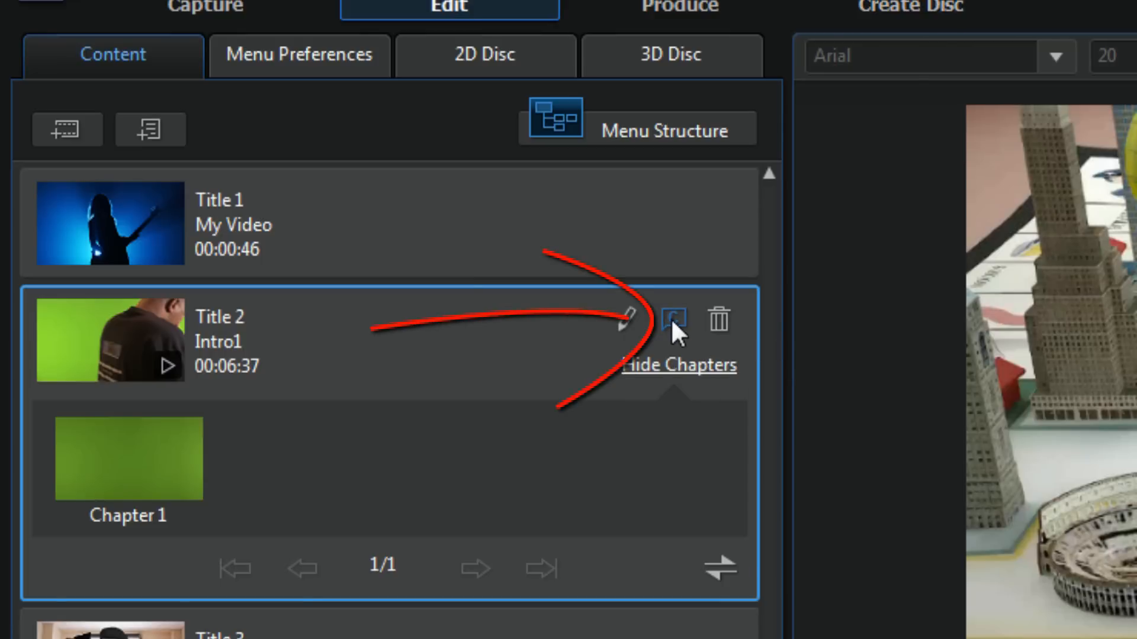
{"action": "left_click", "coordinate": [671, 321]}
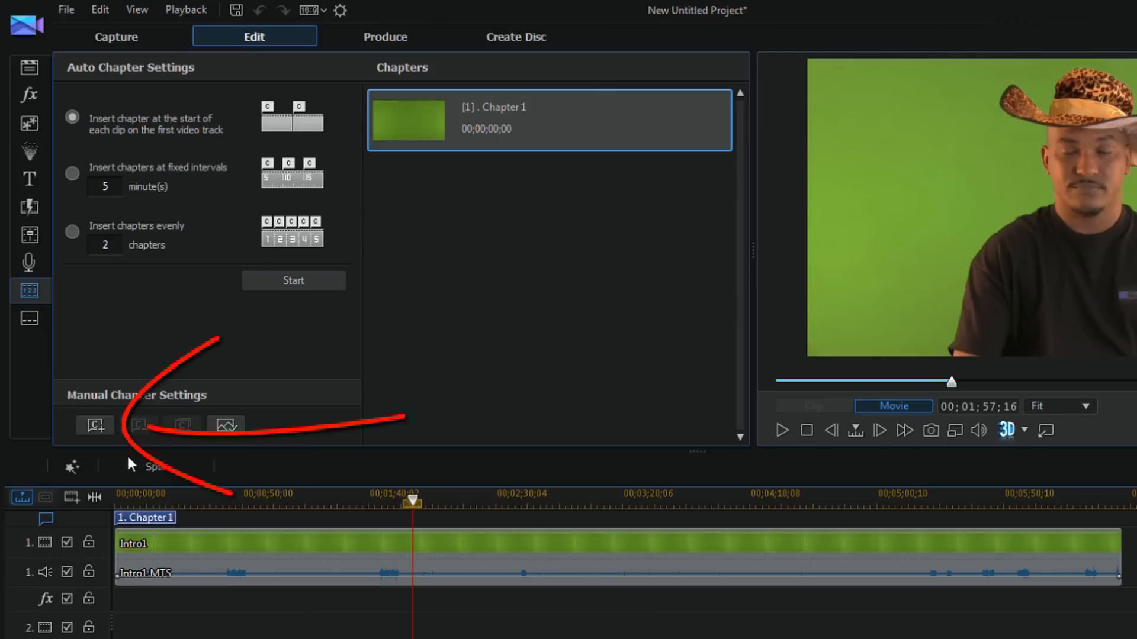
Step: Manually insert chapters in Intro1 at about 1:57 and 4:04
{"action": "left_click", "coordinate": [95, 425]}
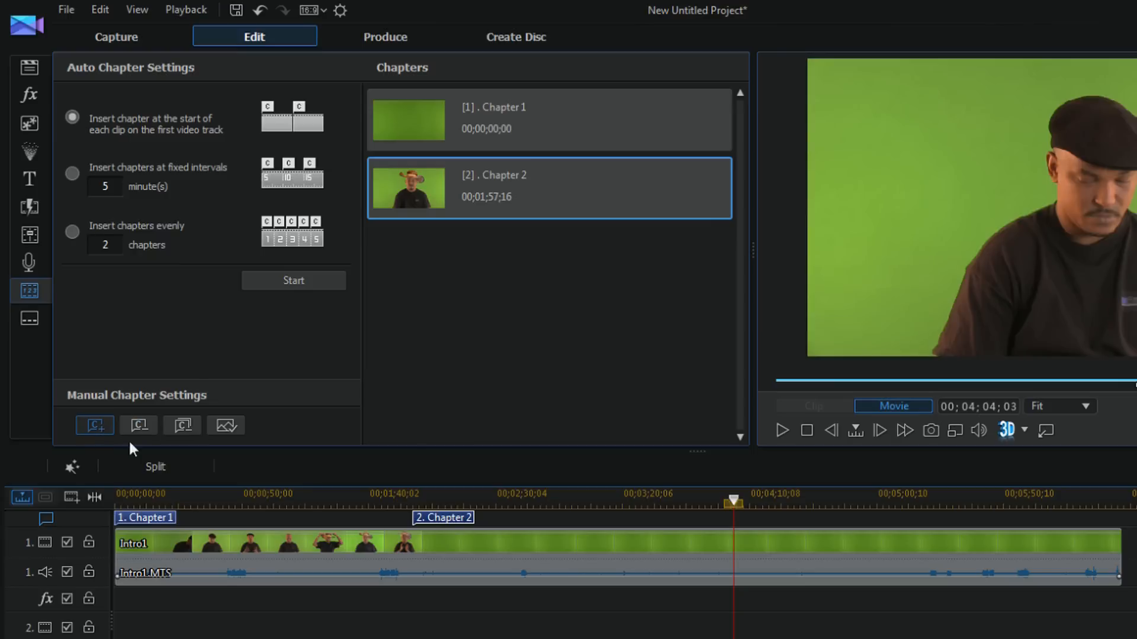
{"action": "left_click", "coordinate": [95, 425]}
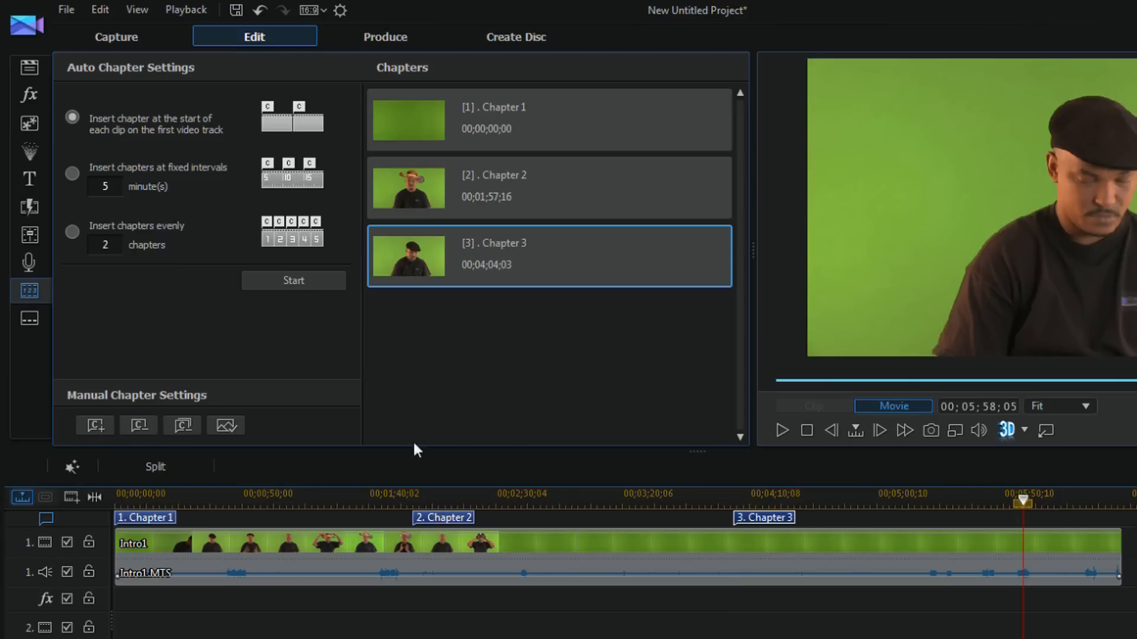
{"action": "left_click", "coordinate": [94, 425]}
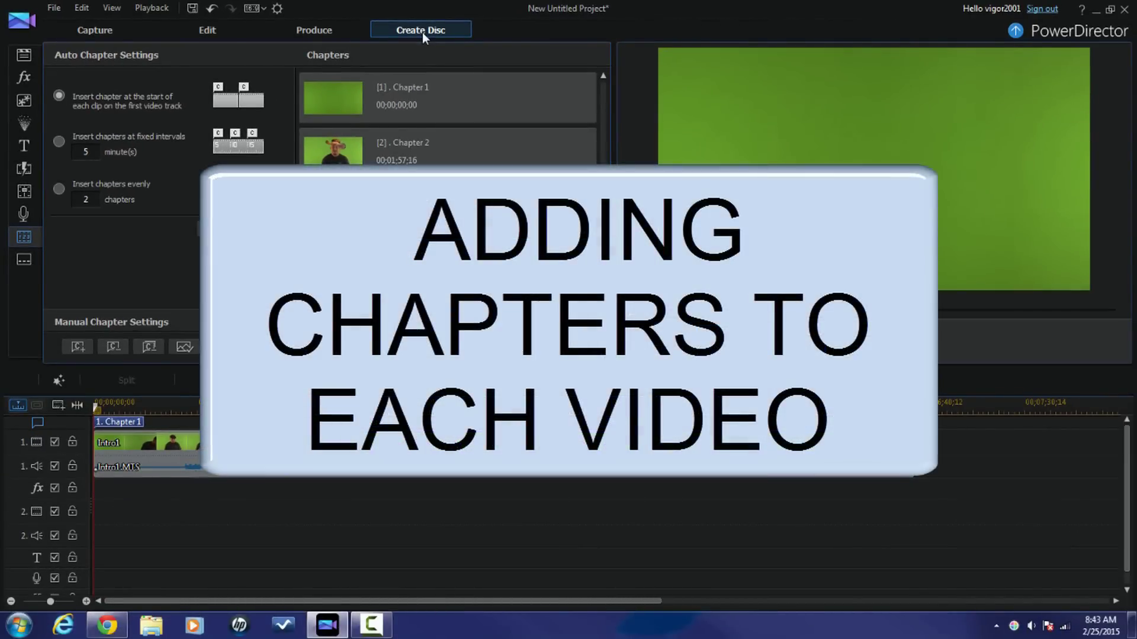
Step: Finish chaptering the remaining titles and return to the Create Disc content list
{"action": "left_click", "coordinate": [207, 29]}
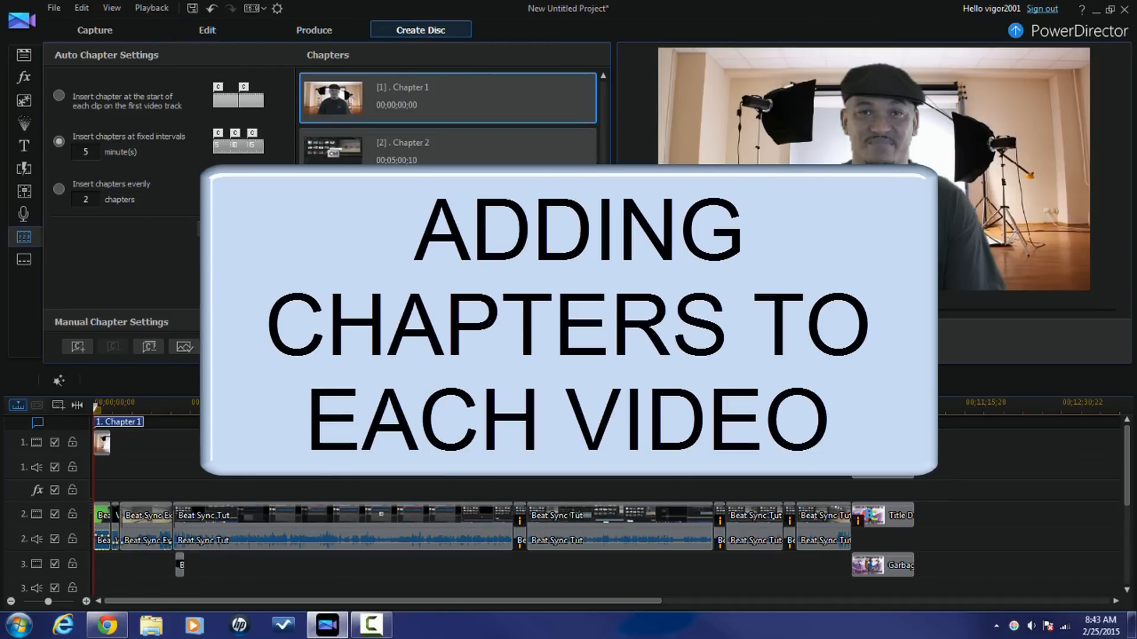
{"action": "left_click", "coordinate": [206, 30]}
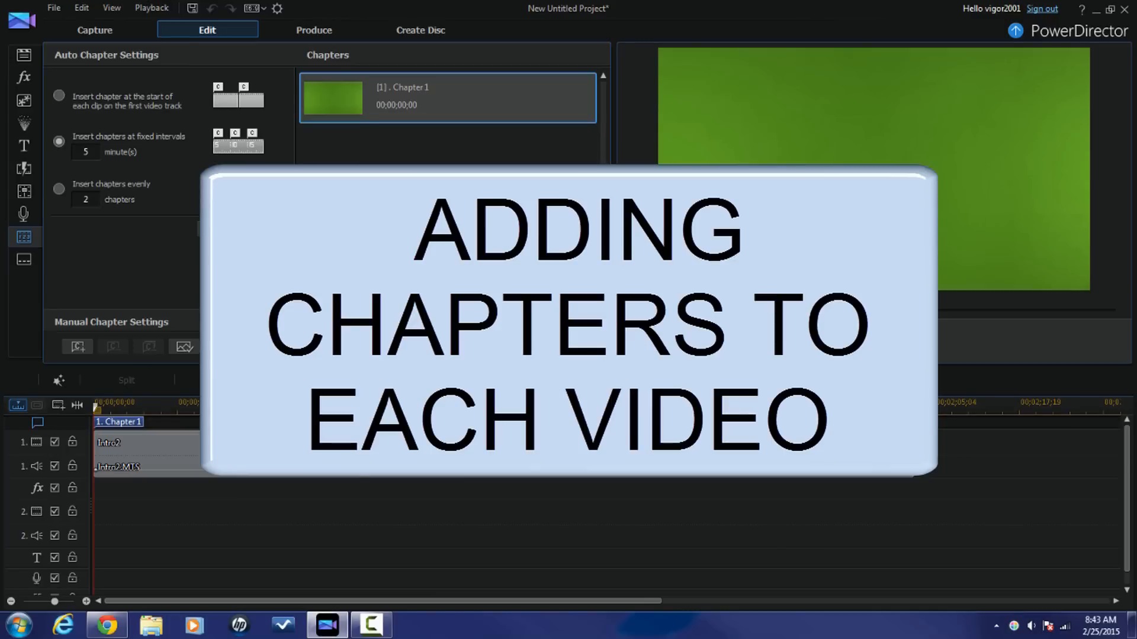
{"action": "left_click", "coordinate": [421, 29]}
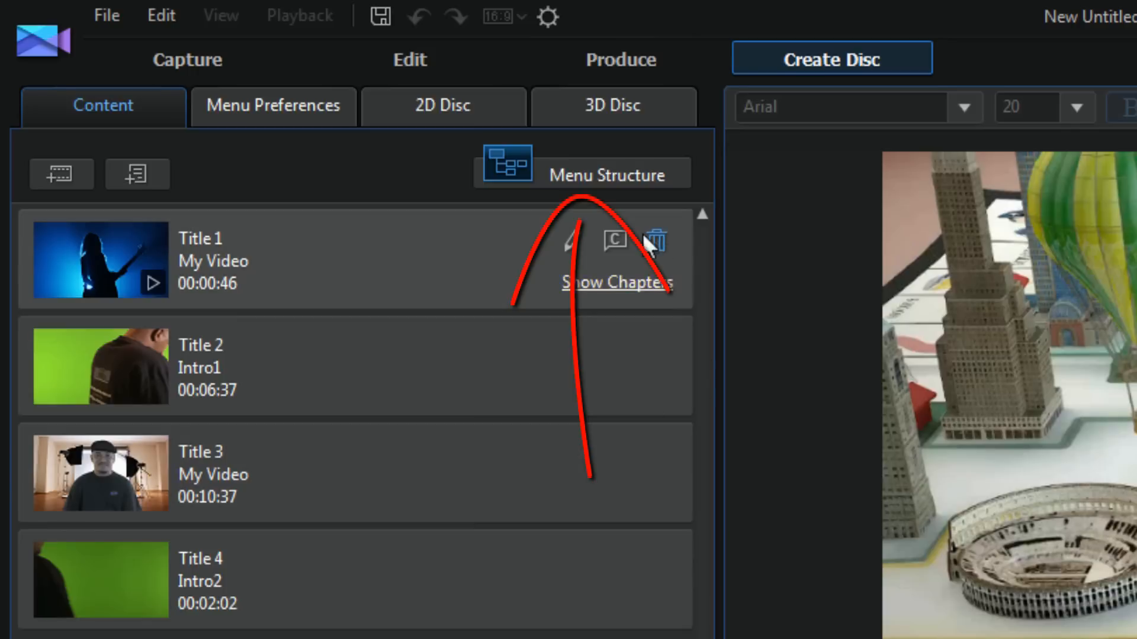
{"action": "mouse_move", "coordinate": [598, 180]}
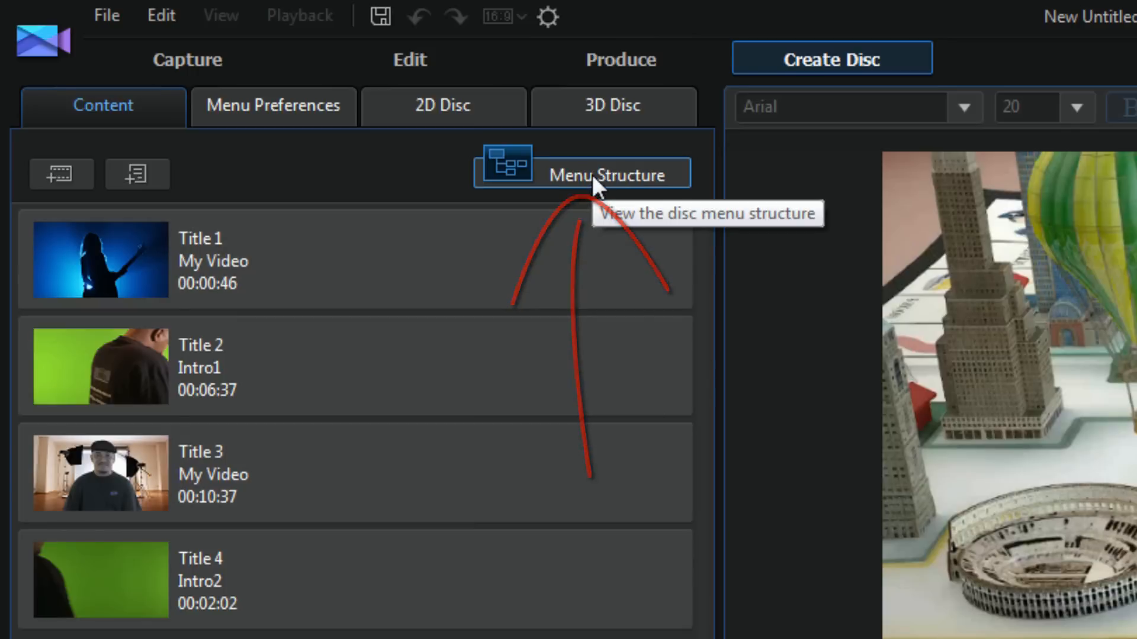
Step: View the Menu Structure tree and inspect the first title's chapter pages
{"action": "left_click", "coordinate": [599, 172]}
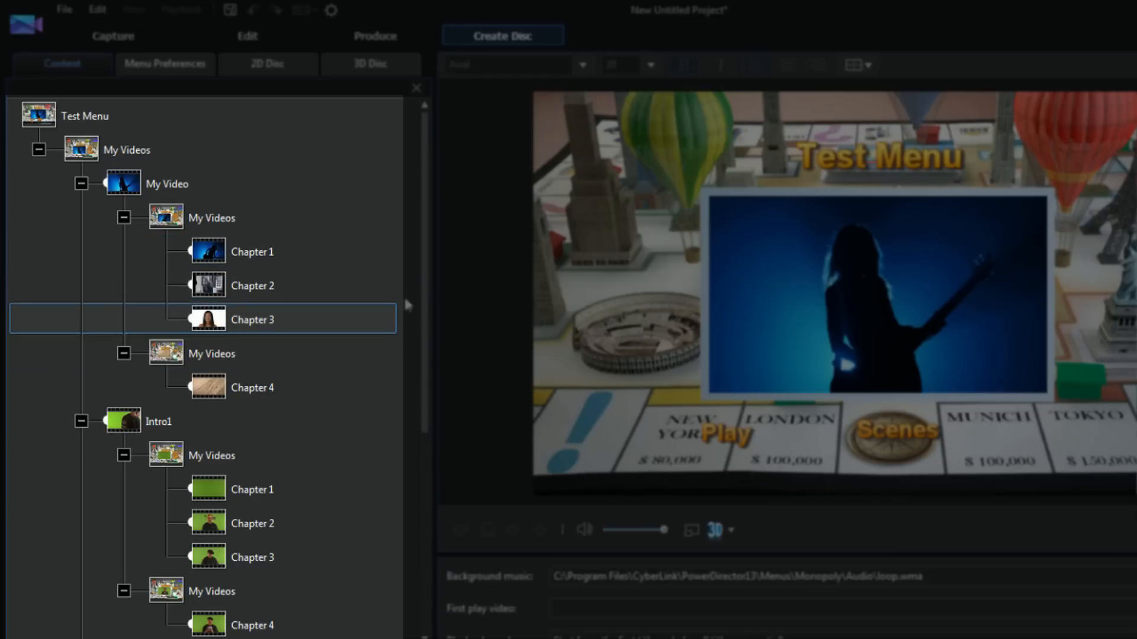
{"action": "left_click", "coordinate": [252, 286]}
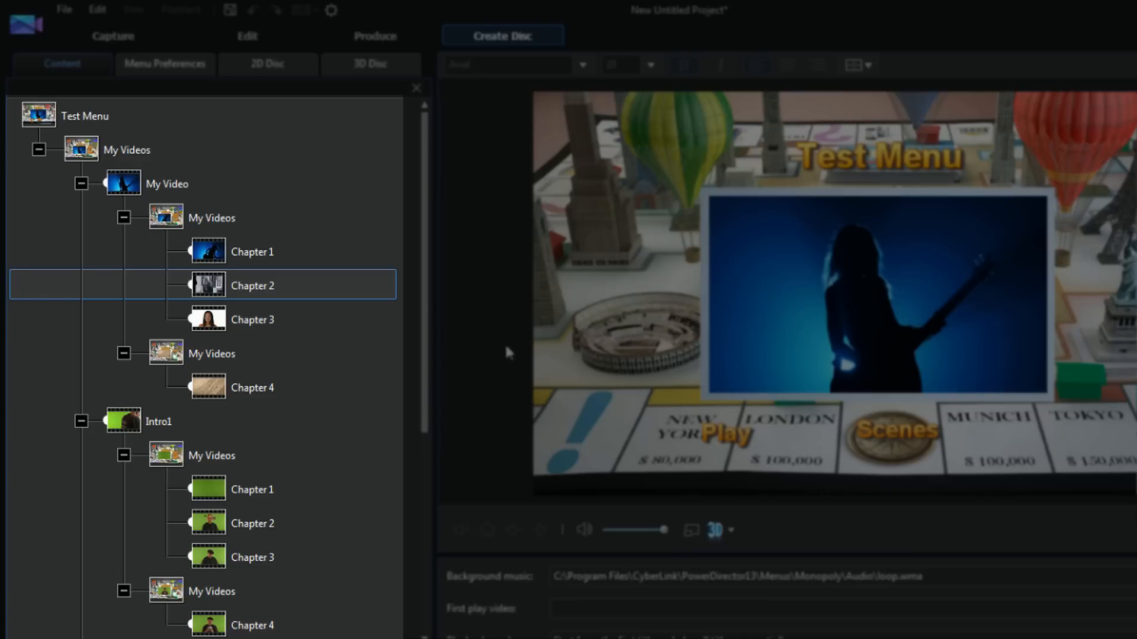
{"action": "mouse_move", "coordinate": [237, 270]}
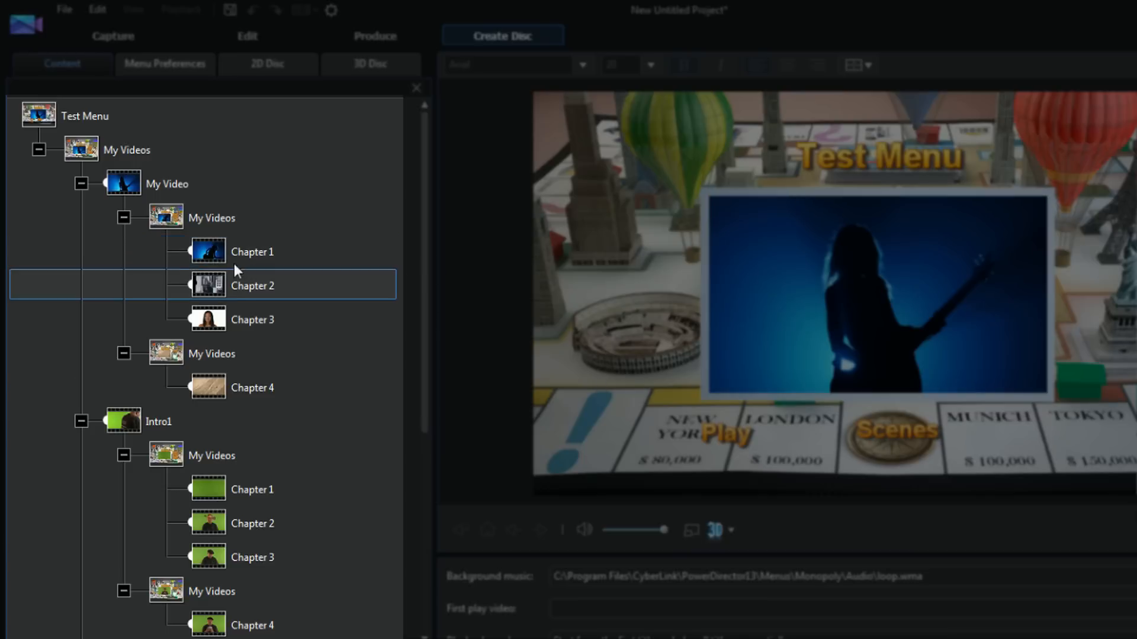
{"action": "mouse_move", "coordinate": [245, 366]}
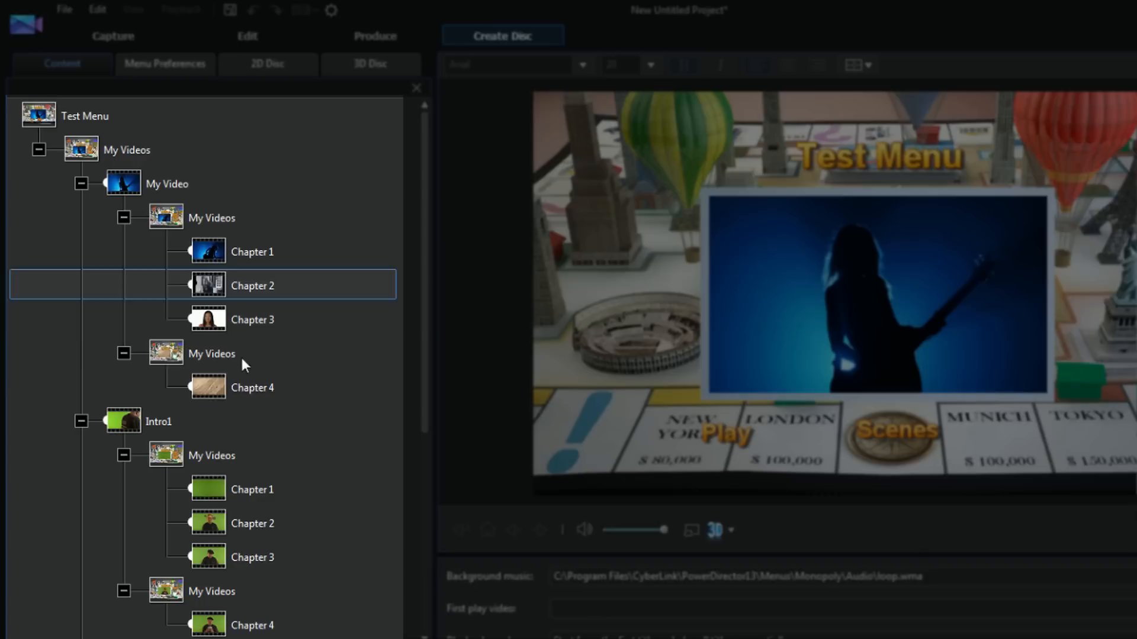
{"action": "left_click", "coordinate": [211, 353]}
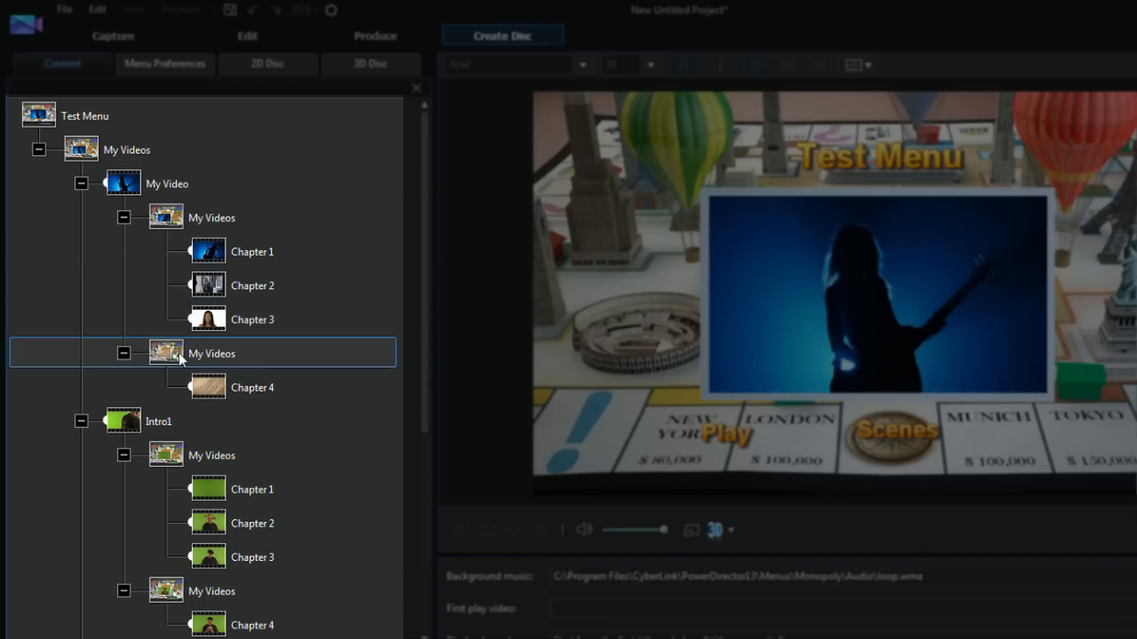
{"action": "left_click", "coordinate": [252, 319]}
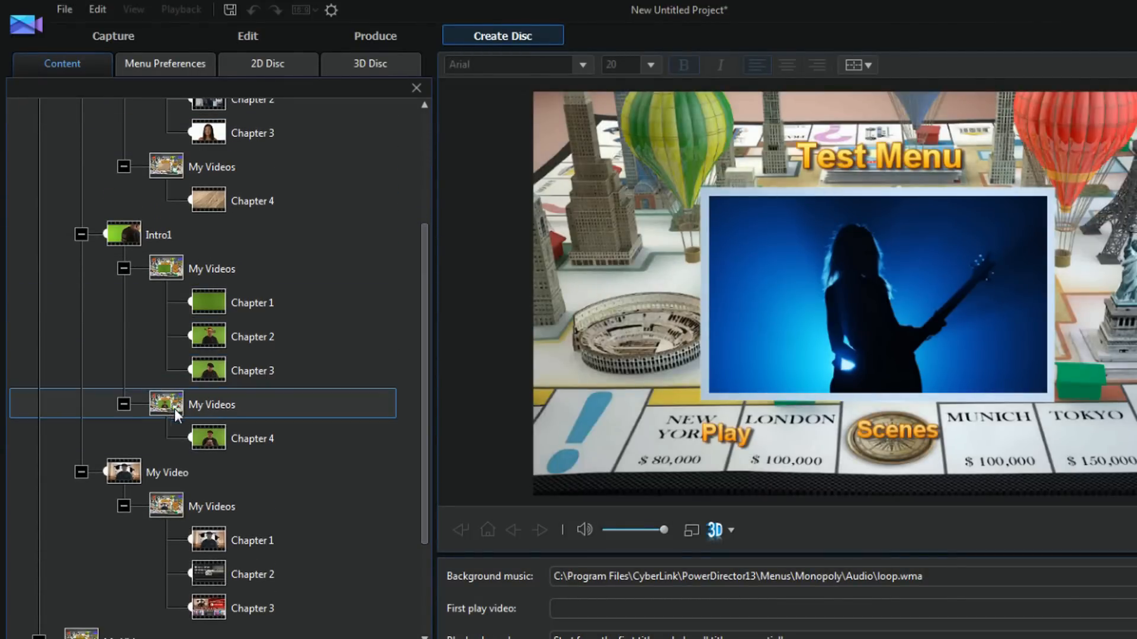
{"action": "scroll", "scroll_direction": "down", "scroll_amount": 3}
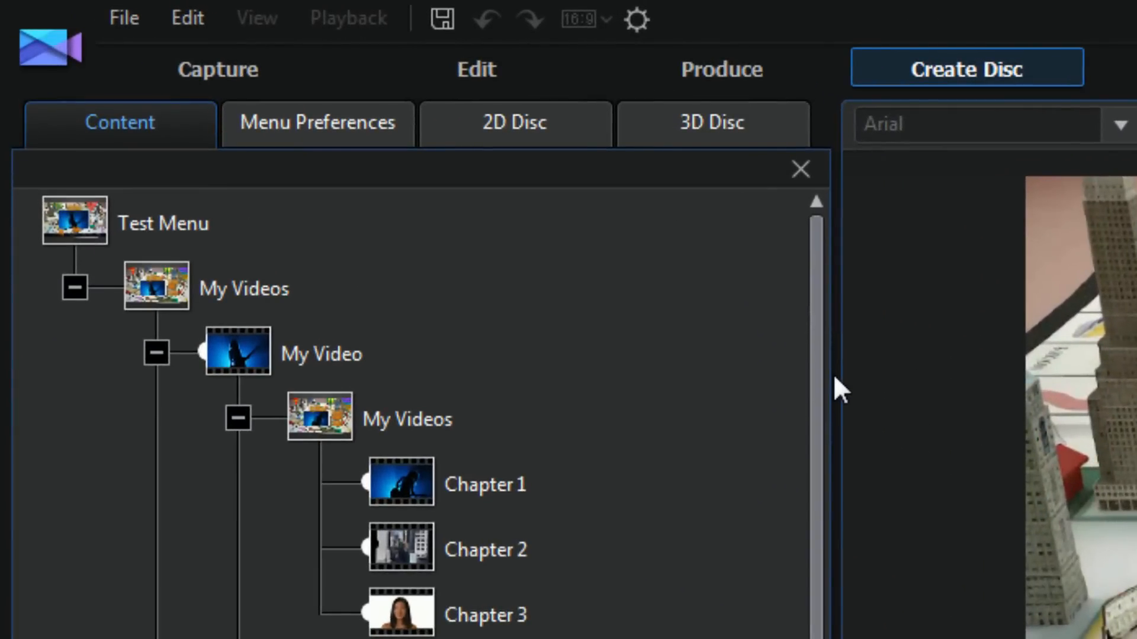
{"action": "mouse_move", "coordinate": [314, 136]}
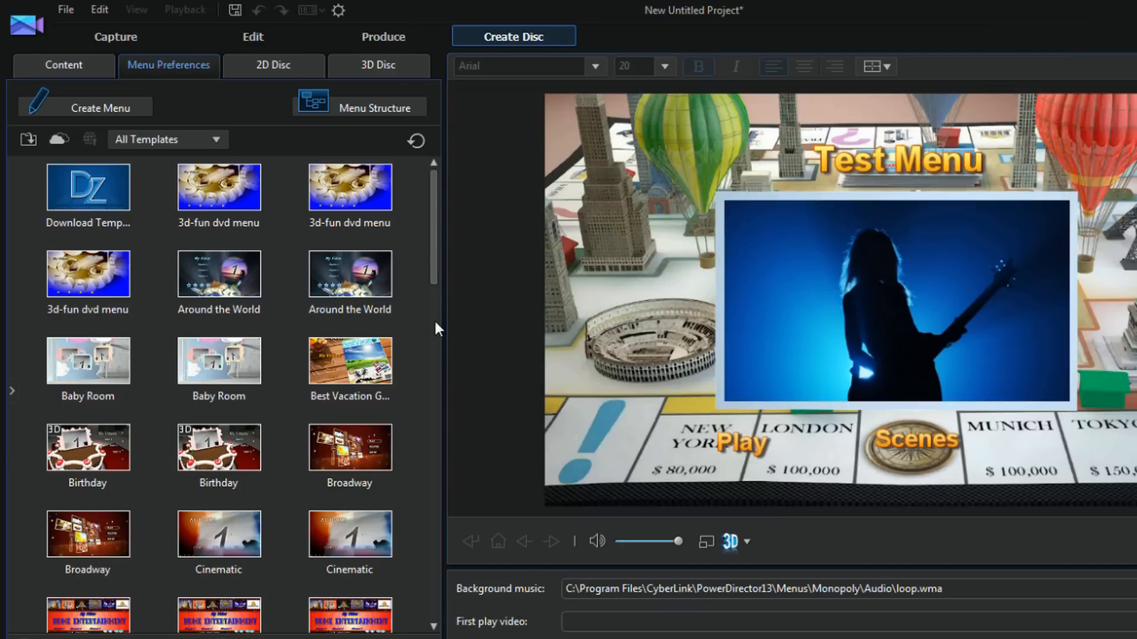
{"action": "mouse_move", "coordinate": [436, 247]}
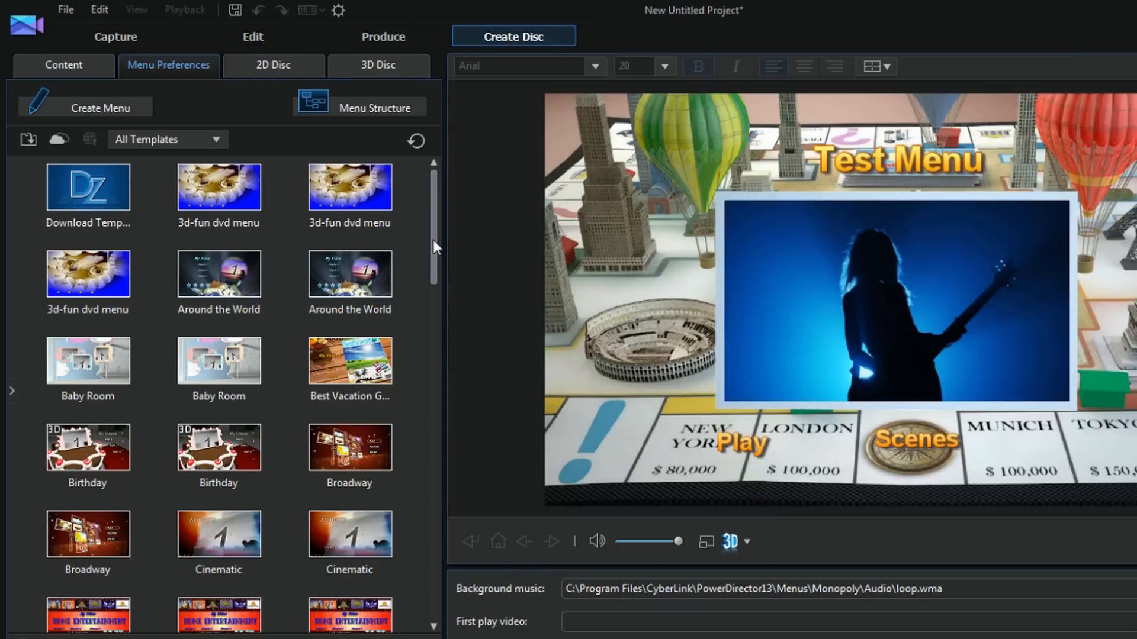
Step: Preview the Broadway then Cinematic templates and apply Cinematic to all menu pages
{"action": "scroll", "scroll_direction": "down", "scroll_amount": 3}
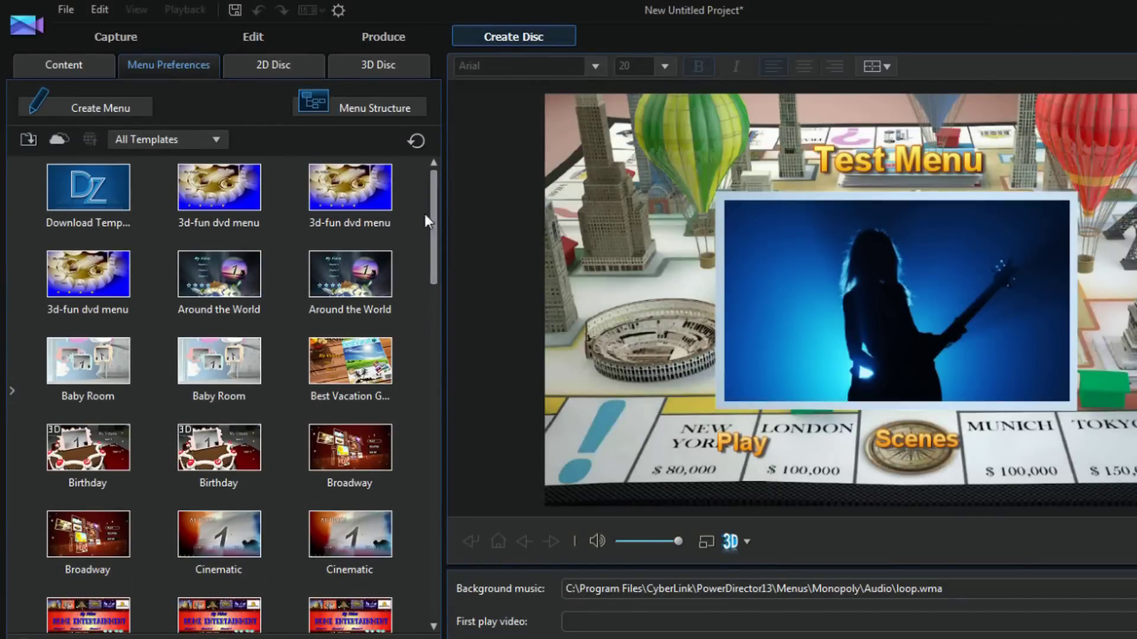
{"action": "left_click", "coordinate": [88, 534]}
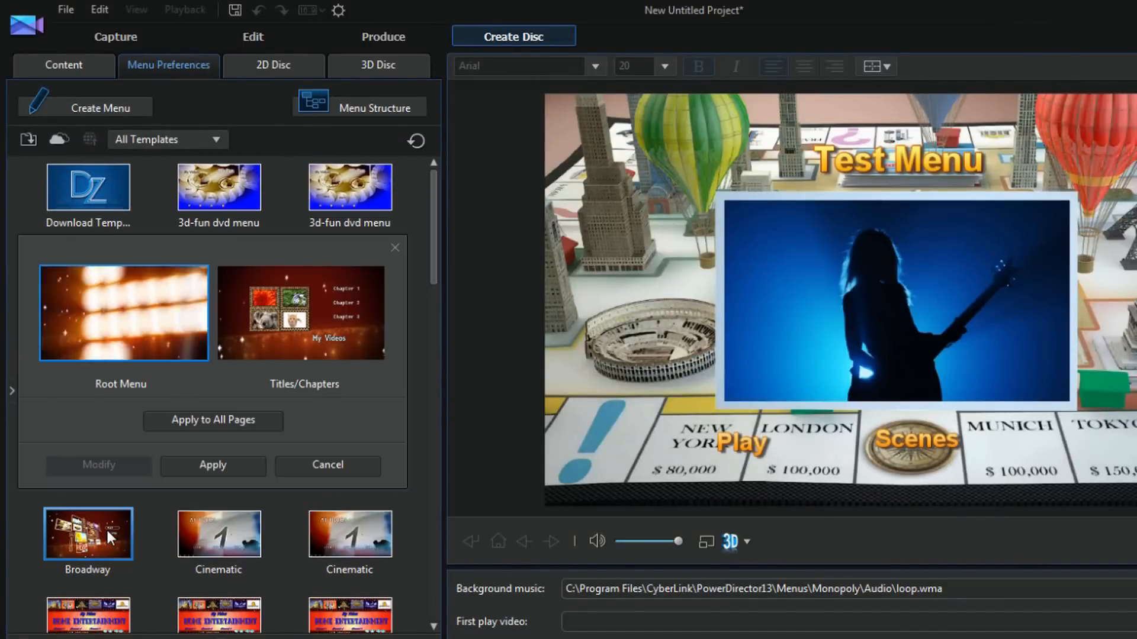
{"action": "left_click", "coordinate": [218, 534]}
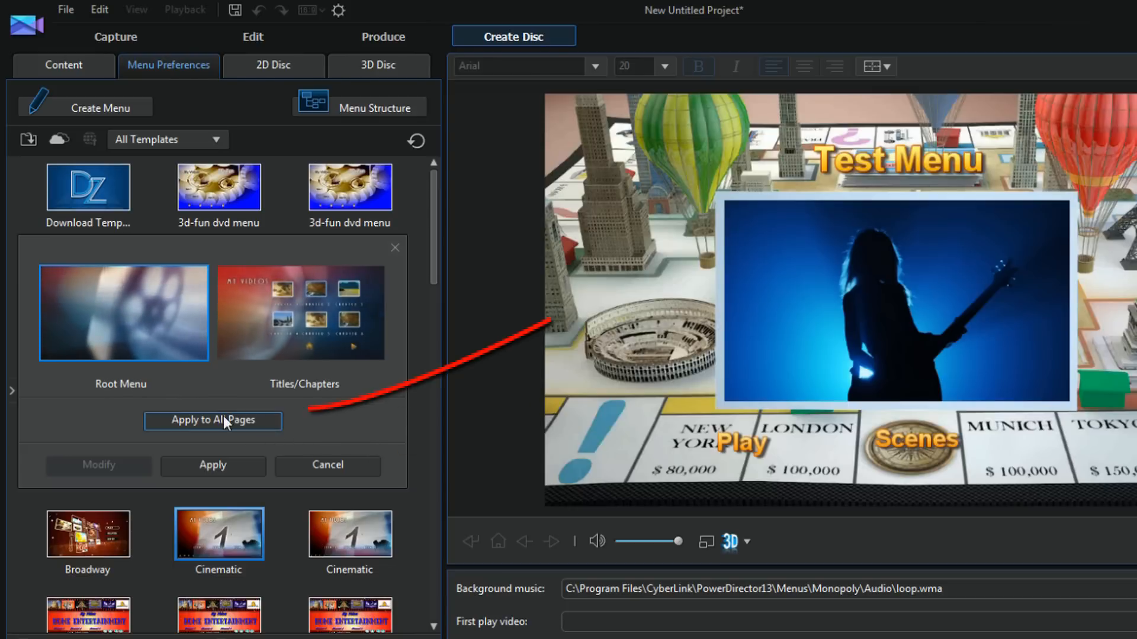
{"action": "mouse_move", "coordinate": [217, 431]}
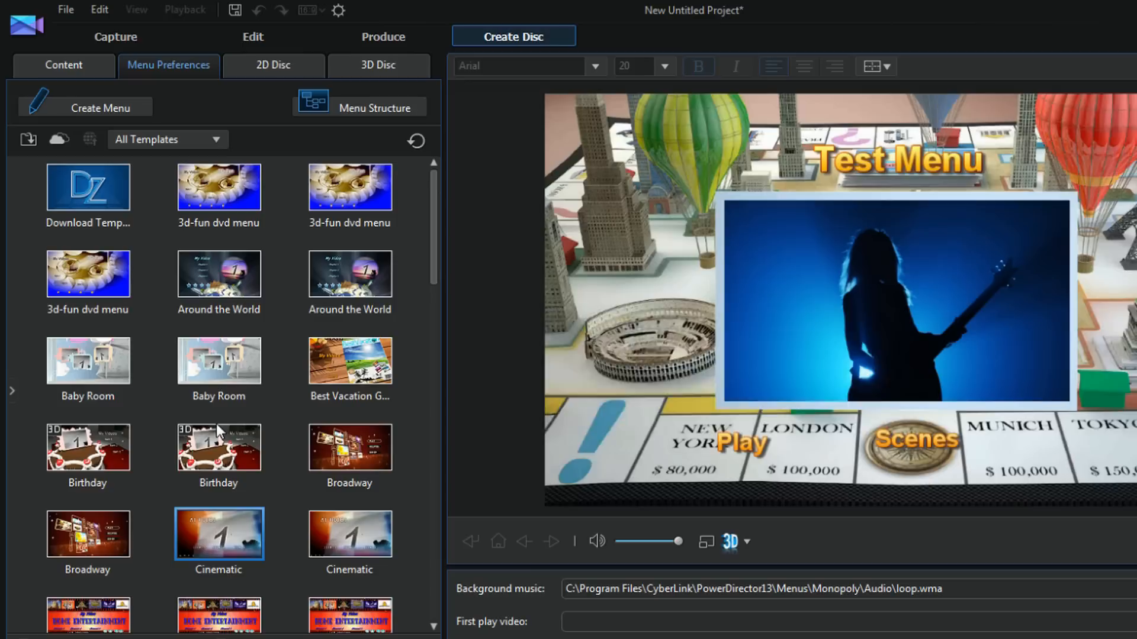
{"action": "left_click", "coordinate": [349, 448]}
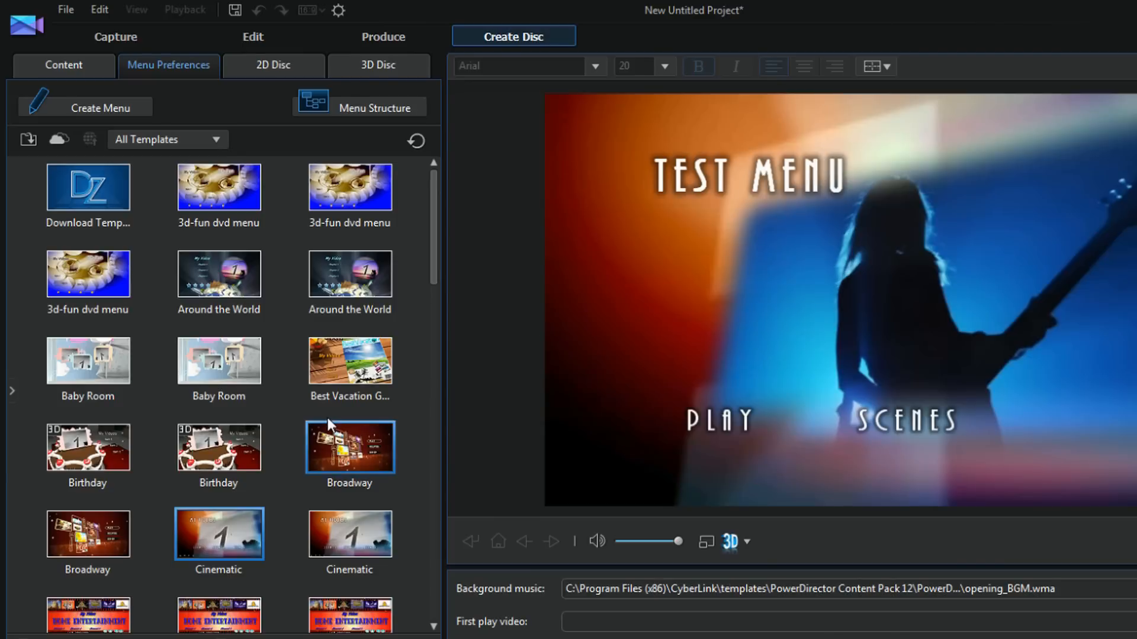
{"action": "left_click", "coordinate": [218, 361]}
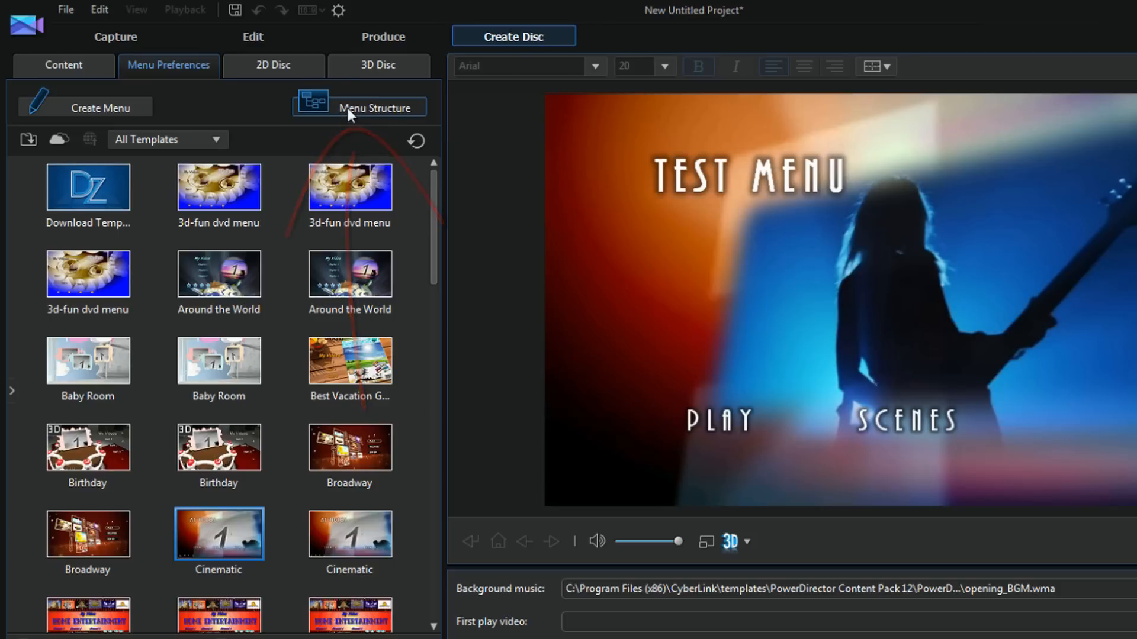
Step: Show the Menu Structure tree, inspect Chapter 3, and preview the Test Menu root page
{"action": "left_click", "coordinate": [359, 107]}
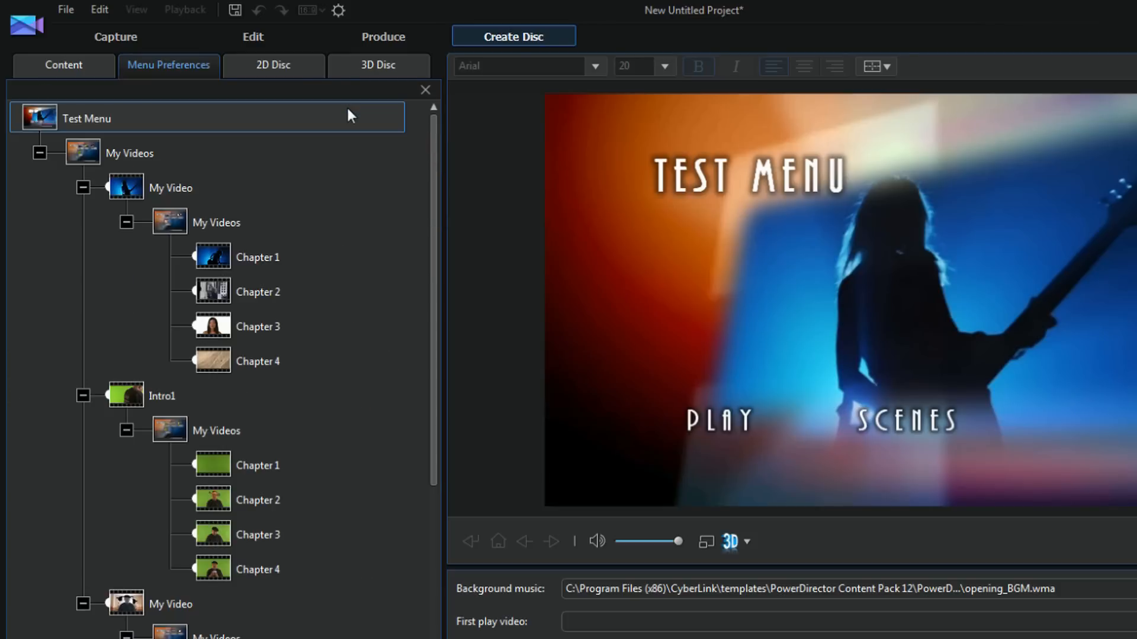
{"action": "left_click", "coordinate": [258, 327]}
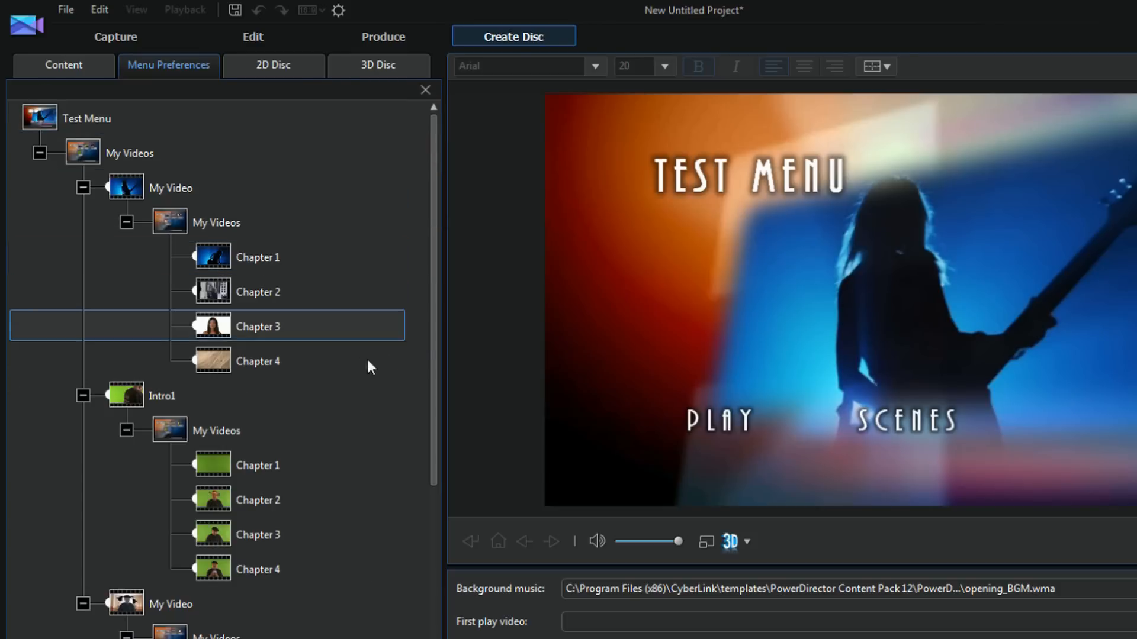
{"action": "scroll", "scroll_direction": "down", "scroll_amount": 3}
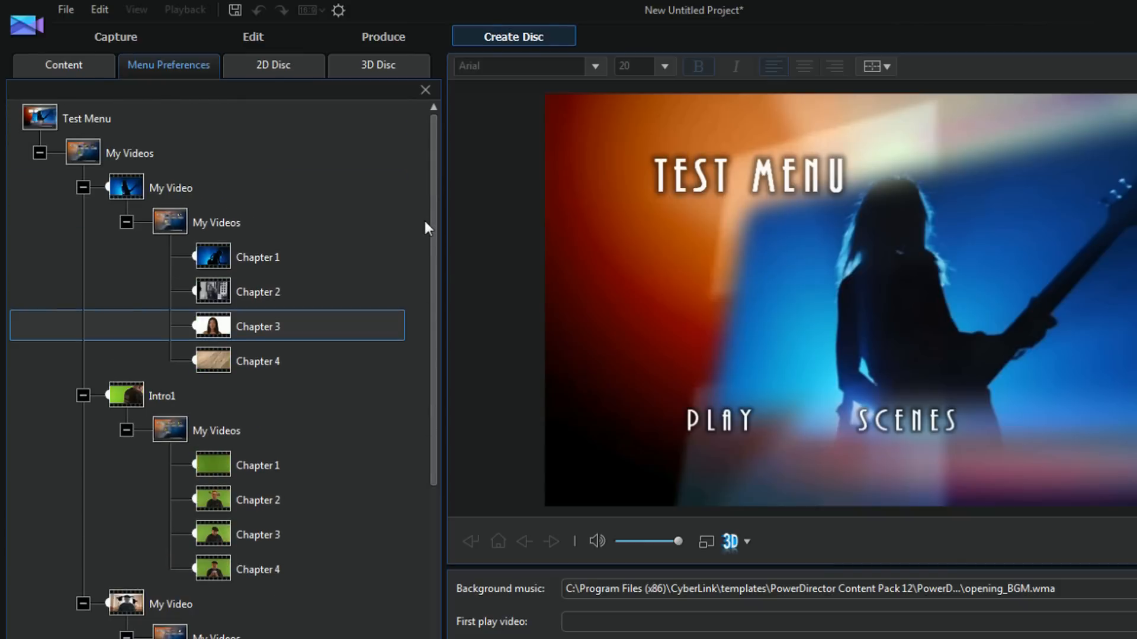
{"action": "left_click", "coordinate": [82, 118]}
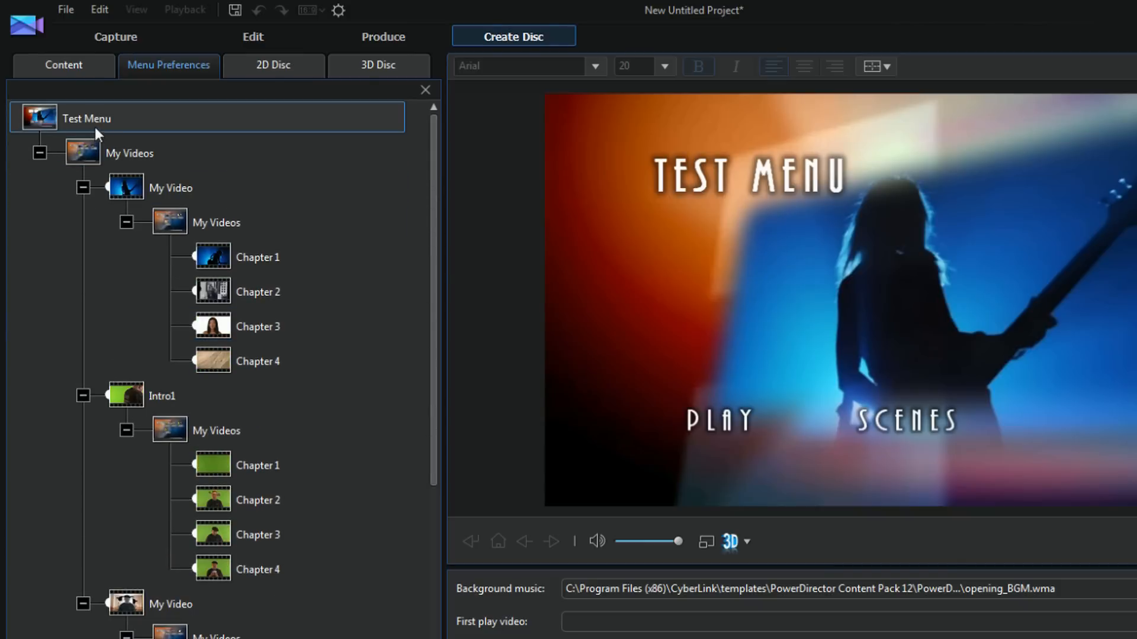
{"action": "left_click", "coordinate": [128, 153]}
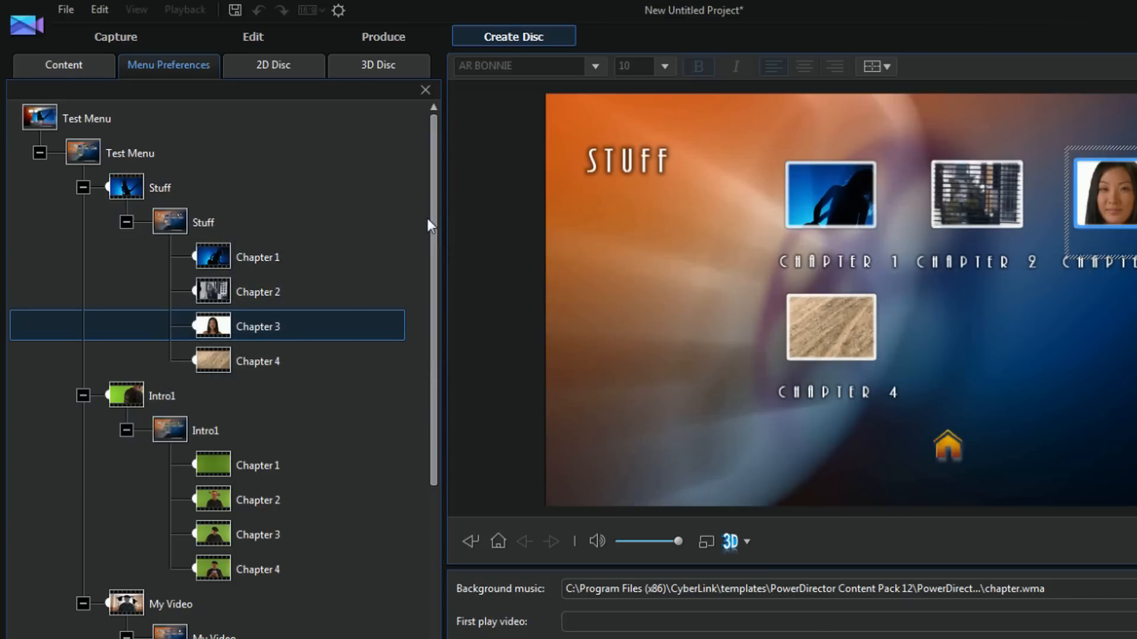
{"action": "mouse_move", "coordinate": [208, 191]}
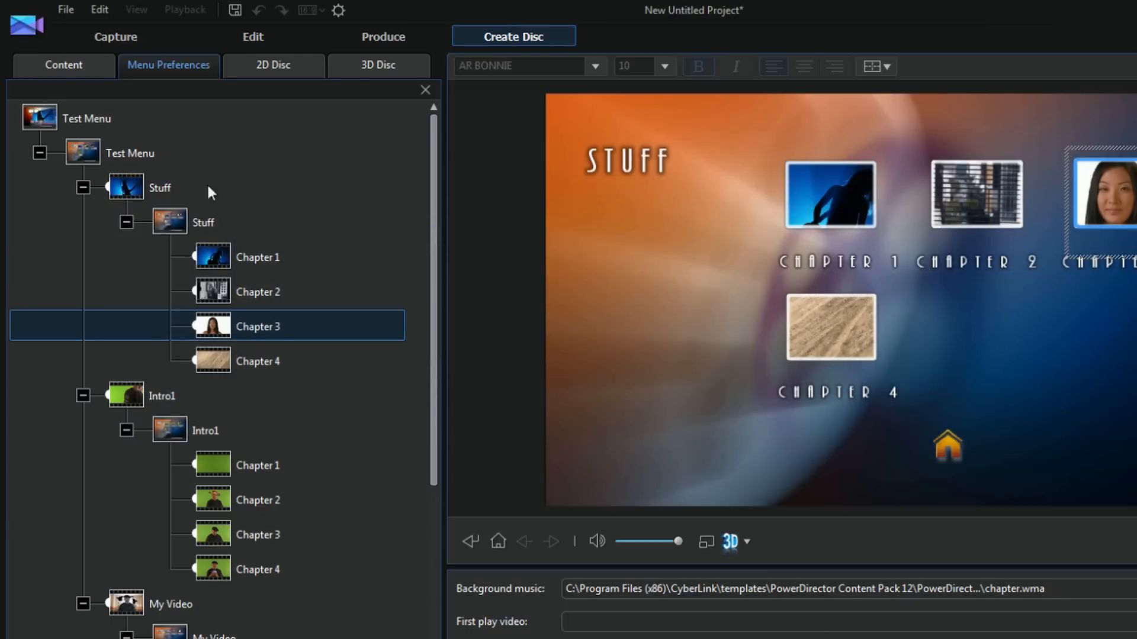
{"action": "left_click", "coordinate": [85, 118]}
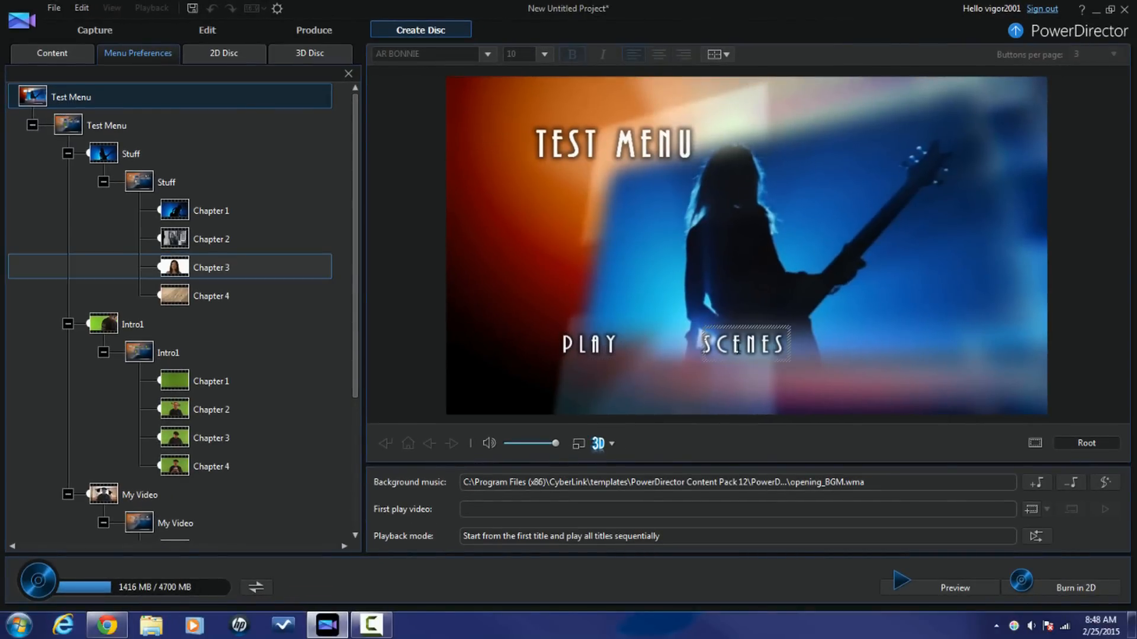
{"action": "mouse_move", "coordinate": [921, 587]}
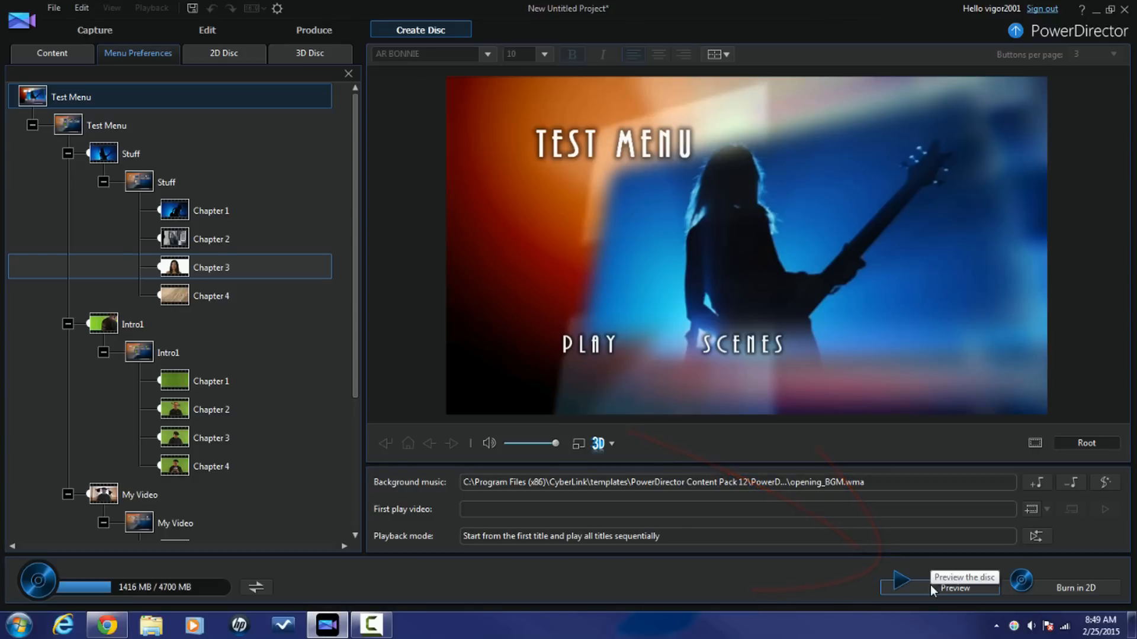
{"action": "mouse_move", "coordinate": [933, 593]}
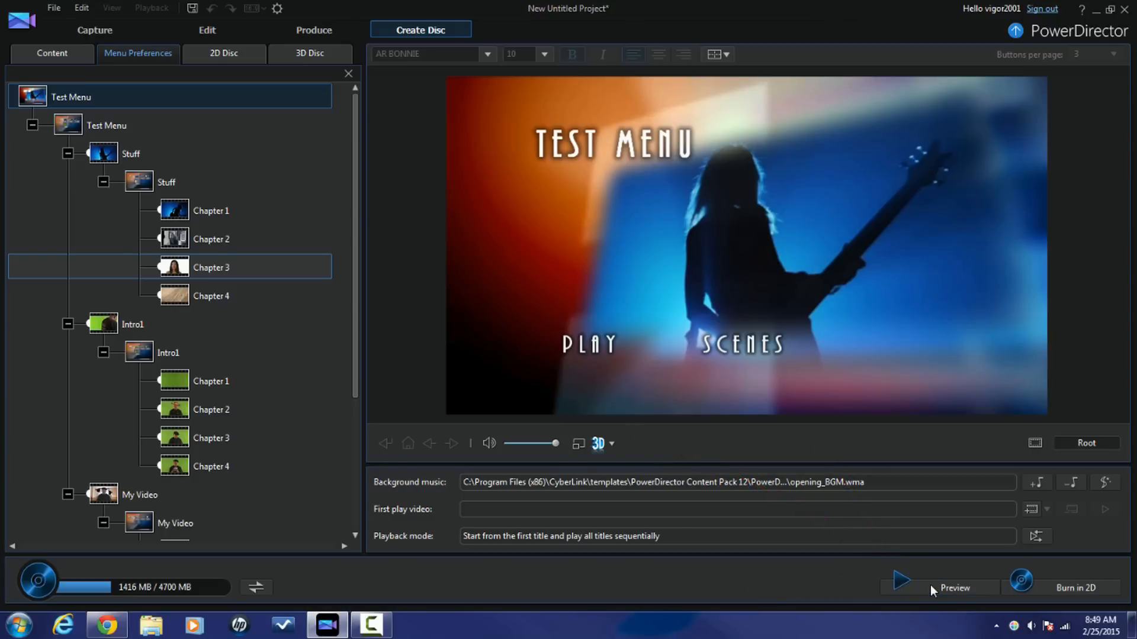
{"action": "left_click", "coordinate": [900, 580]}
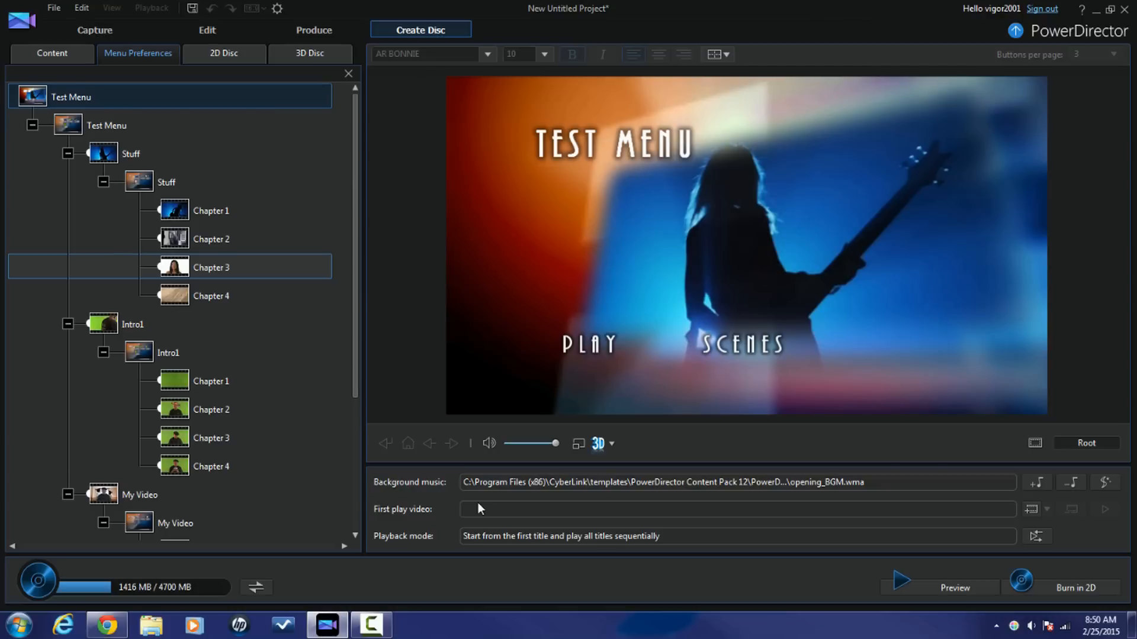
{"action": "mouse_move", "coordinate": [881, 490]}
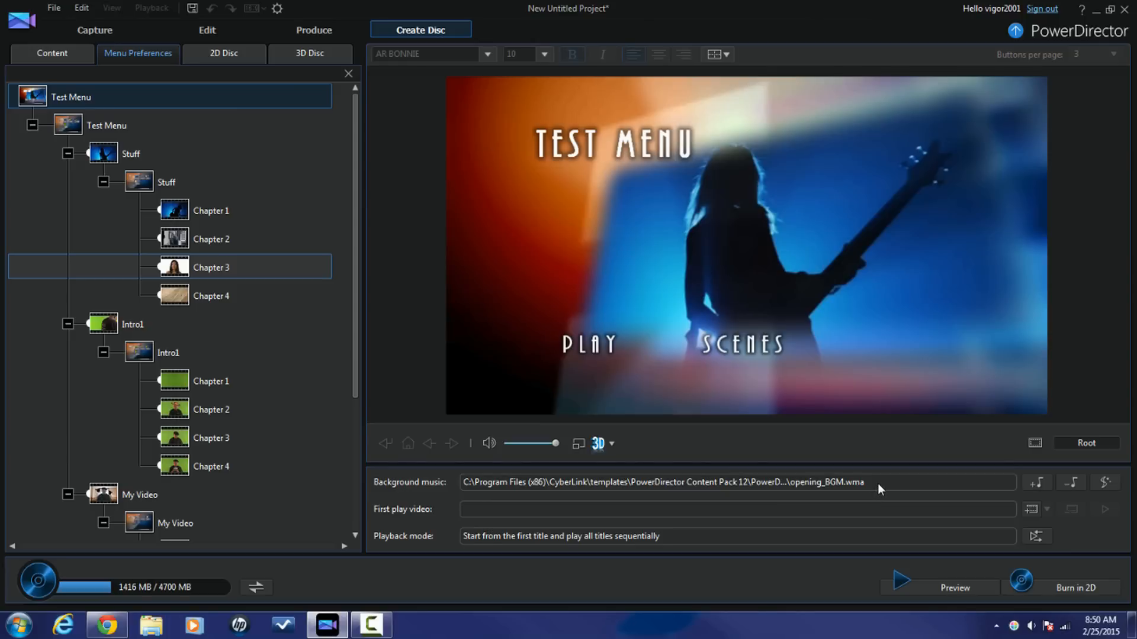
{"action": "mouse_move", "coordinate": [1037, 483]}
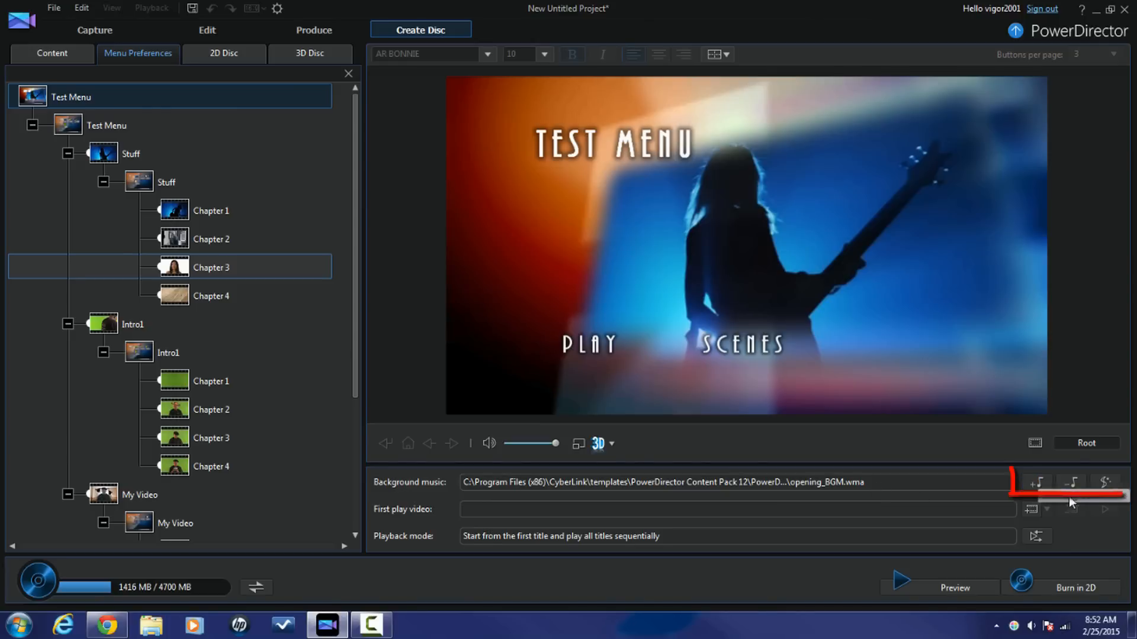
{"action": "mouse_move", "coordinate": [1073, 484]}
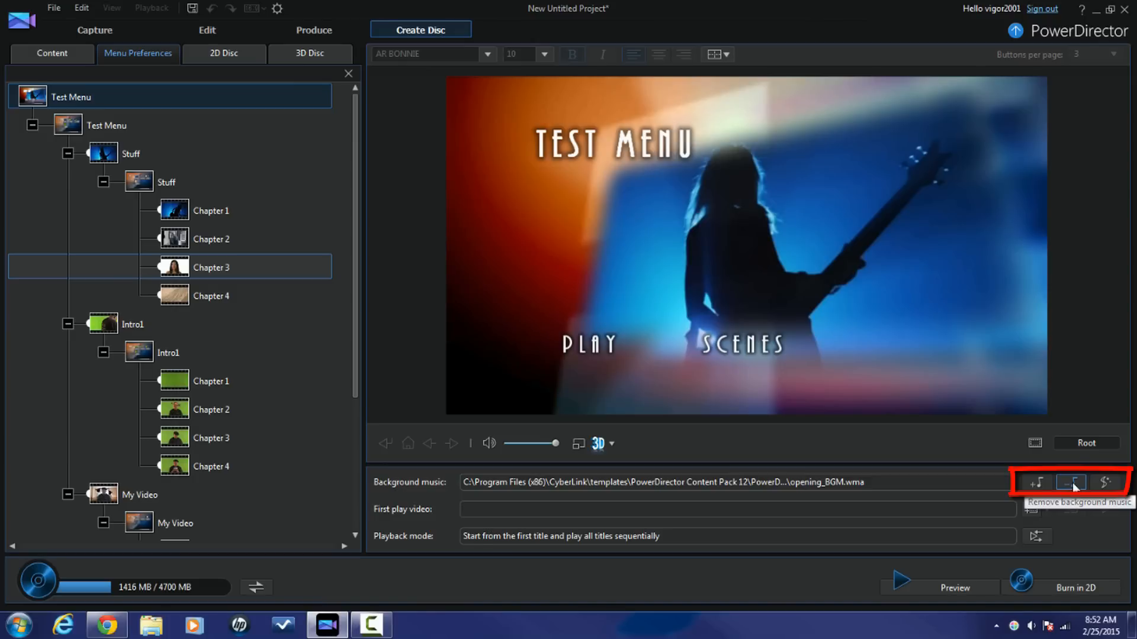
{"action": "mouse_move", "coordinate": [1106, 482]}
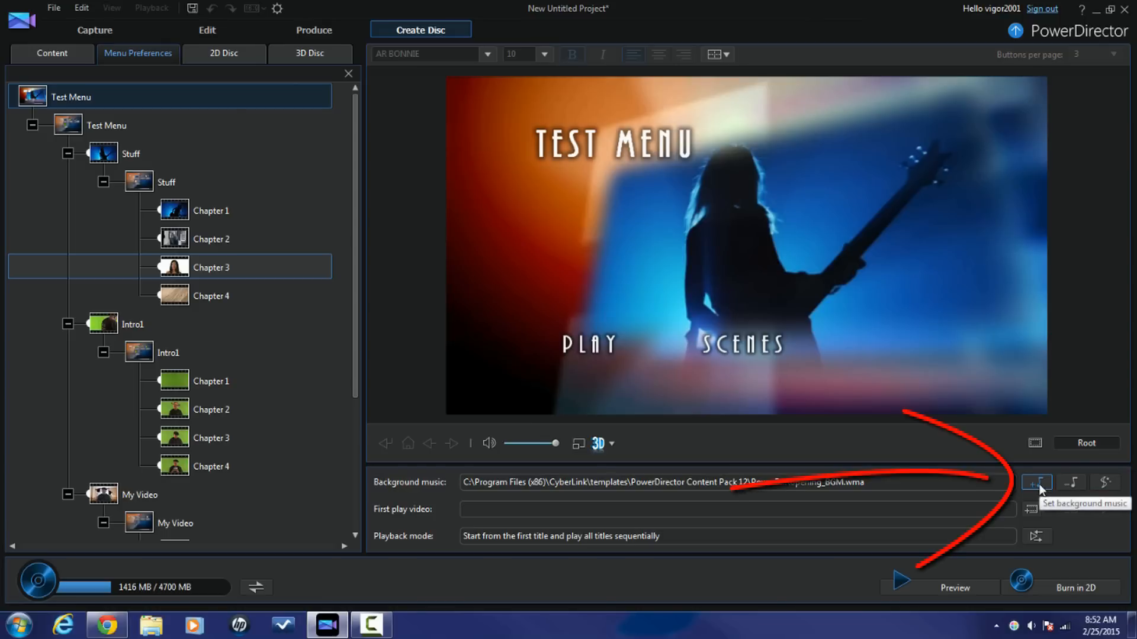
{"action": "left_click", "coordinate": [1038, 482]}
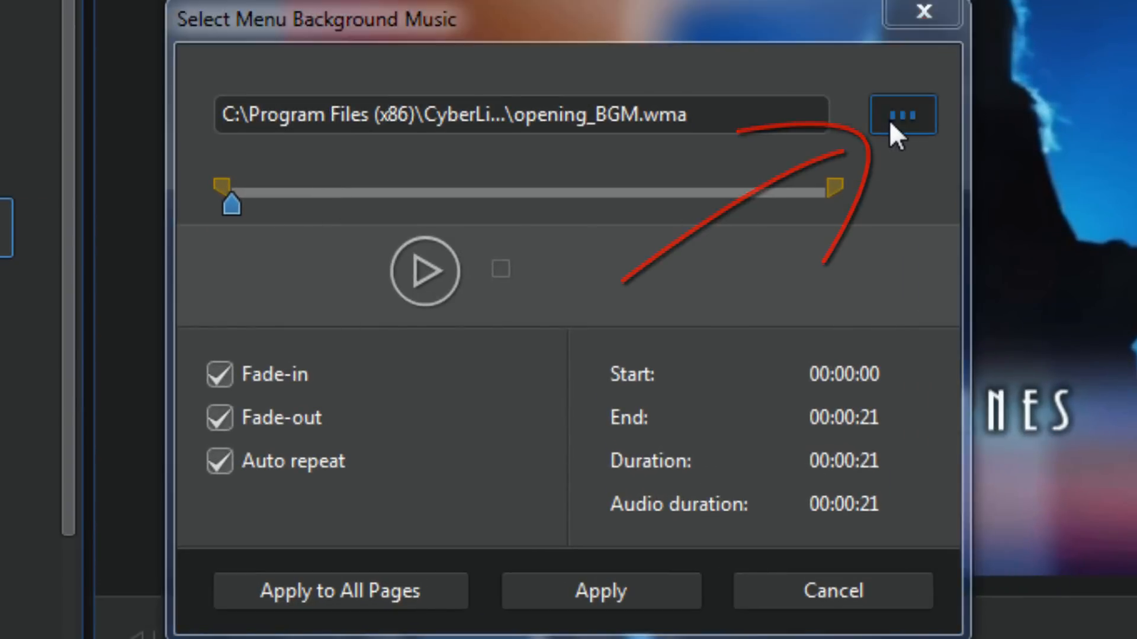
{"action": "left_click", "coordinate": [902, 112]}
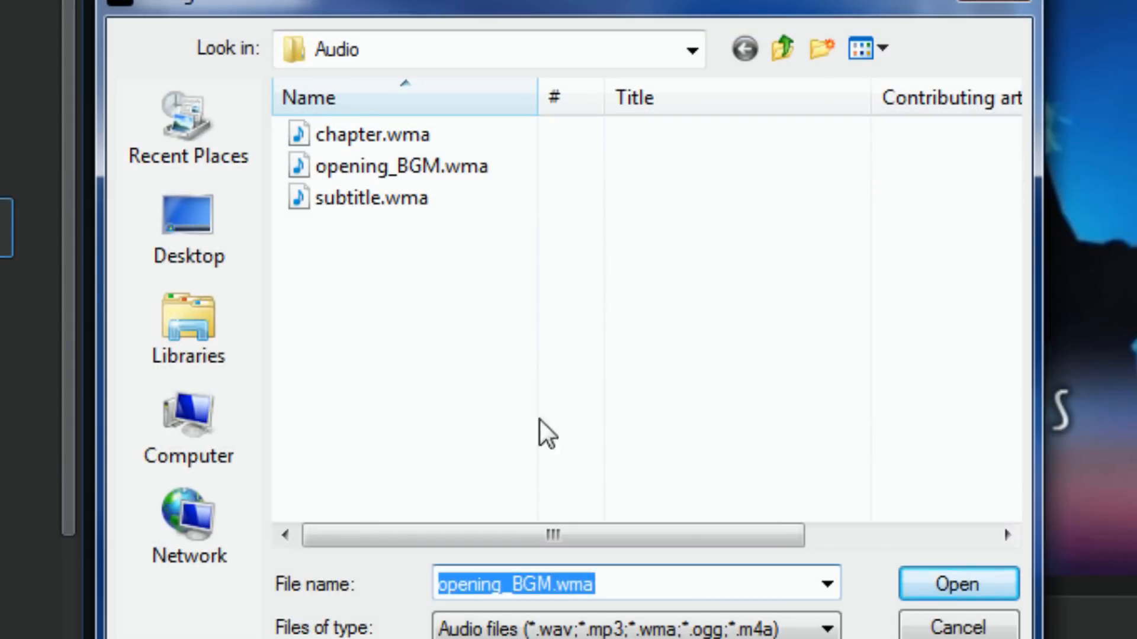
{"action": "mouse_move", "coordinate": [506, 350]}
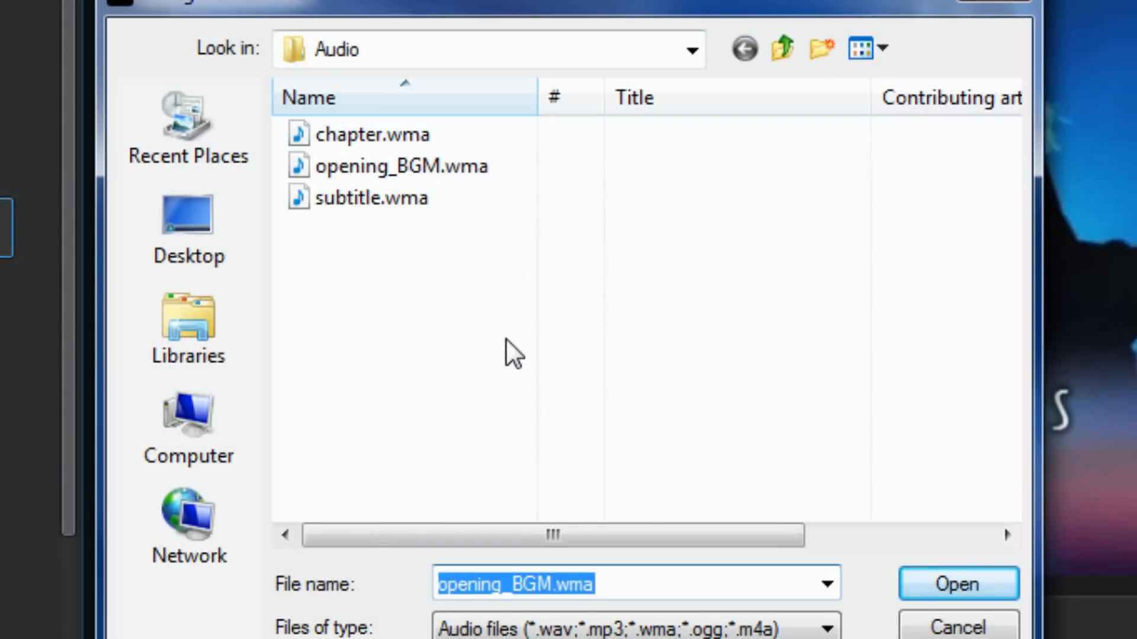
{"action": "mouse_move", "coordinate": [519, 321]}
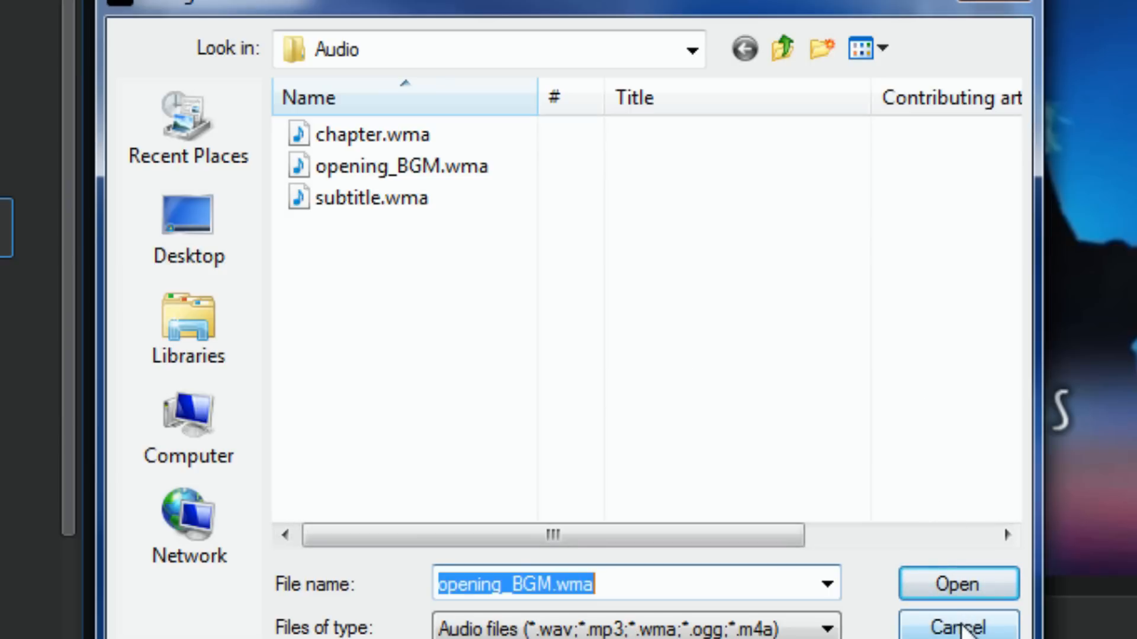
{"action": "left_click", "coordinate": [958, 583]}
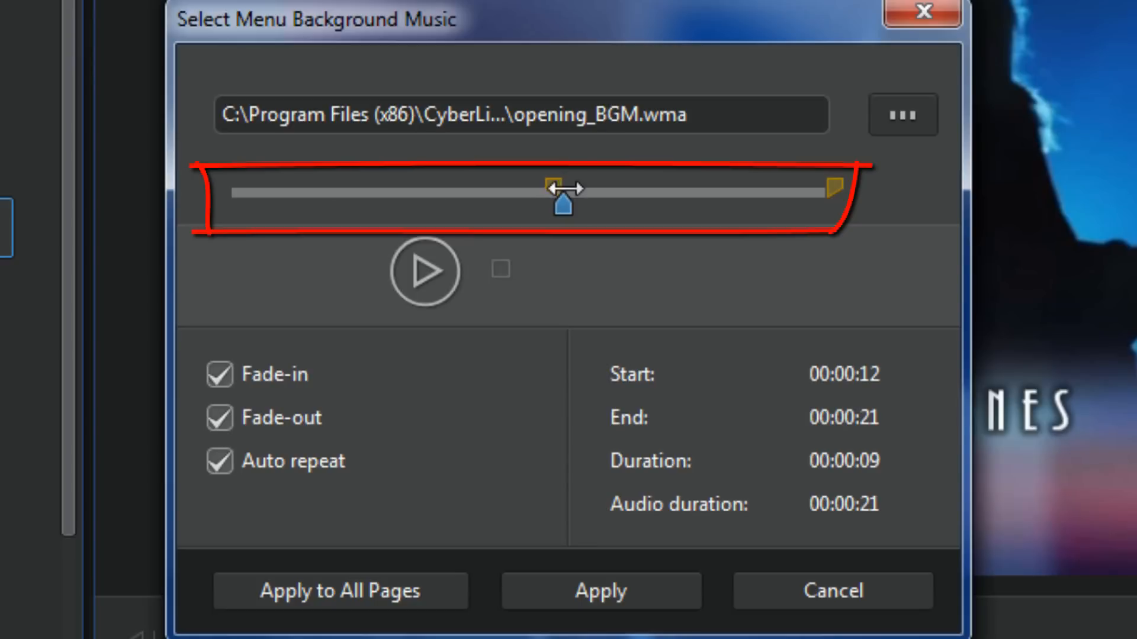
{"action": "left_click_drag", "start_coordinate": [561, 203], "coordinate": [529, 202]}
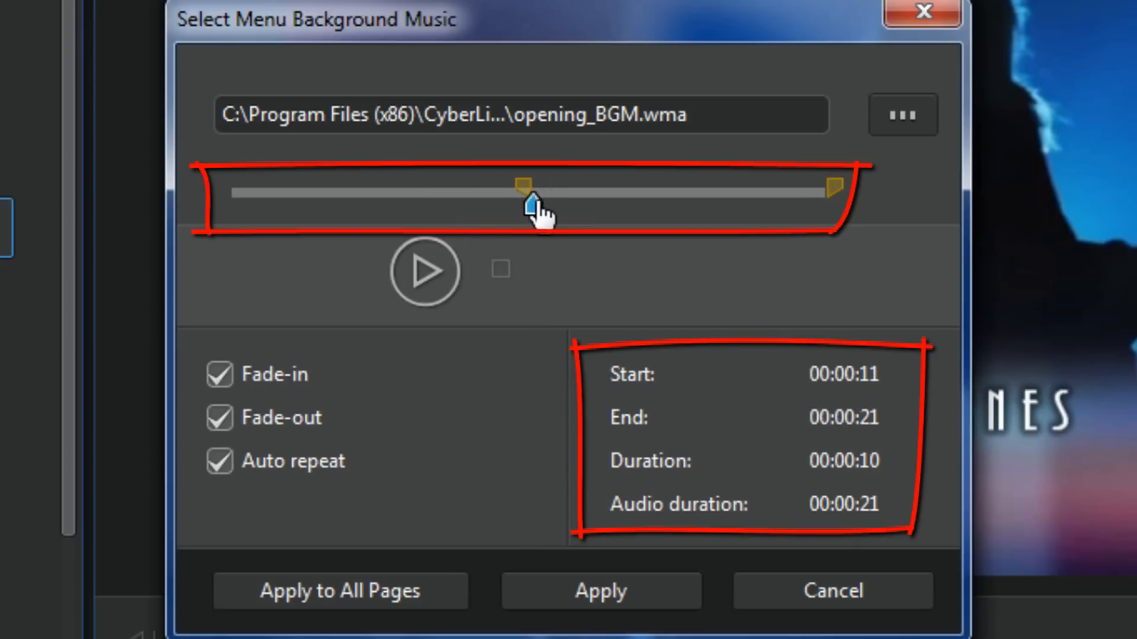
{"action": "left_click_drag", "start_coordinate": [521, 187], "coordinate": [260, 187]}
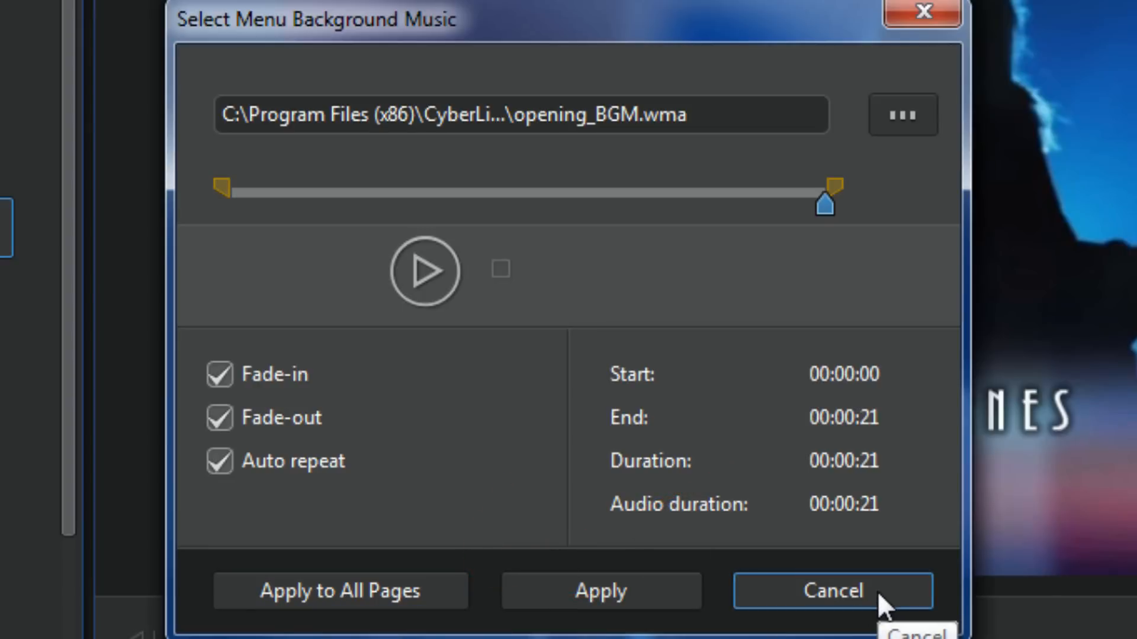
{"action": "left_click", "coordinate": [833, 589]}
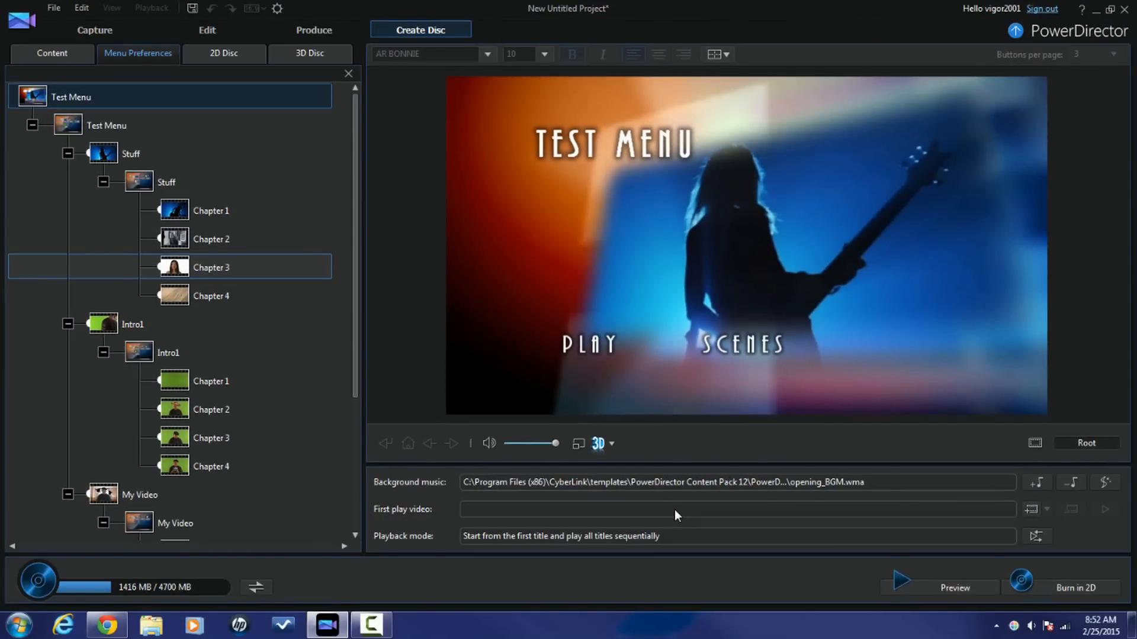
{"action": "mouse_move", "coordinate": [751, 519]}
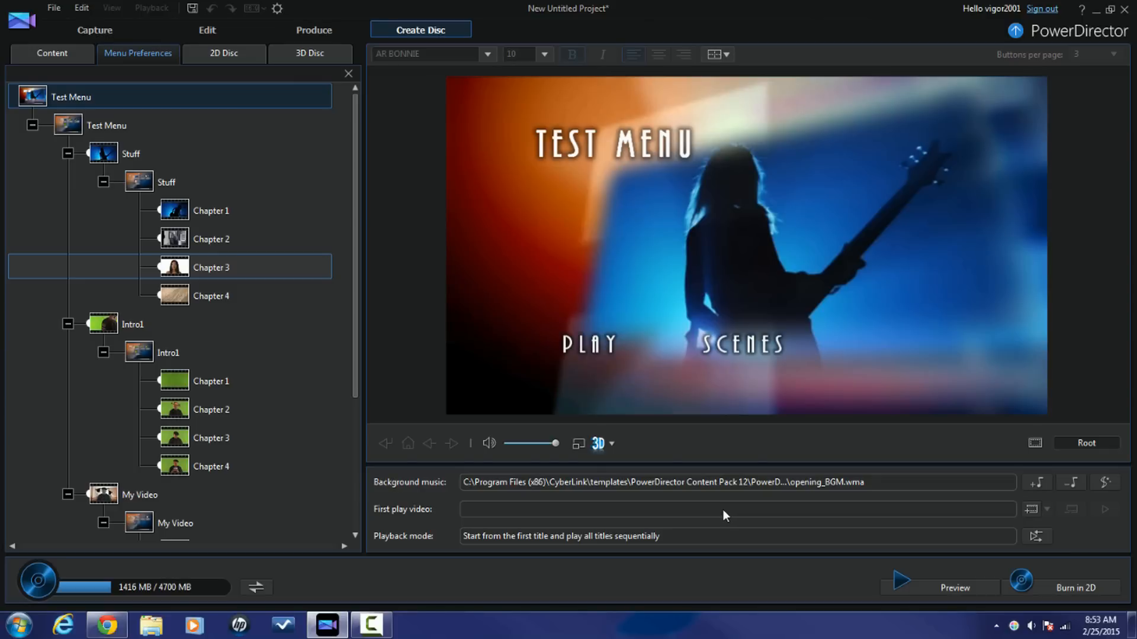
{"action": "mouse_move", "coordinate": [722, 520]}
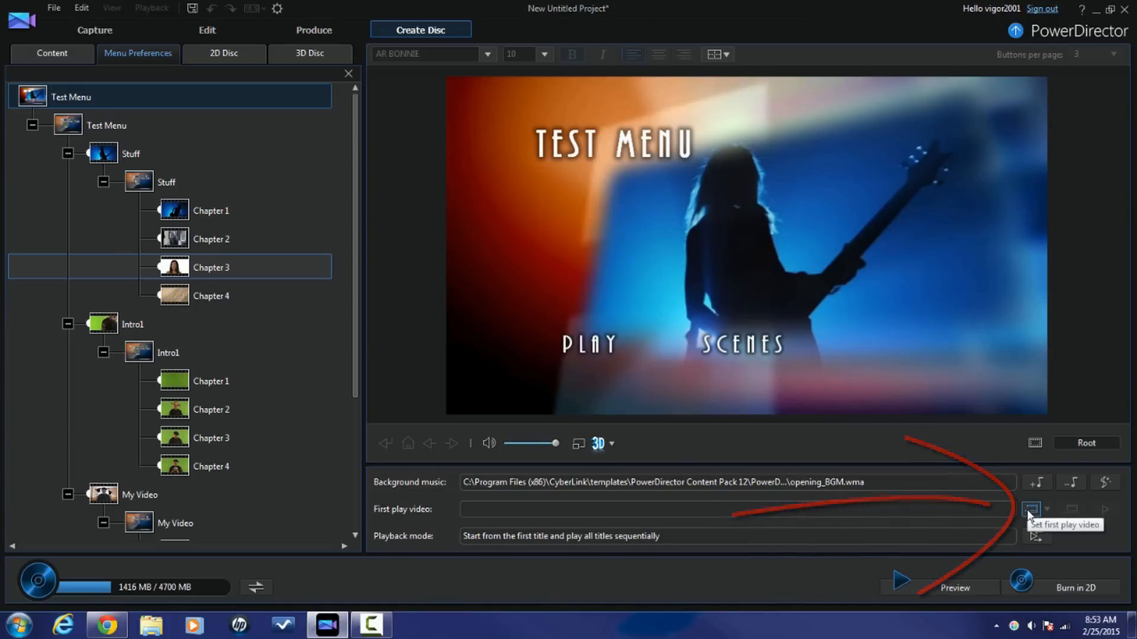
Step: Set 'How To Make Keyframes - CyberLink PowerDirector 8 Ultra.mpg' as the disc's first play video
{"action": "left_click", "coordinate": [1032, 510]}
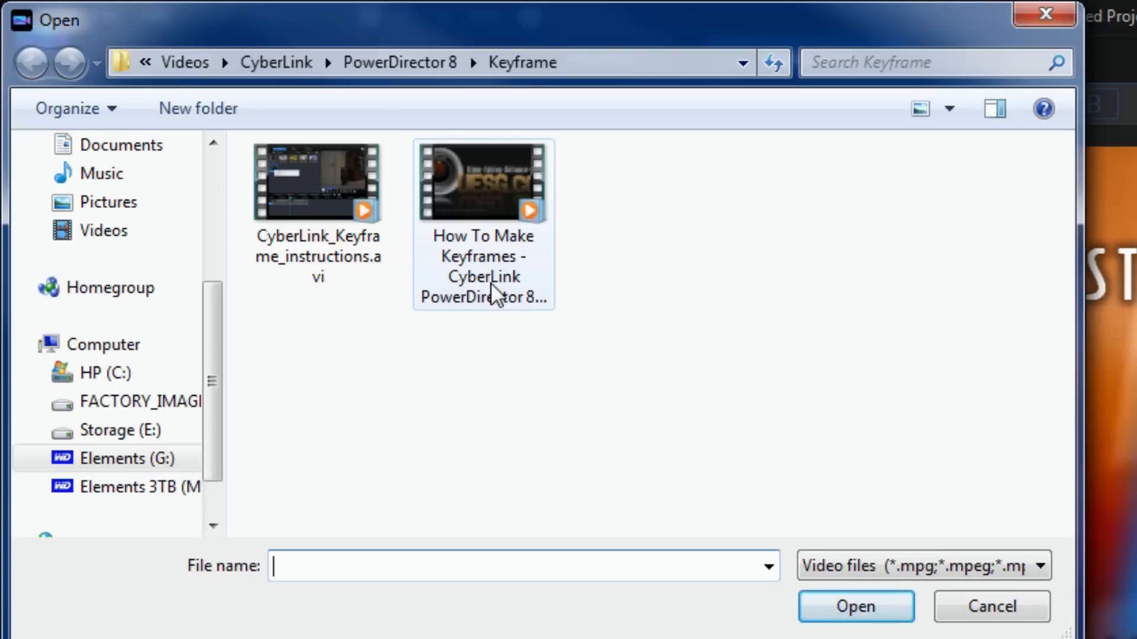
{"action": "left_click", "coordinate": [483, 180]}
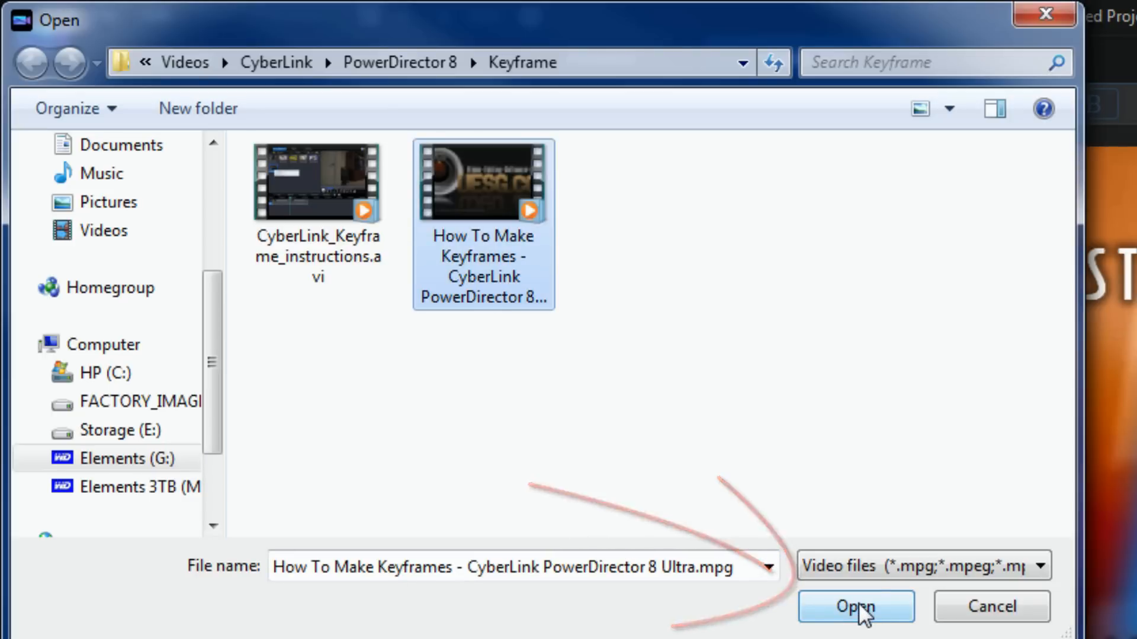
{"action": "left_click", "coordinate": [856, 623]}
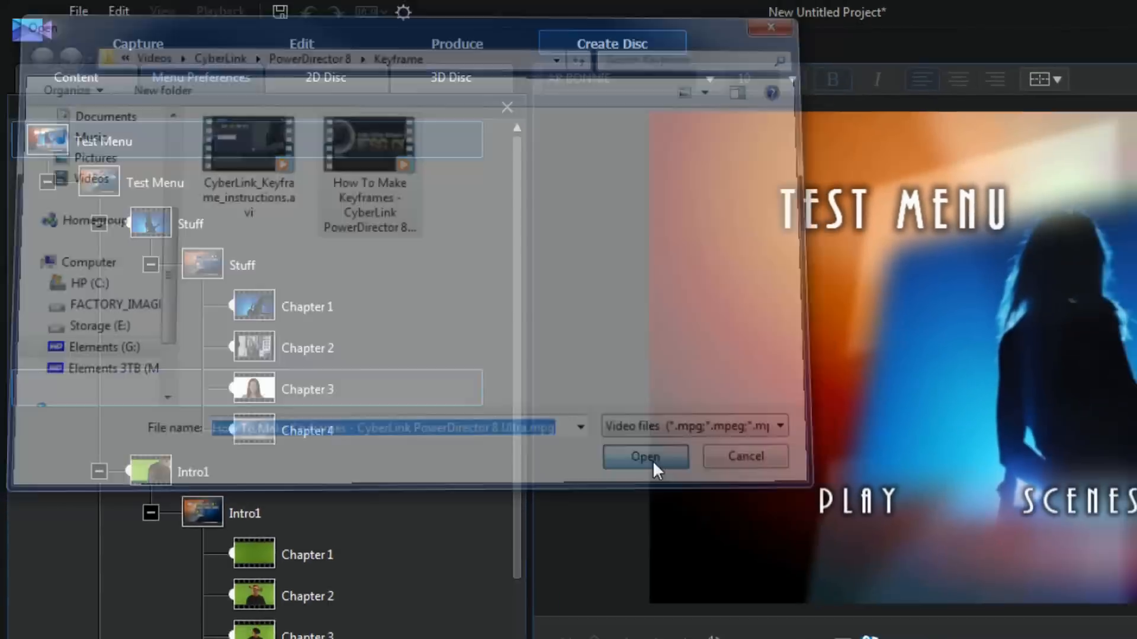
{"action": "left_click", "coordinate": [646, 457]}
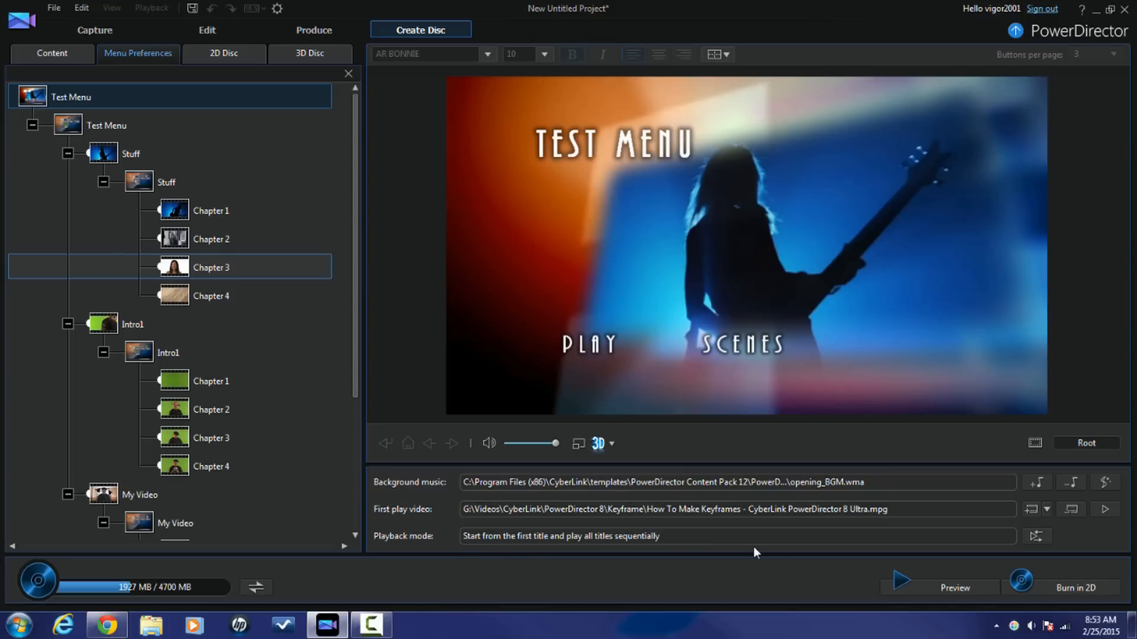
{"action": "mouse_move", "coordinate": [681, 569]}
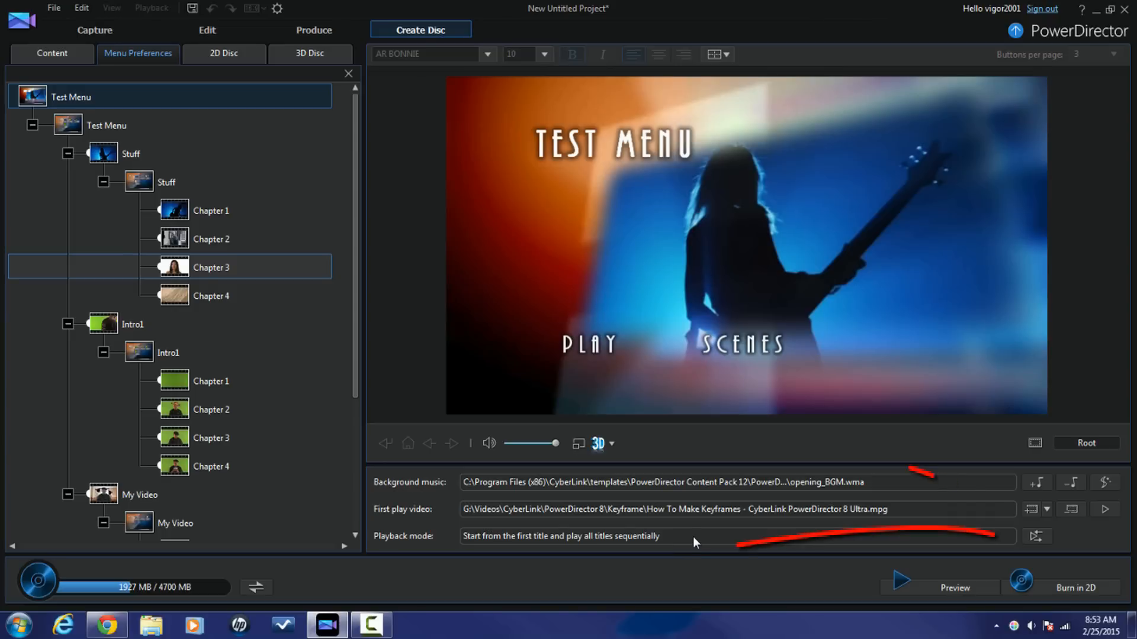
{"action": "mouse_move", "coordinate": [1047, 550]}
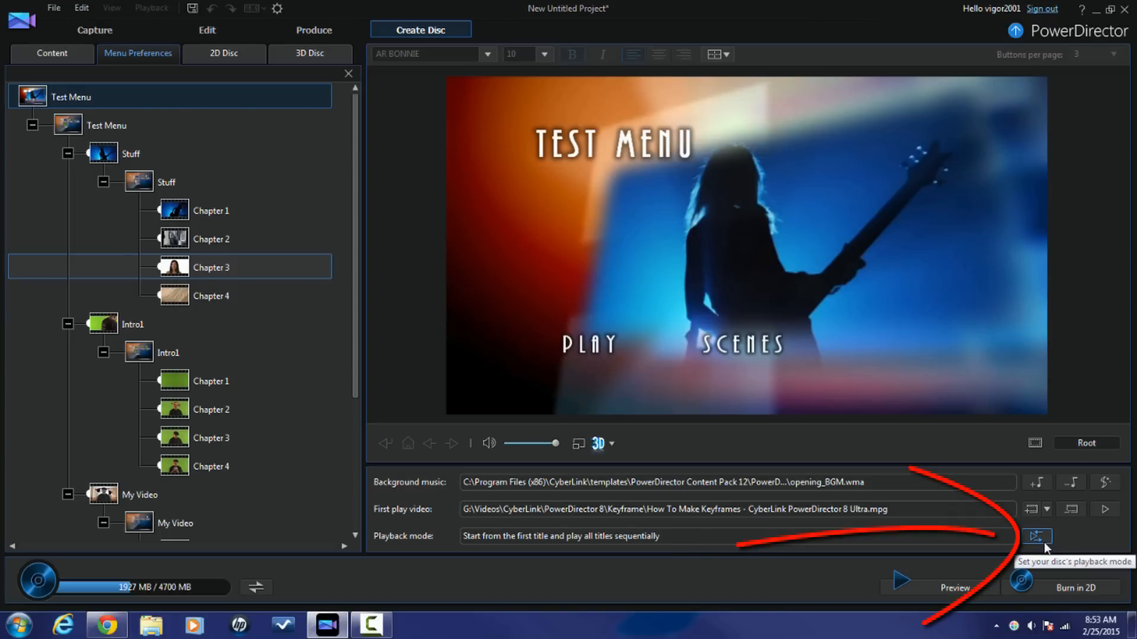
Step: Set playback mode to start from the menu page and play all titles sequentially
{"action": "left_click", "coordinate": [1035, 535]}
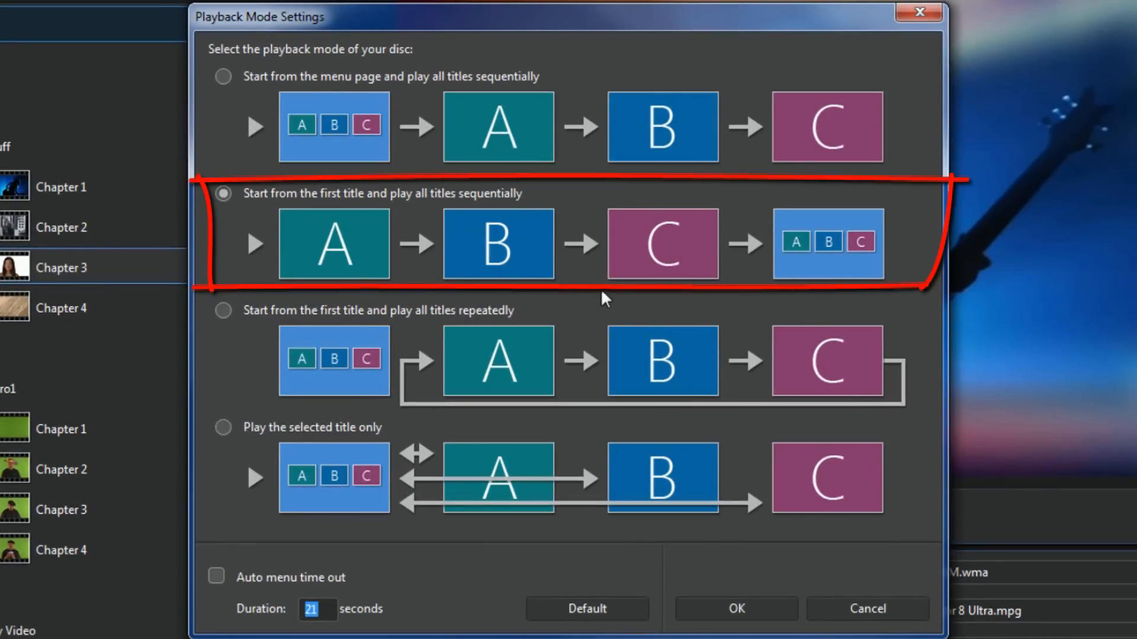
{"action": "mouse_move", "coordinate": [592, 313]}
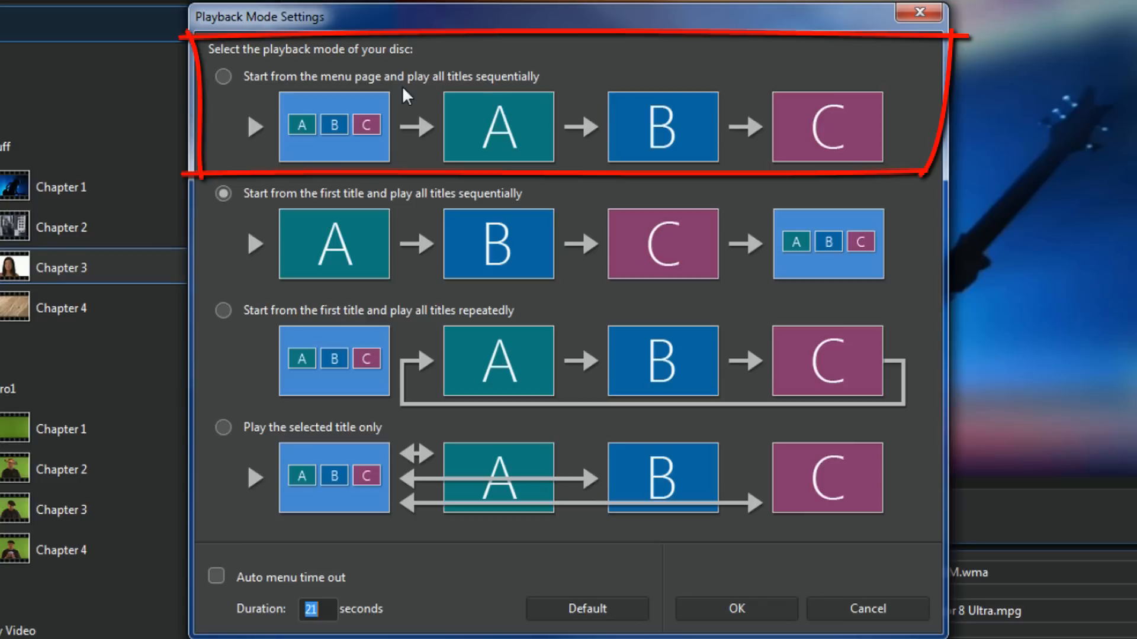
{"action": "mouse_move", "coordinate": [661, 306]}
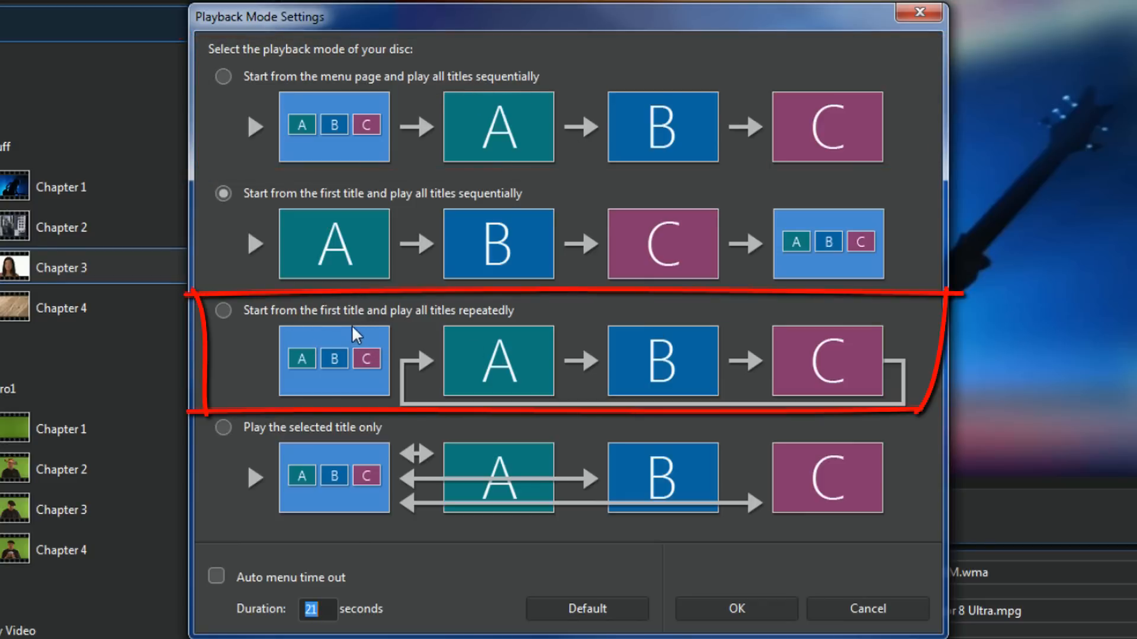
{"action": "mouse_move", "coordinate": [507, 365]}
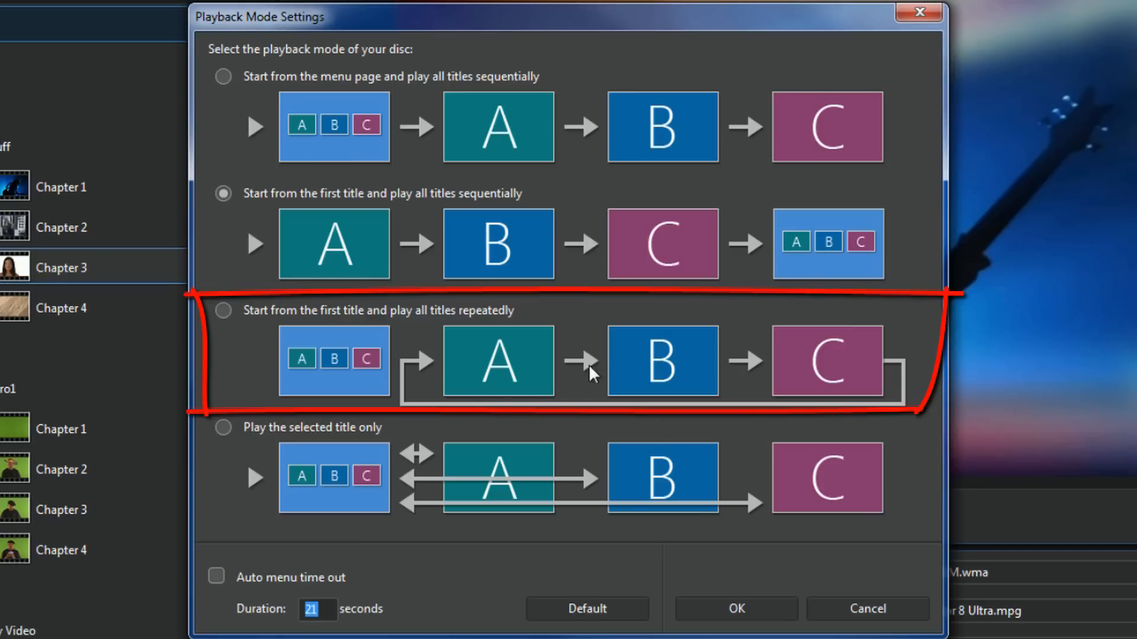
{"action": "mouse_move", "coordinate": [473, 370]}
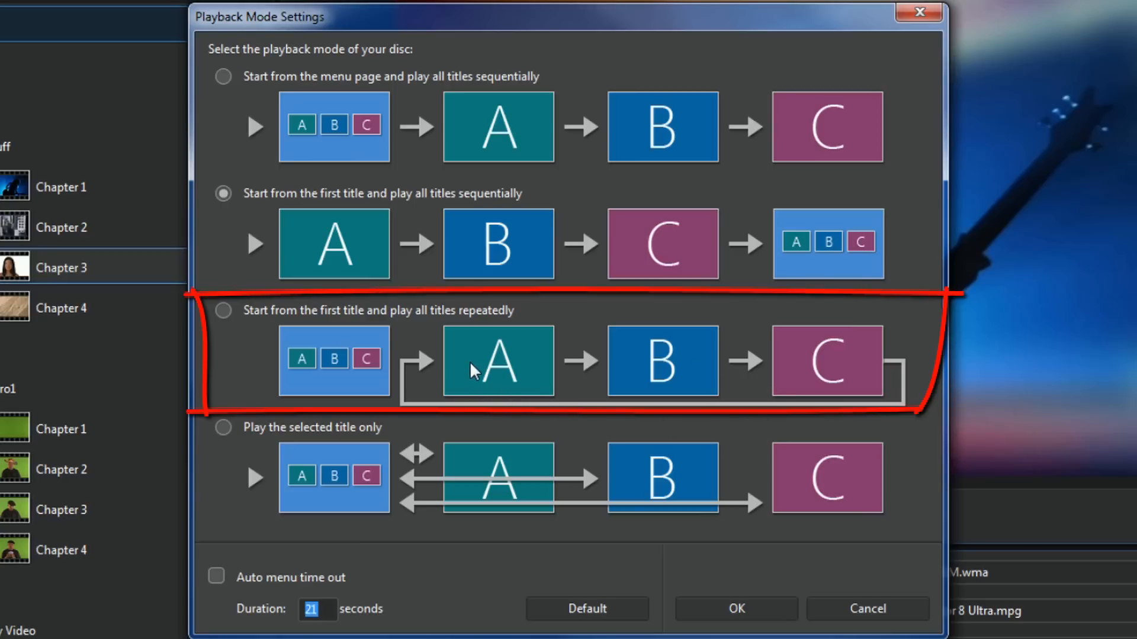
{"action": "mouse_move", "coordinate": [331, 395]}
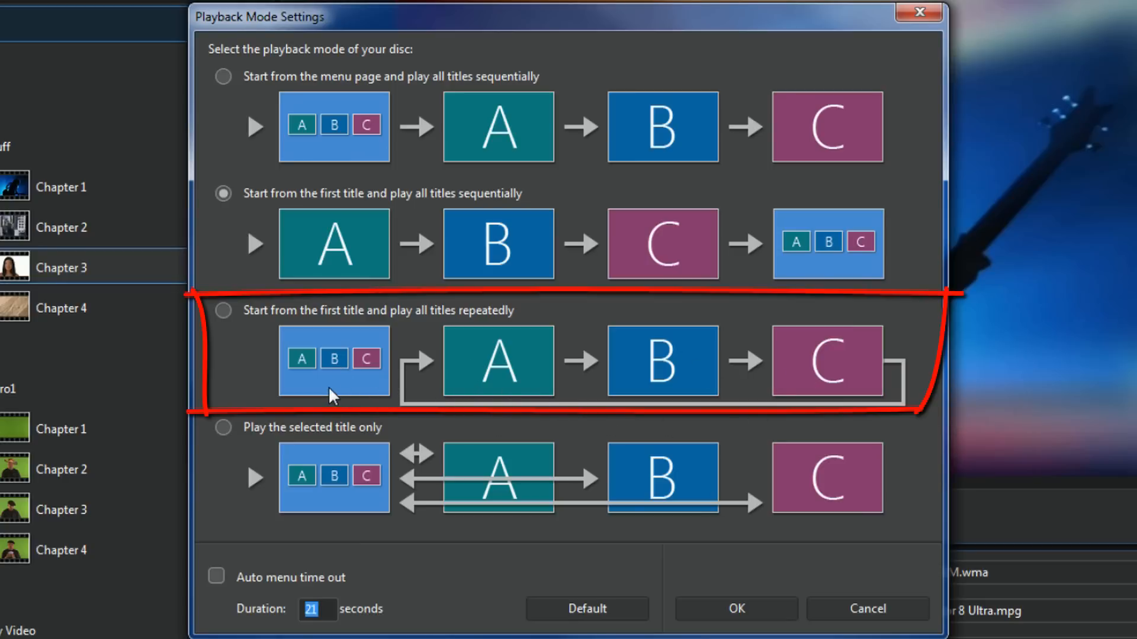
{"action": "mouse_move", "coordinate": [389, 454]}
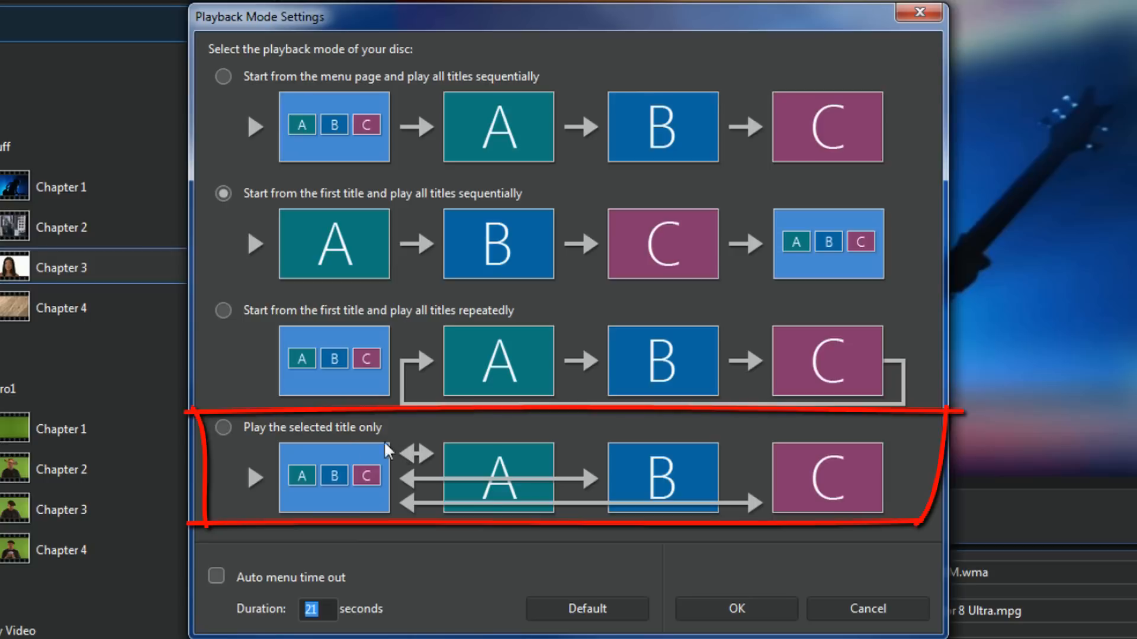
{"action": "mouse_move", "coordinate": [574, 502]}
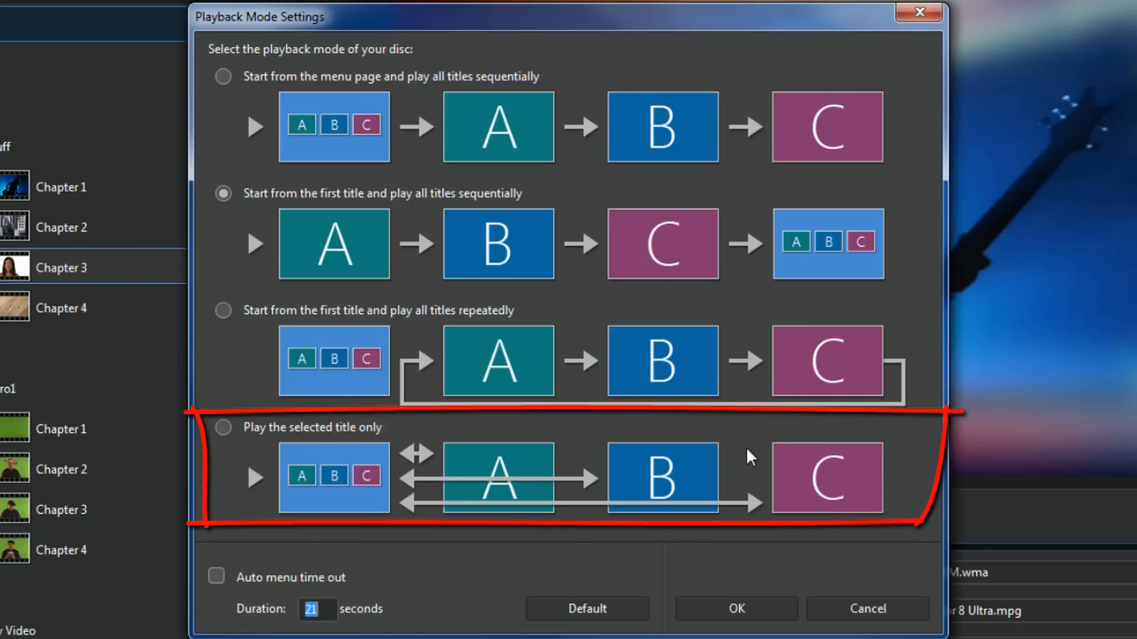
{"action": "mouse_move", "coordinate": [561, 469]}
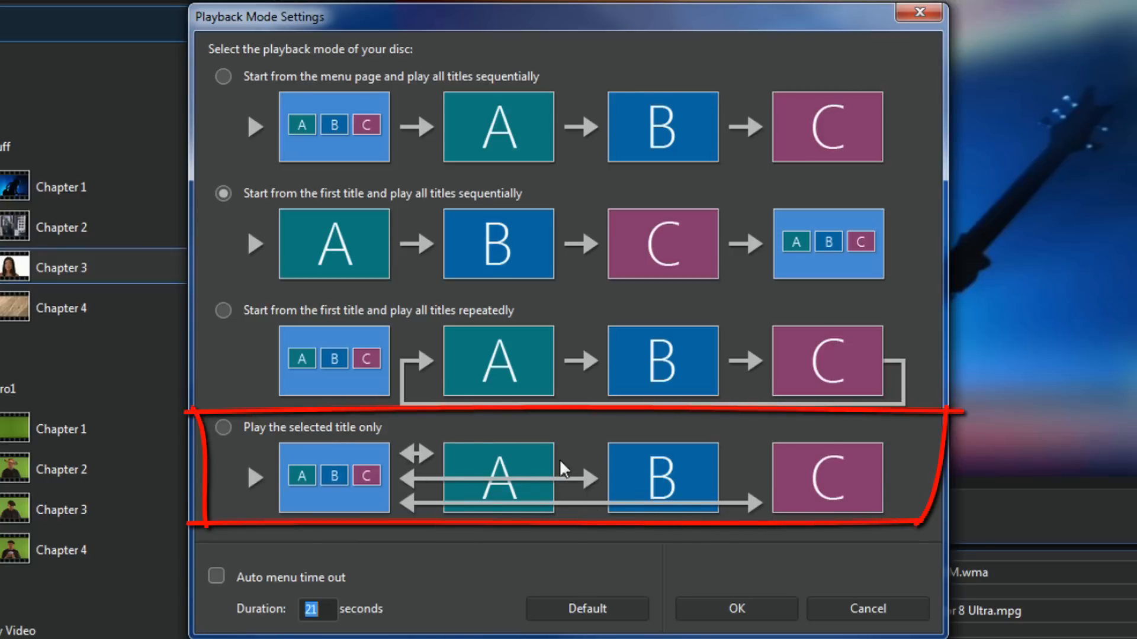
{"action": "mouse_move", "coordinate": [834, 474]}
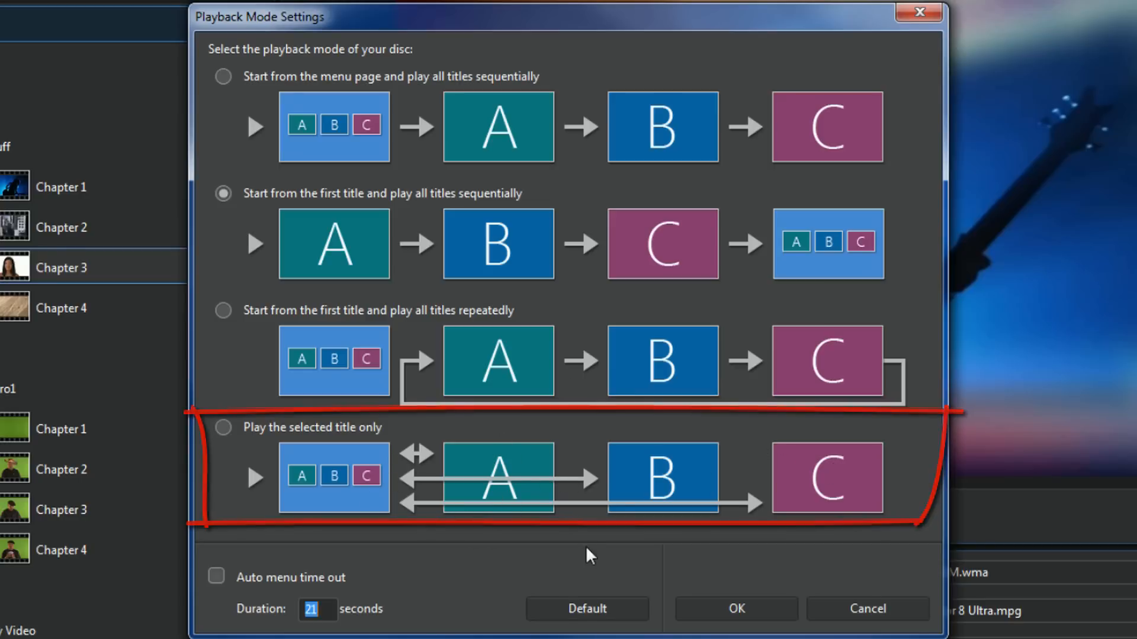
{"action": "left_click", "coordinate": [222, 78]}
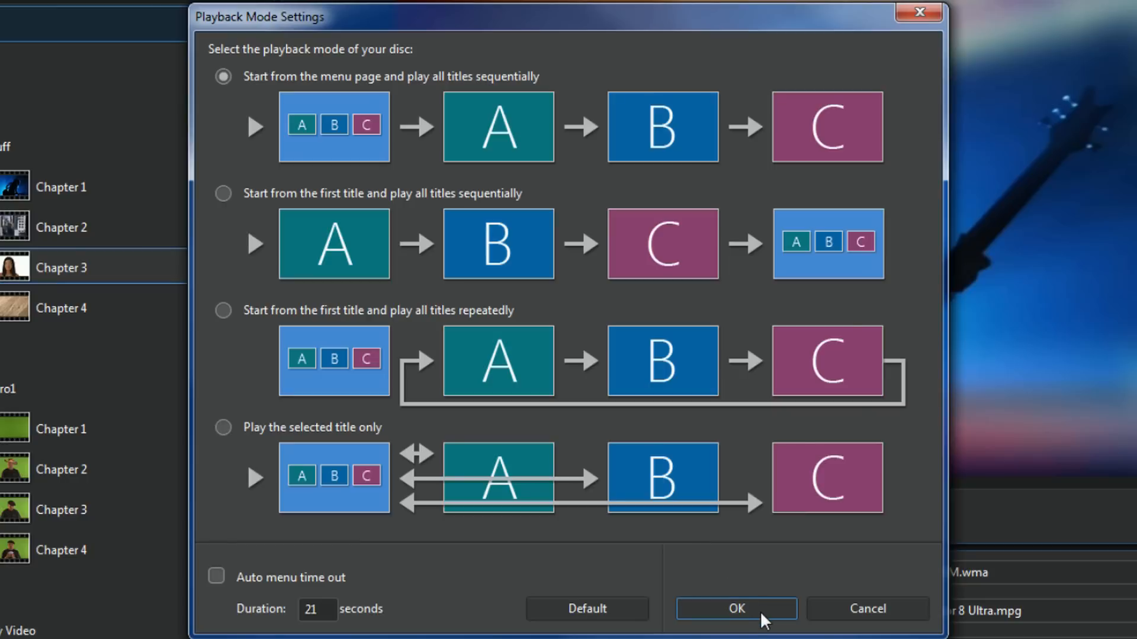
{"action": "mouse_move", "coordinate": [618, 619]}
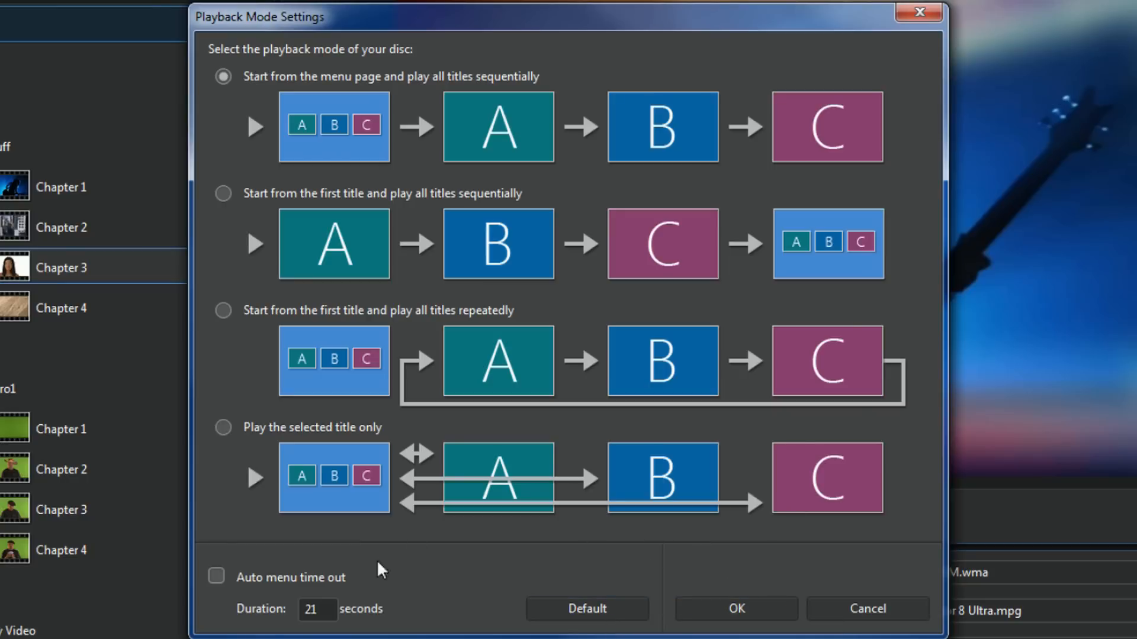
{"action": "mouse_move", "coordinate": [215, 577]}
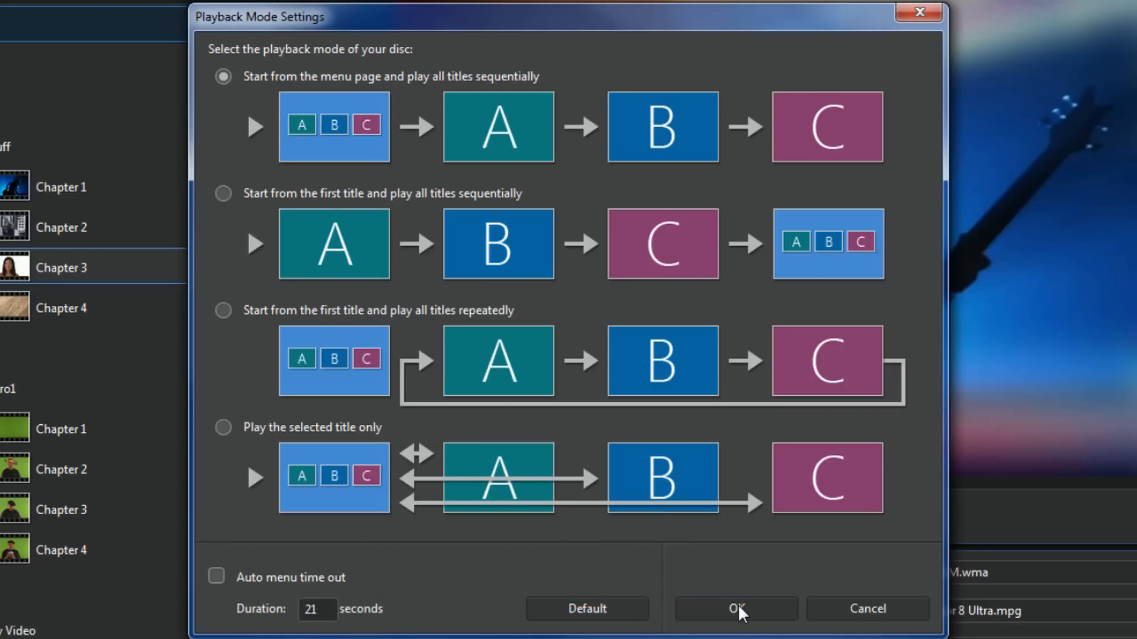
{"action": "left_click", "coordinate": [735, 625]}
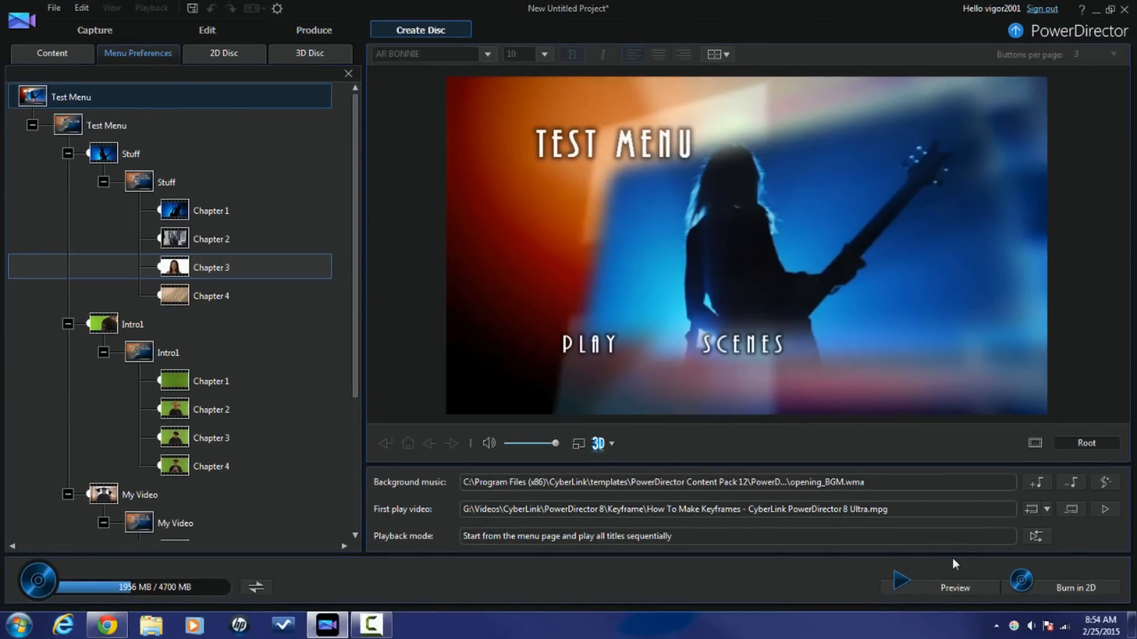
{"action": "mouse_move", "coordinate": [935, 604]}
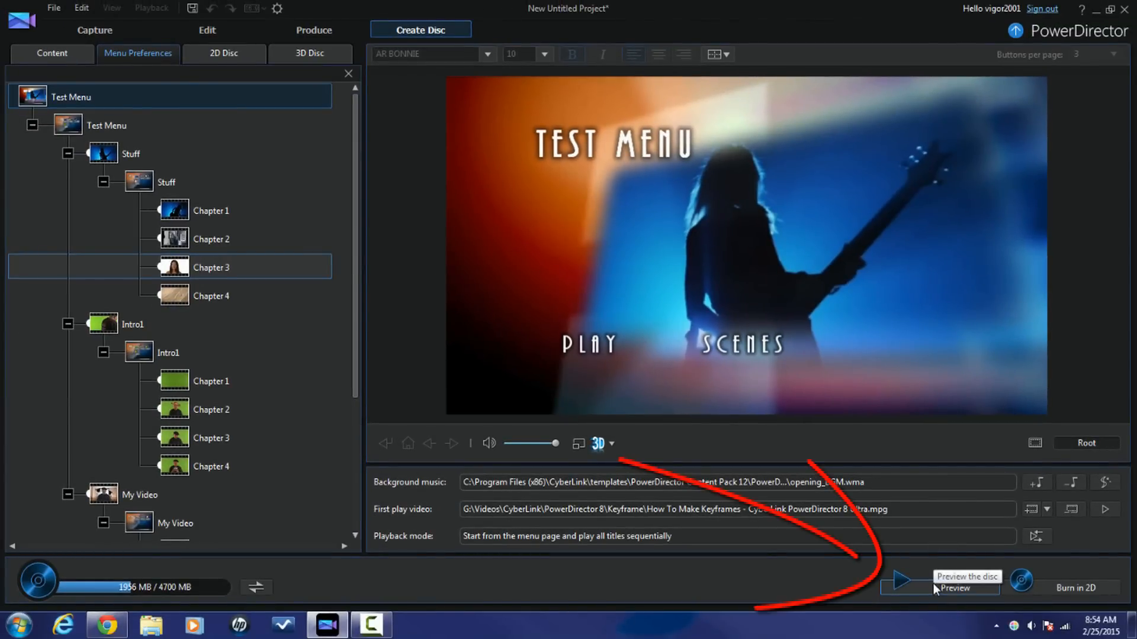
{"action": "left_click", "coordinate": [902, 581]}
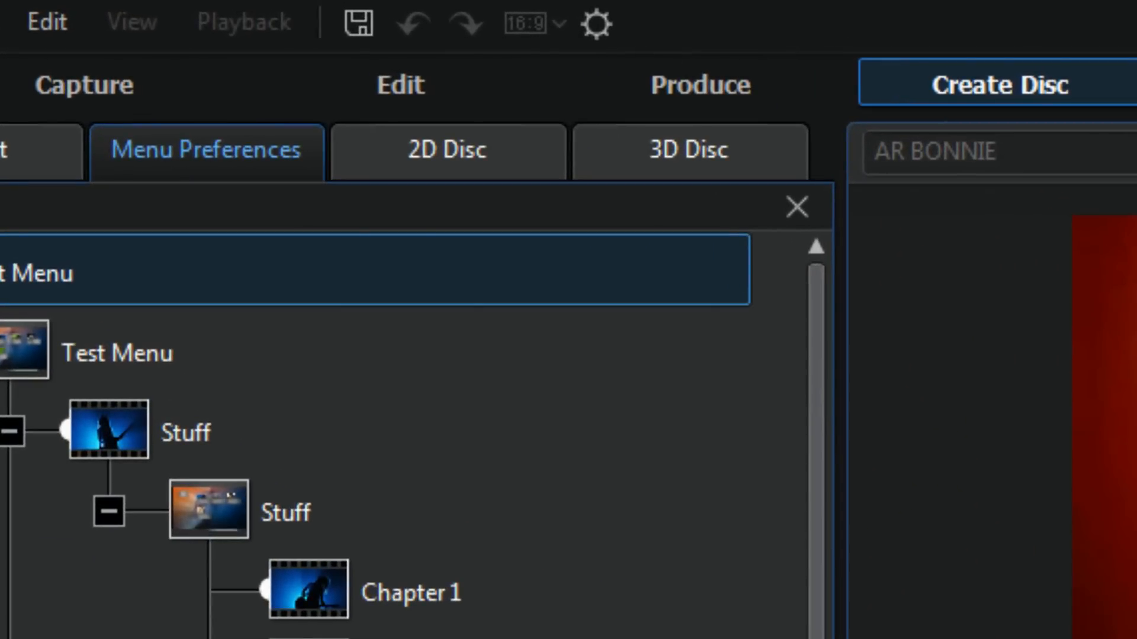
{"action": "mouse_move", "coordinate": [506, 206]}
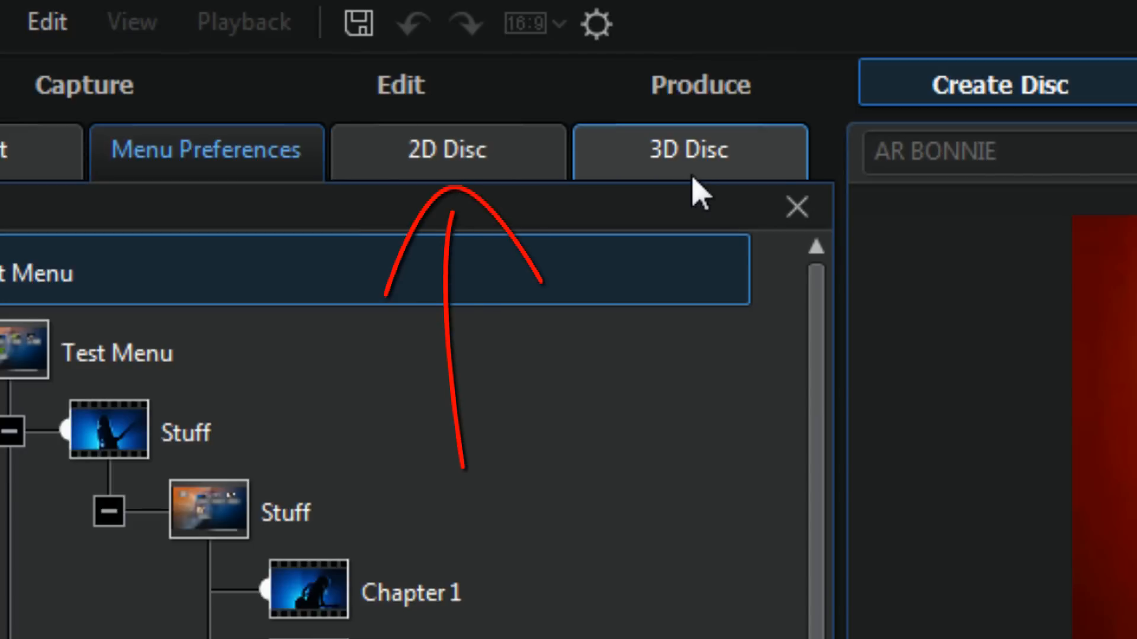
{"action": "mouse_move", "coordinate": [471, 168]}
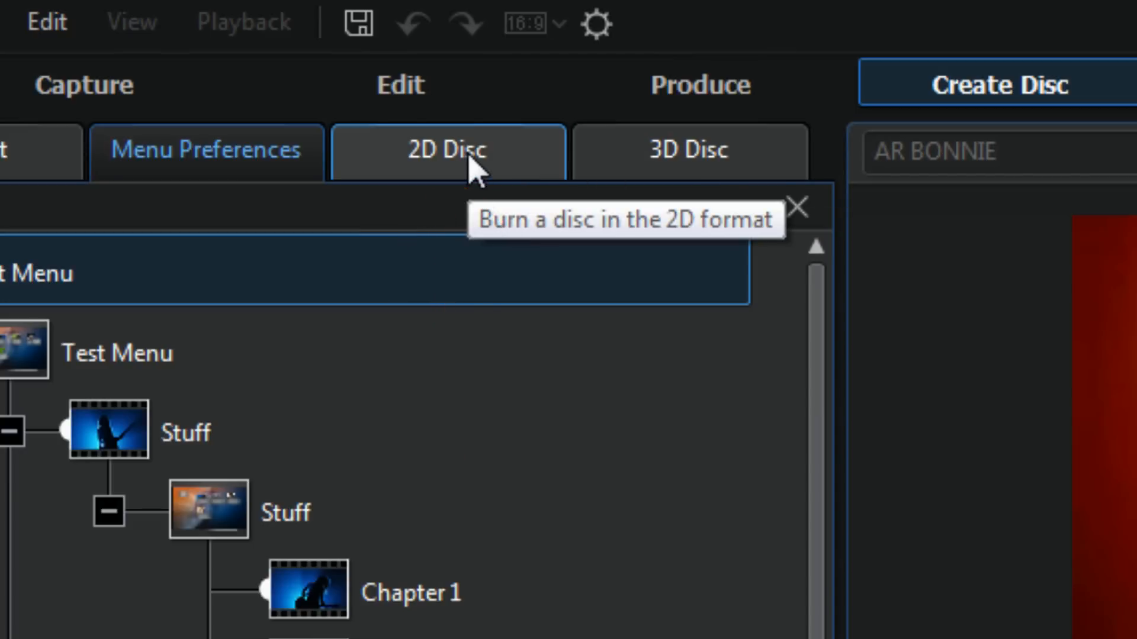
Step: Review the 2D Disc format and video/audio settings, then choose Blu-ray as the disc type
{"action": "left_click", "coordinate": [445, 152]}
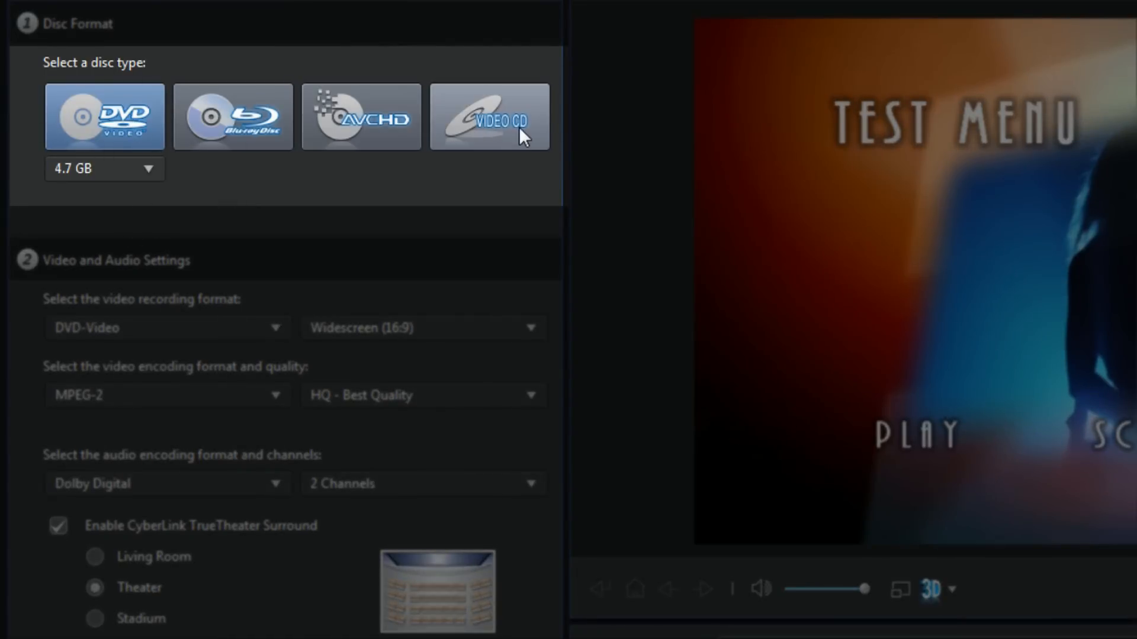
{"action": "mouse_move", "coordinate": [370, 164]}
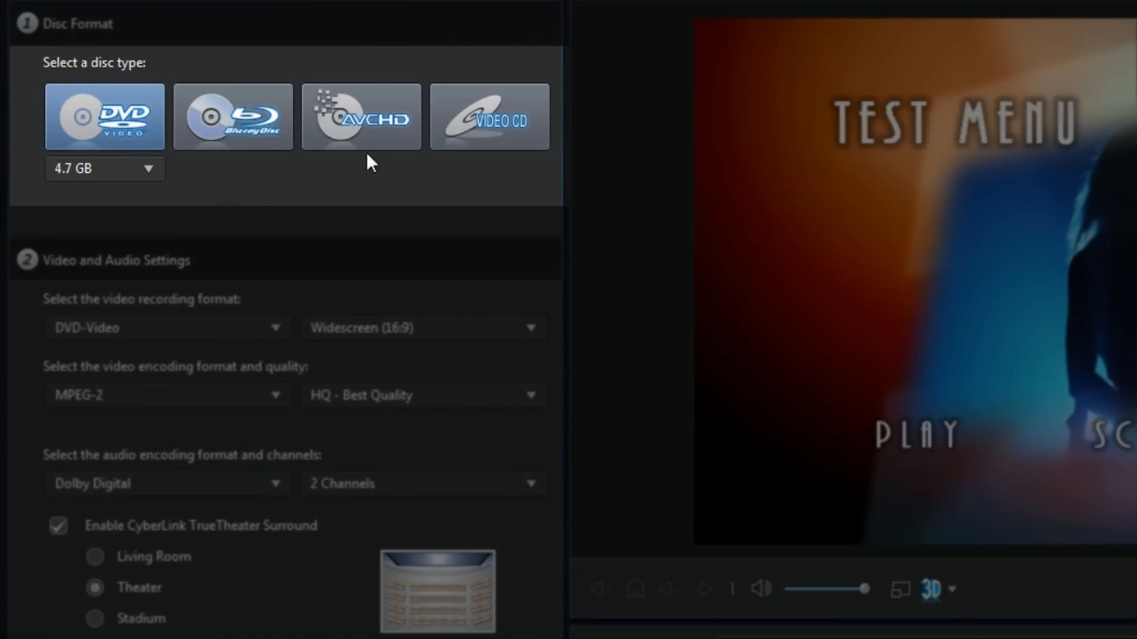
{"action": "mouse_move", "coordinate": [153, 156]}
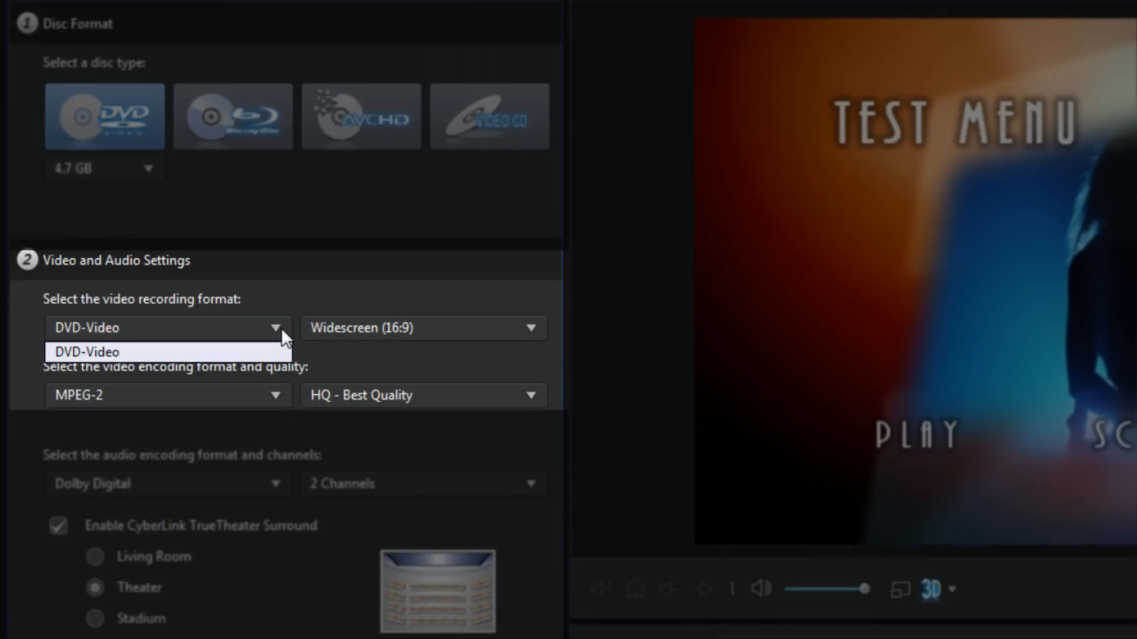
{"action": "left_click", "coordinate": [424, 328]}
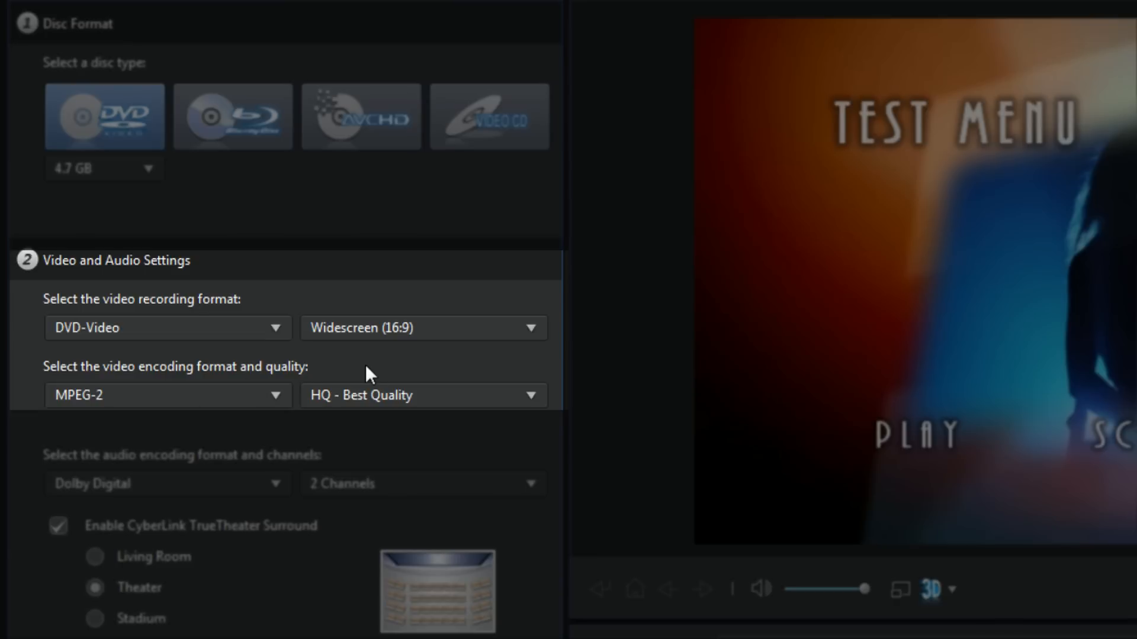
{"action": "mouse_move", "coordinate": [374, 455]}
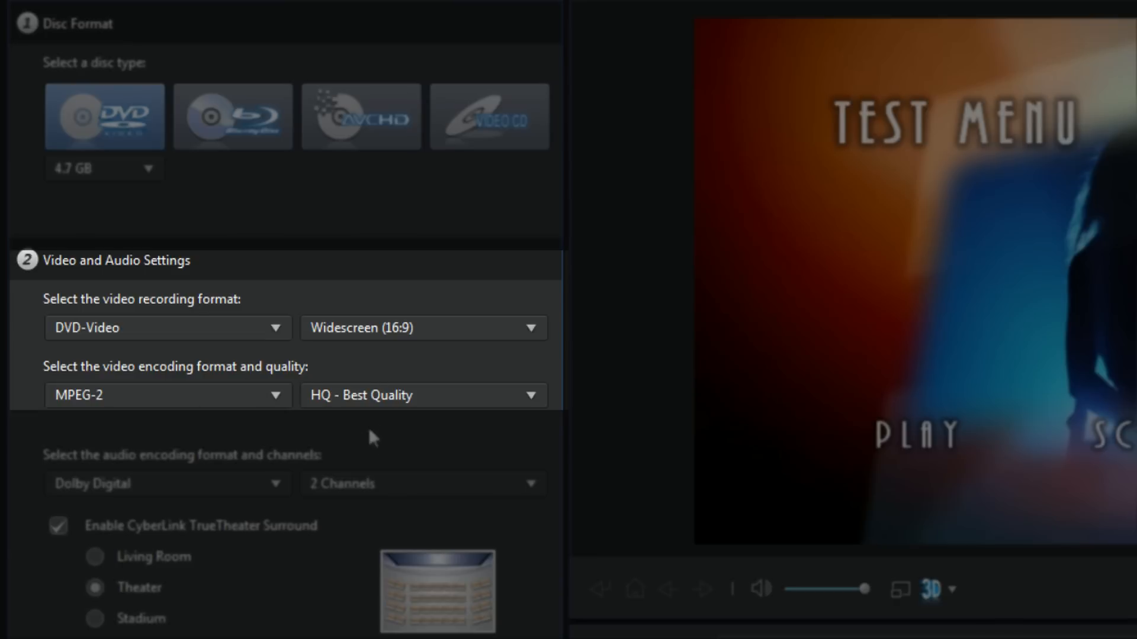
{"action": "left_click", "coordinate": [530, 396]}
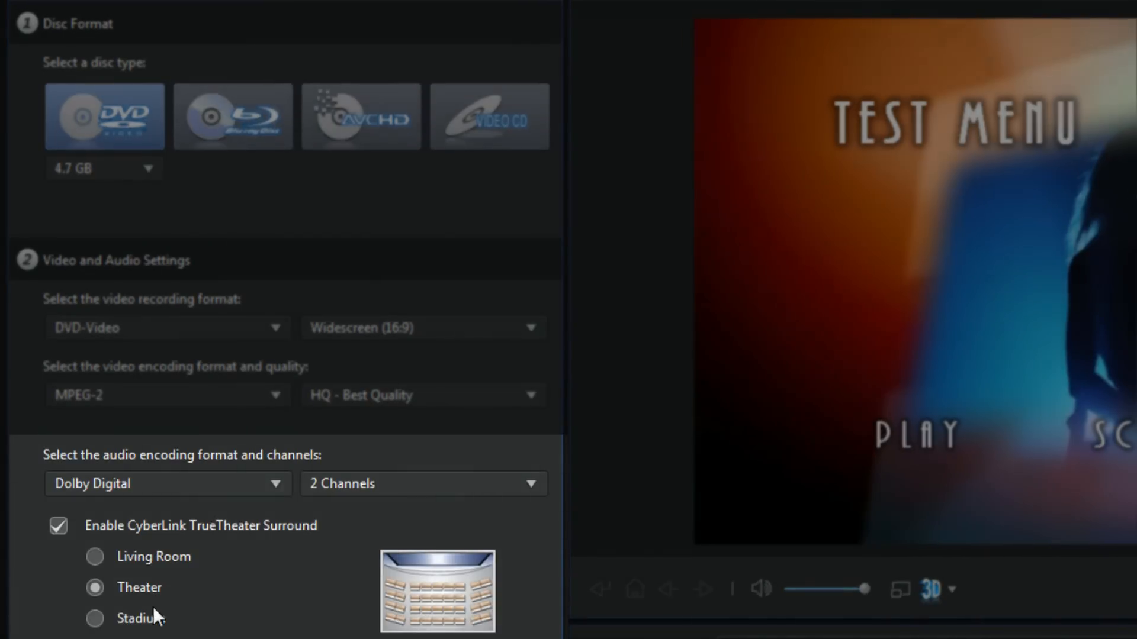
{"action": "left_click", "coordinate": [232, 116]}
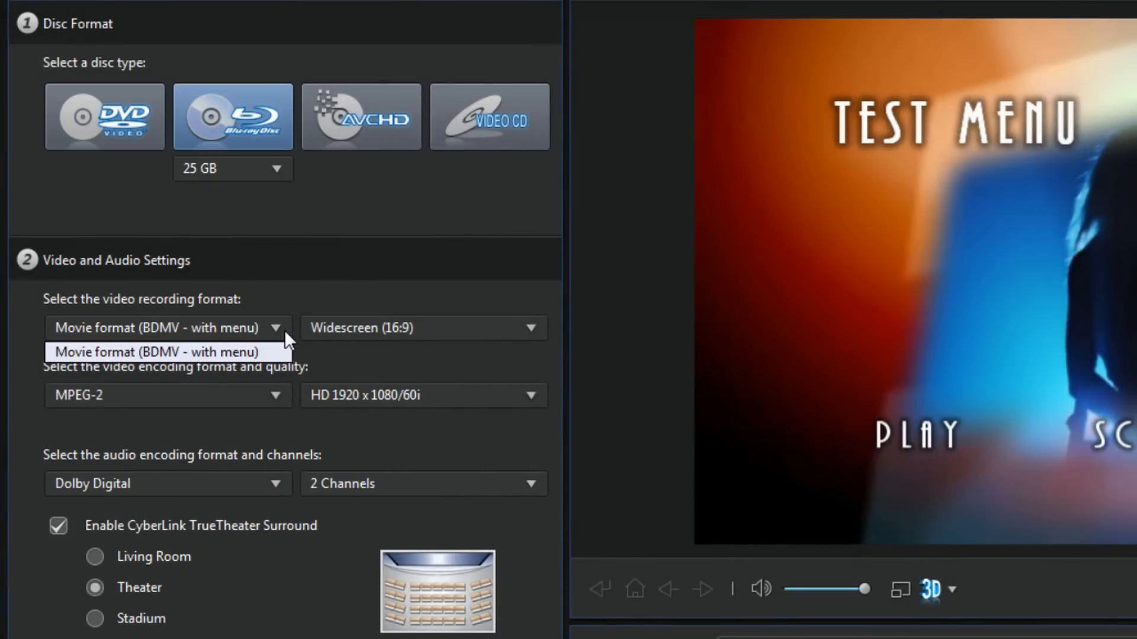
Step: Keep Movie format (BDMV - with menu) and MPEG-2 encoding for the 25 GB Blu-ray
{"action": "left_click", "coordinate": [148, 353]}
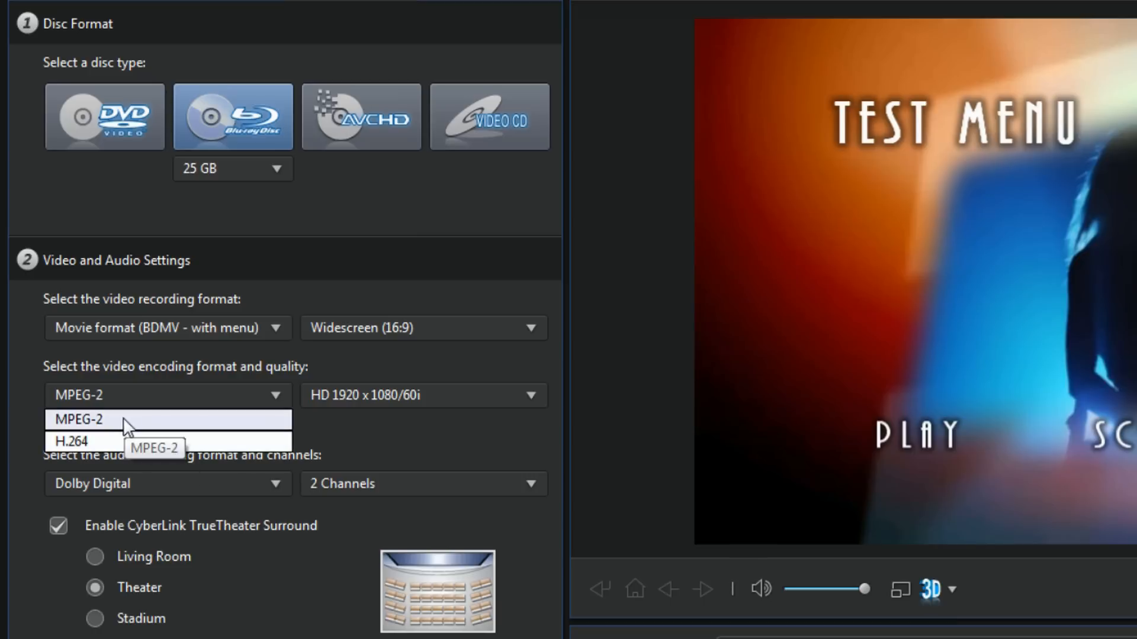
{"action": "left_click", "coordinate": [77, 419]}
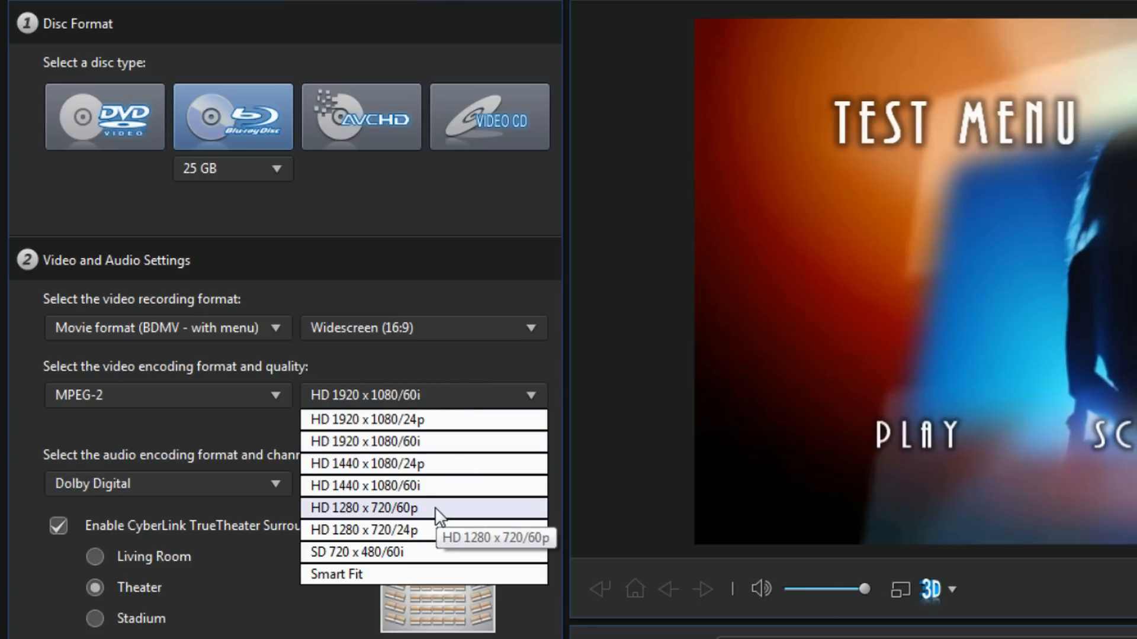
{"action": "mouse_move", "coordinate": [460, 380]}
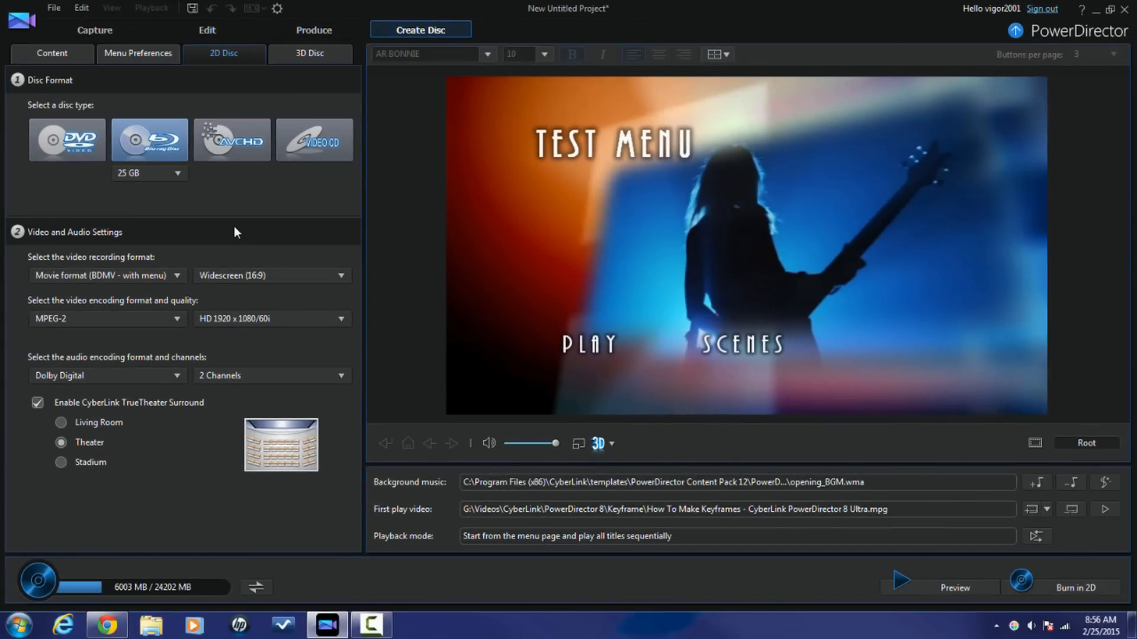
{"action": "mouse_move", "coordinate": [1063, 596]}
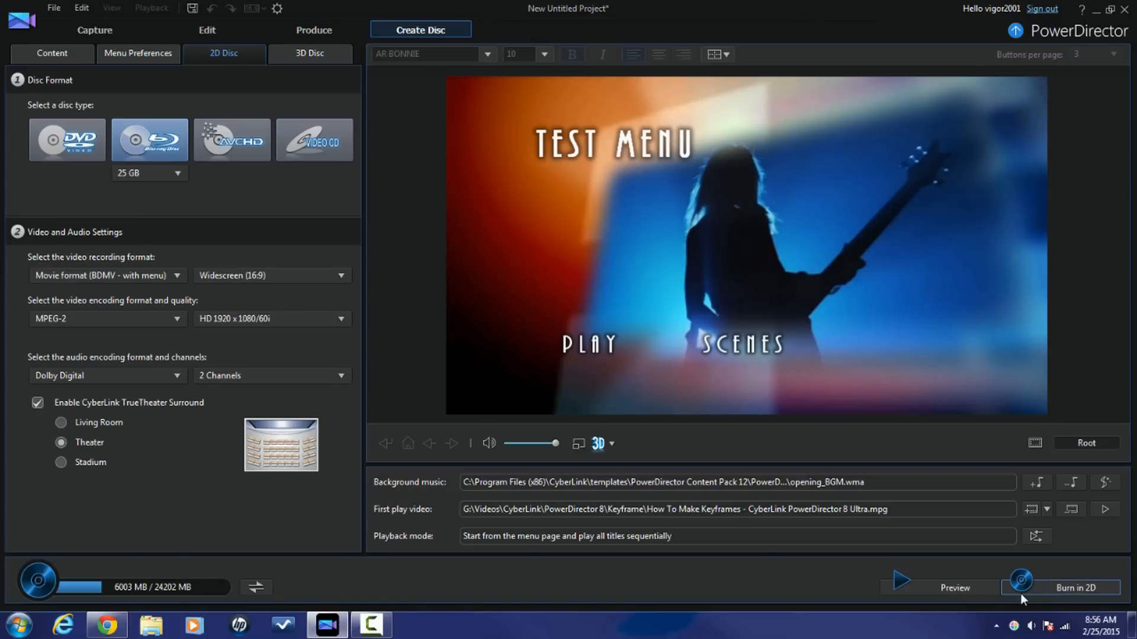
{"action": "mouse_move", "coordinate": [1028, 590]}
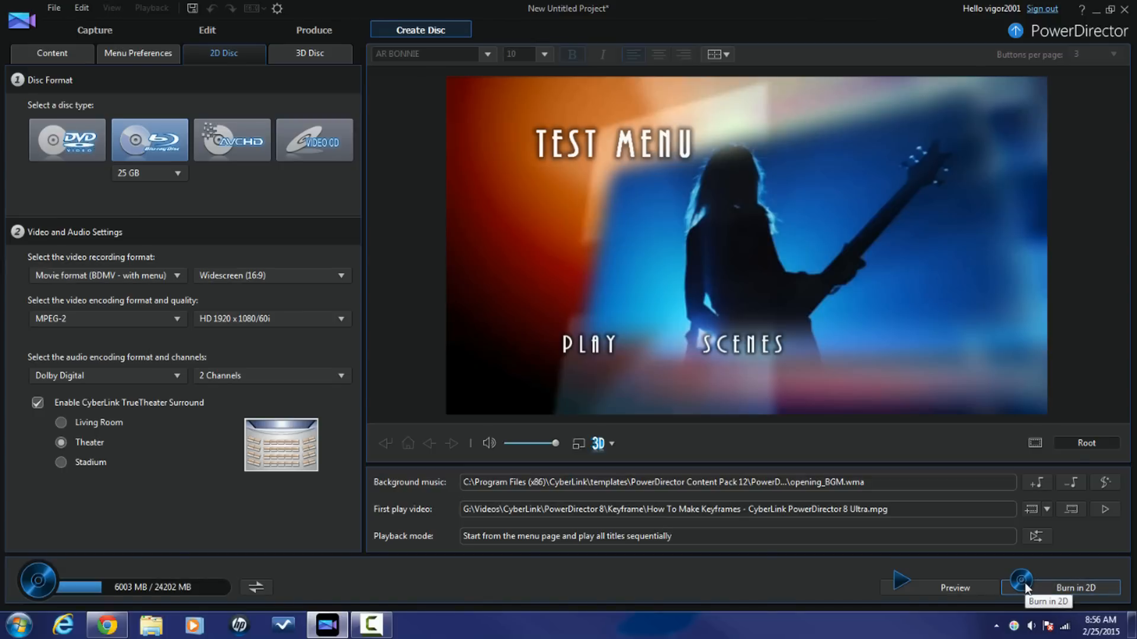